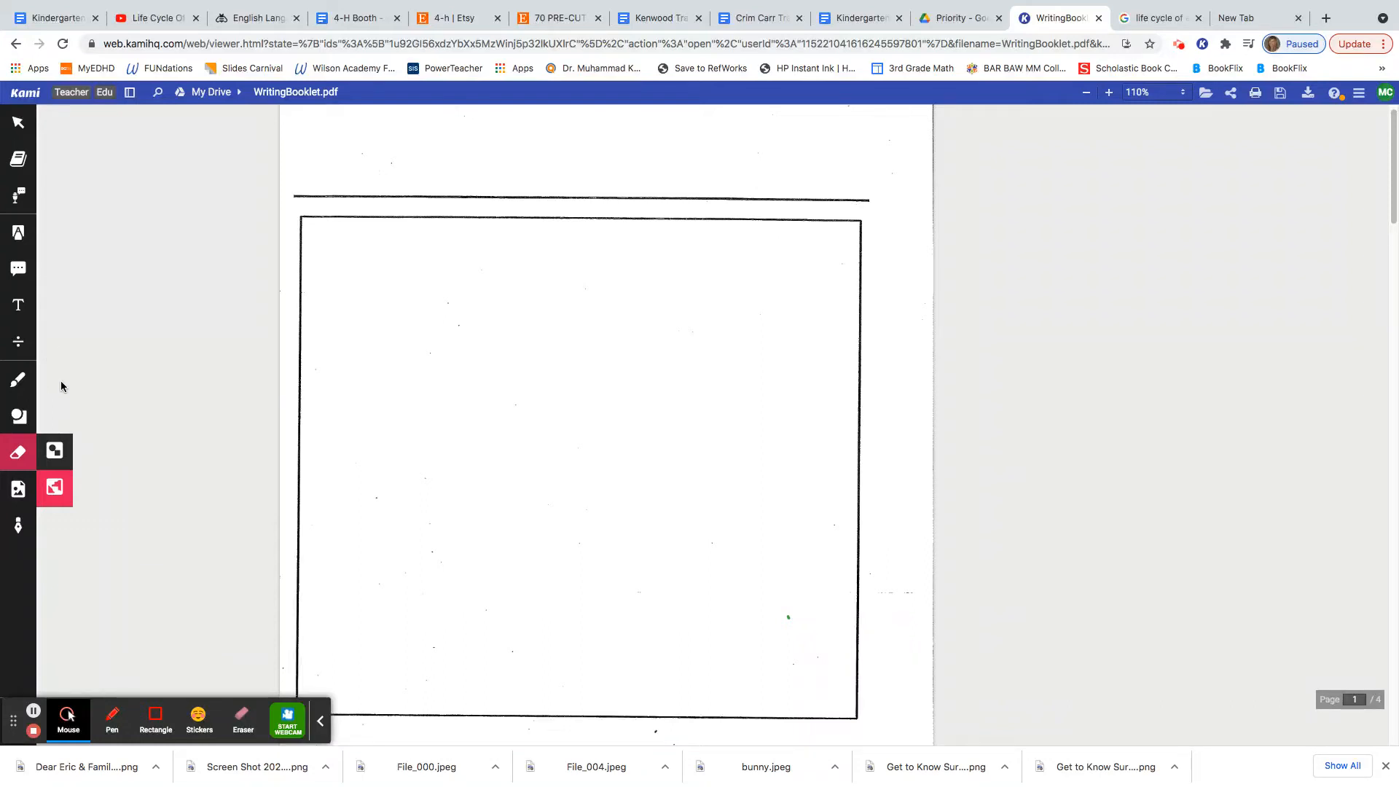
mouse_move(197, 487)
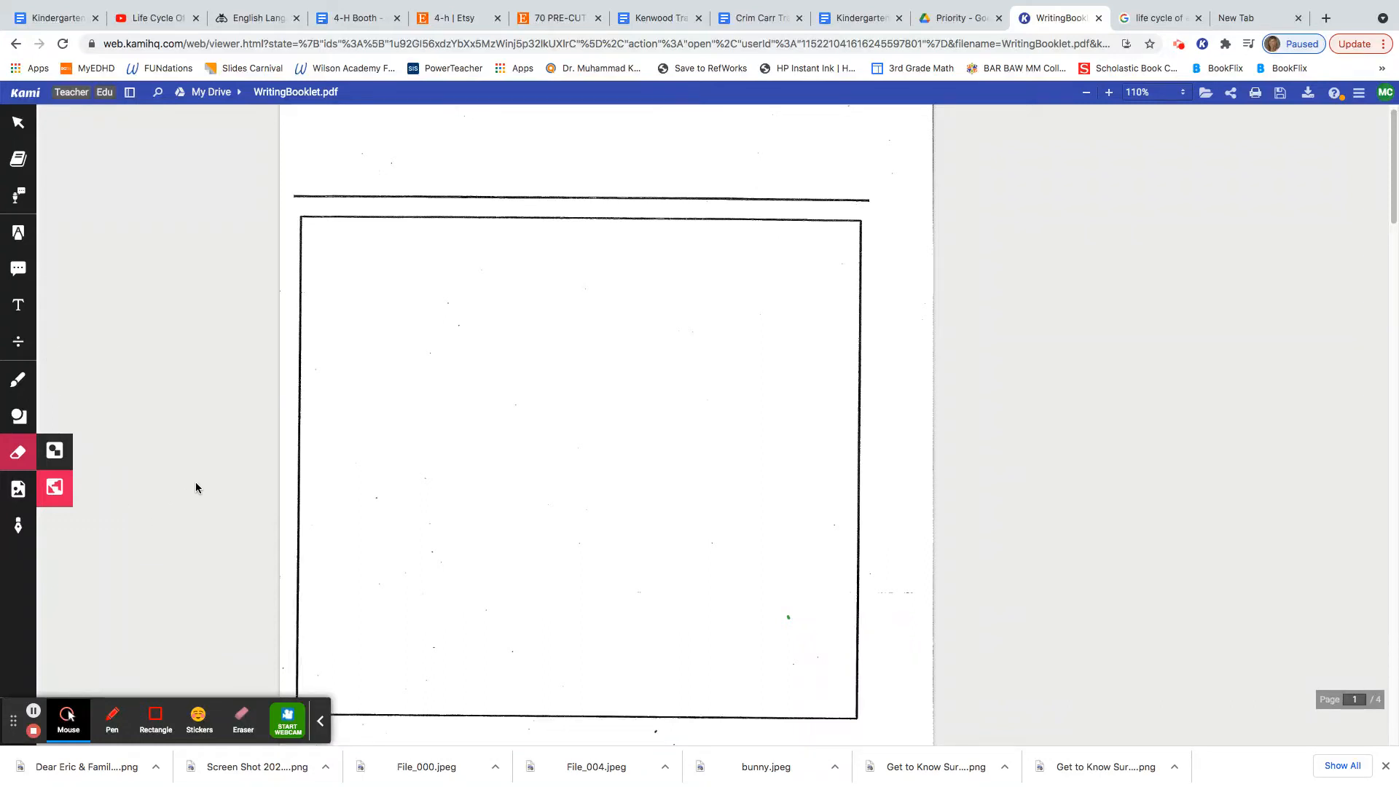
mouse_move(228, 460)
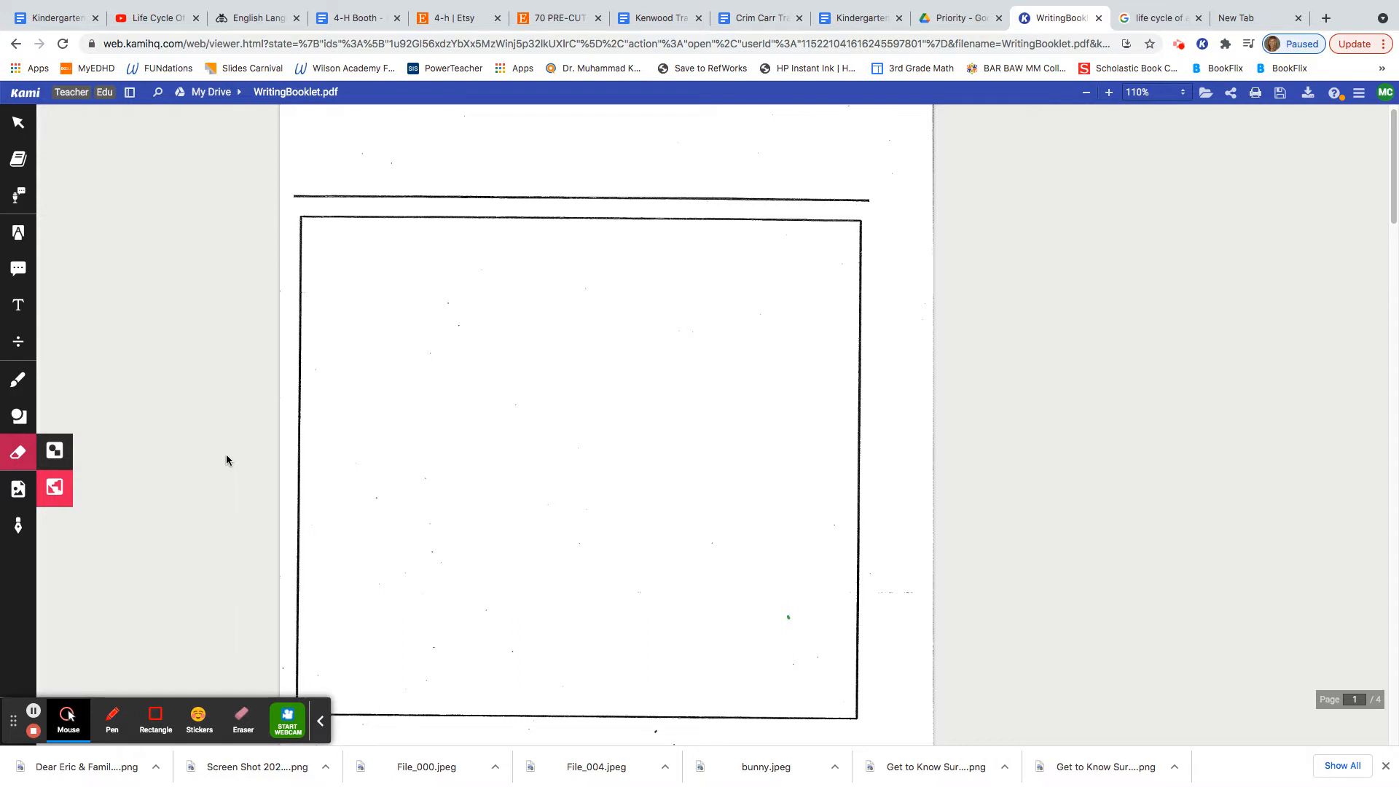
mouse_move(247, 451)
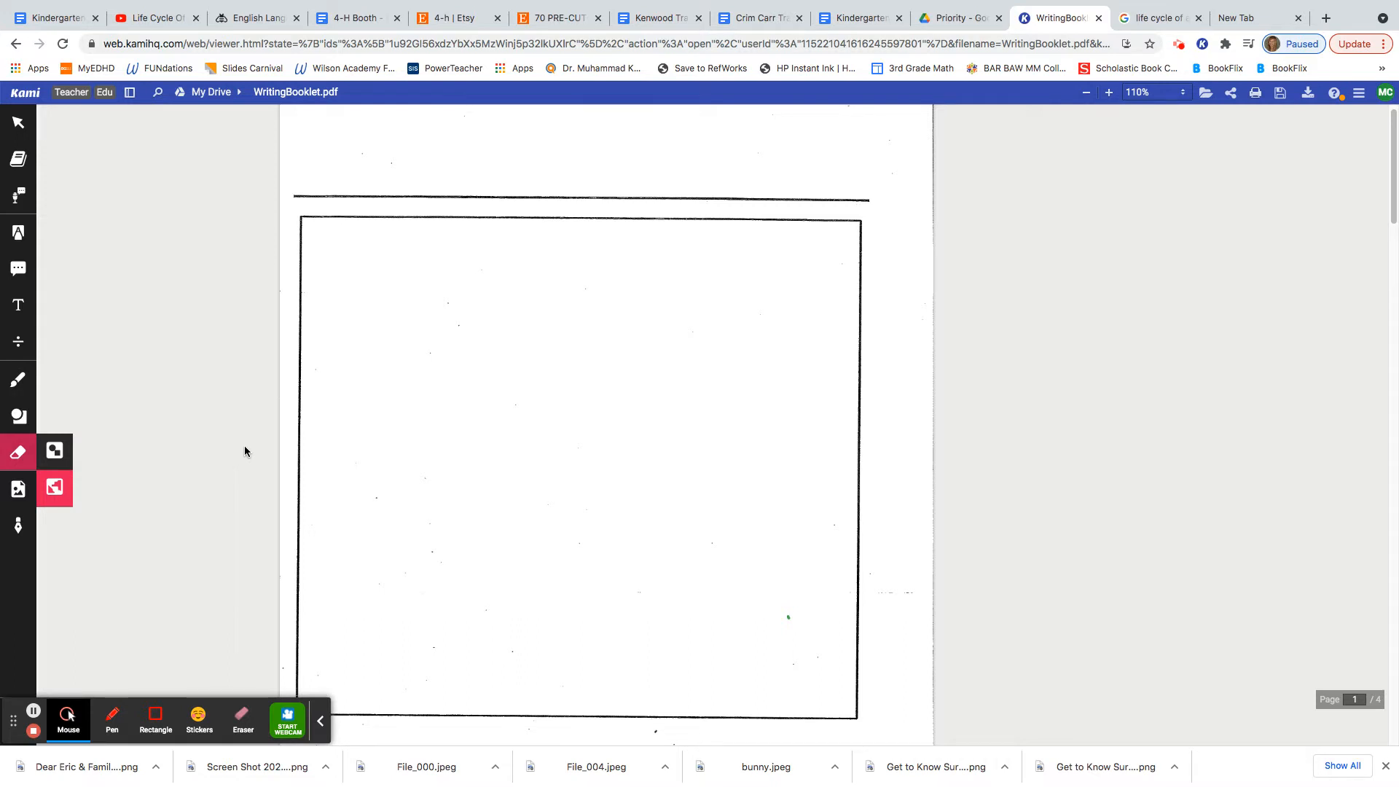
mouse_move(258, 449)
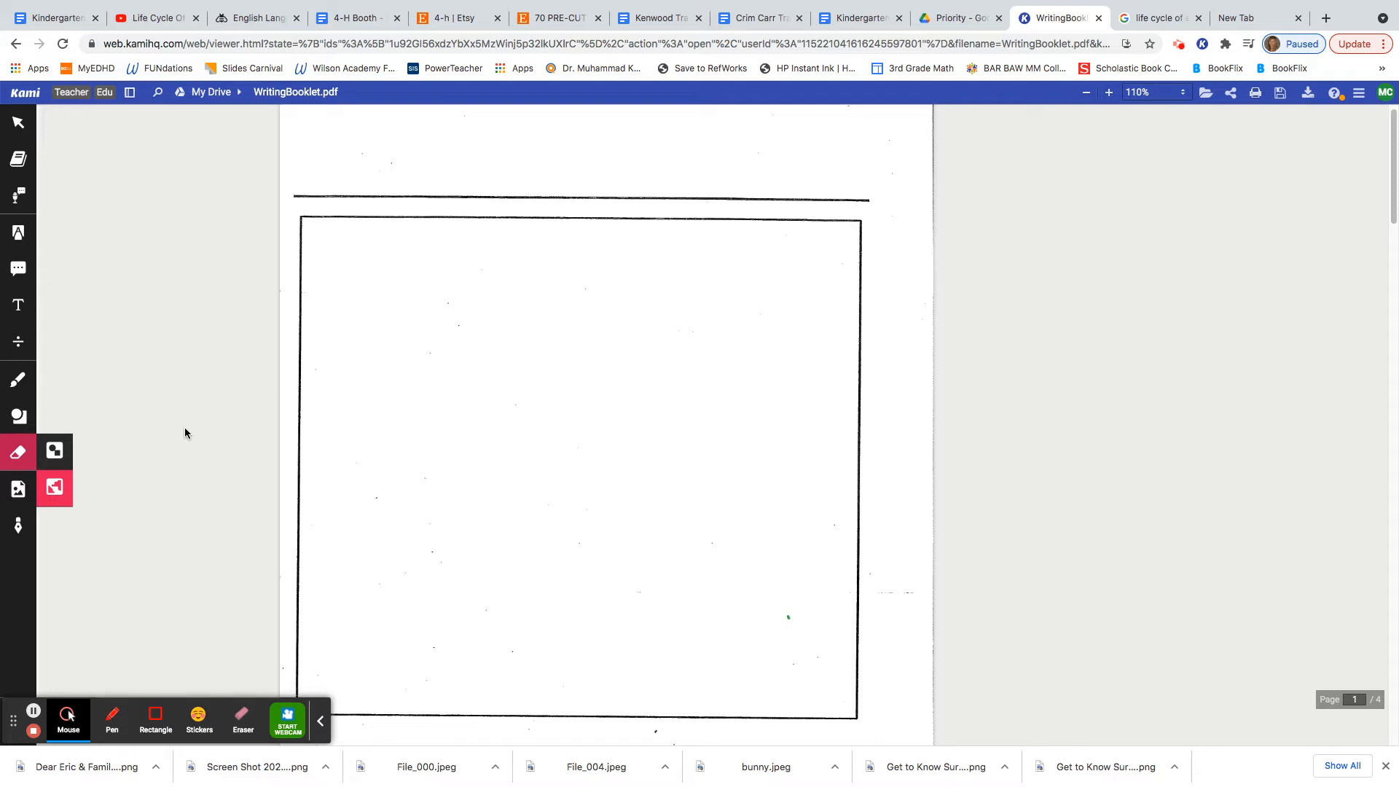
mouse_move(17, 342)
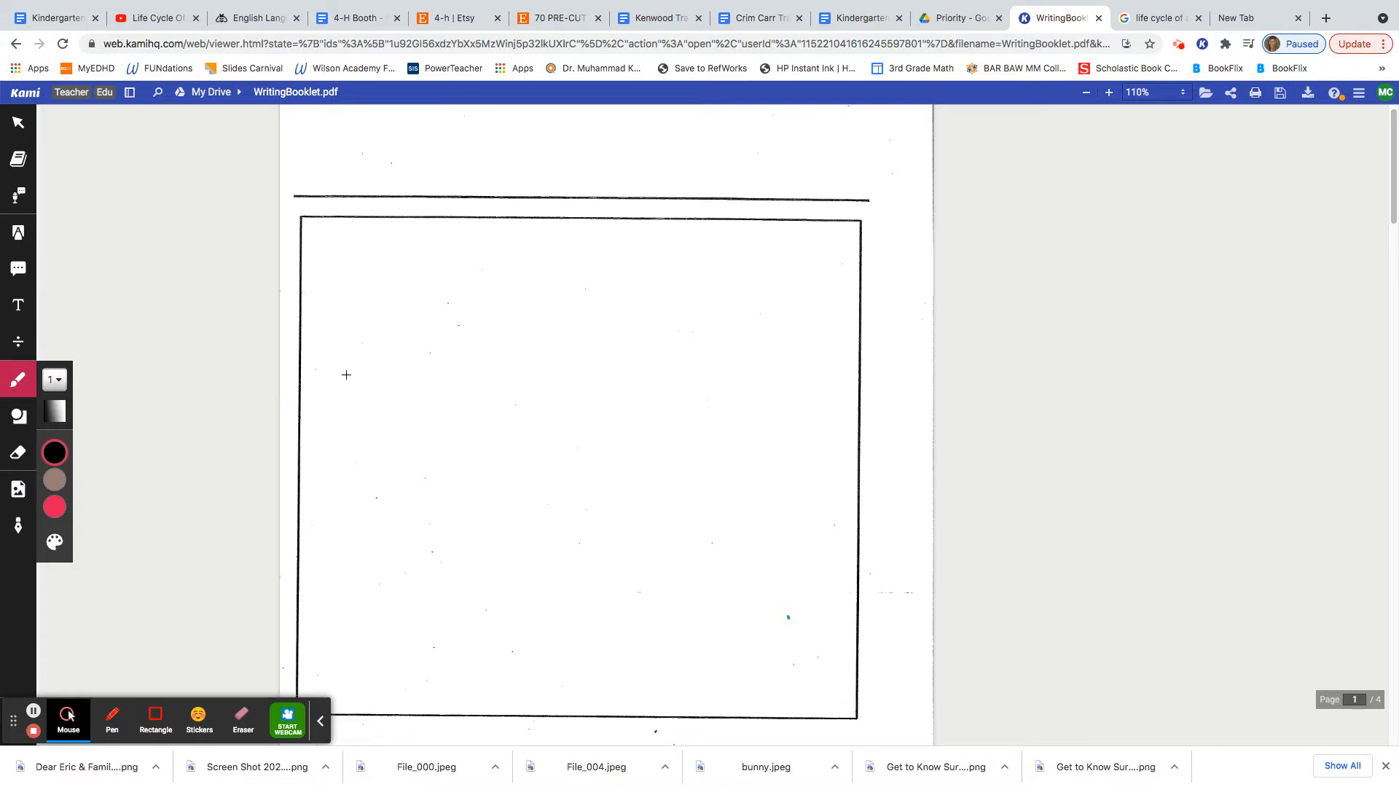
mouse_move(332, 356)
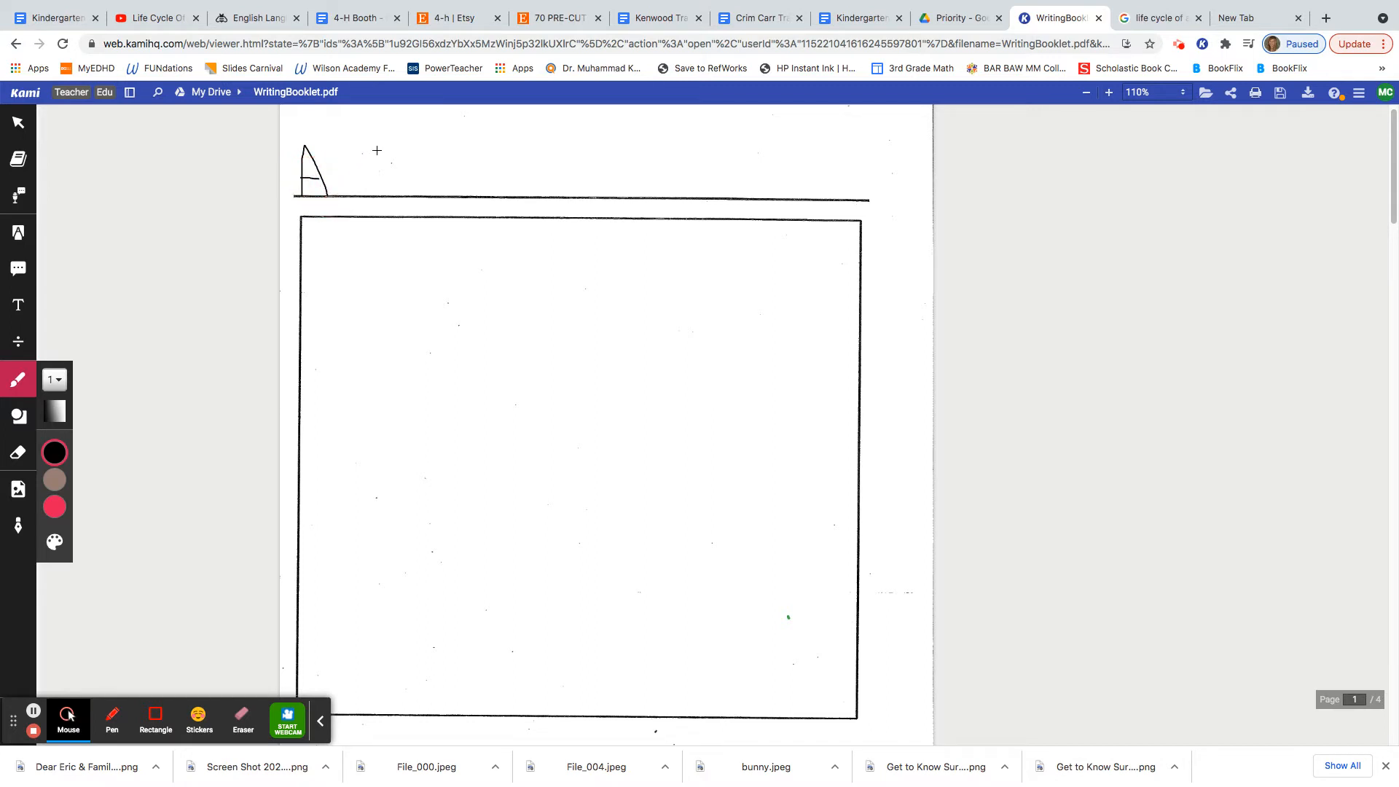
Handwrite 'A Butterfly Life Cycle' in black pen on the cover's title line.
drag(377, 147, 377, 190)
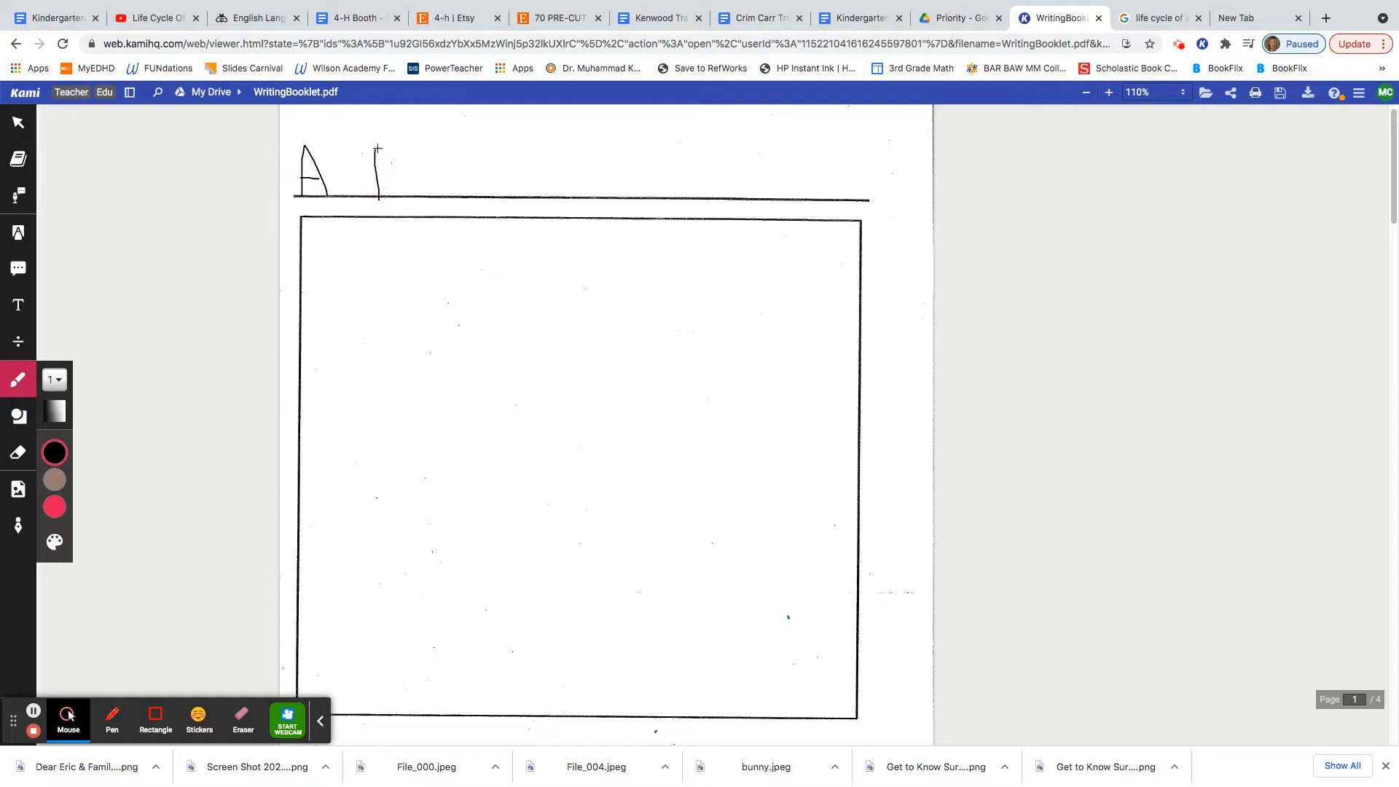
drag(375, 147, 393, 205)
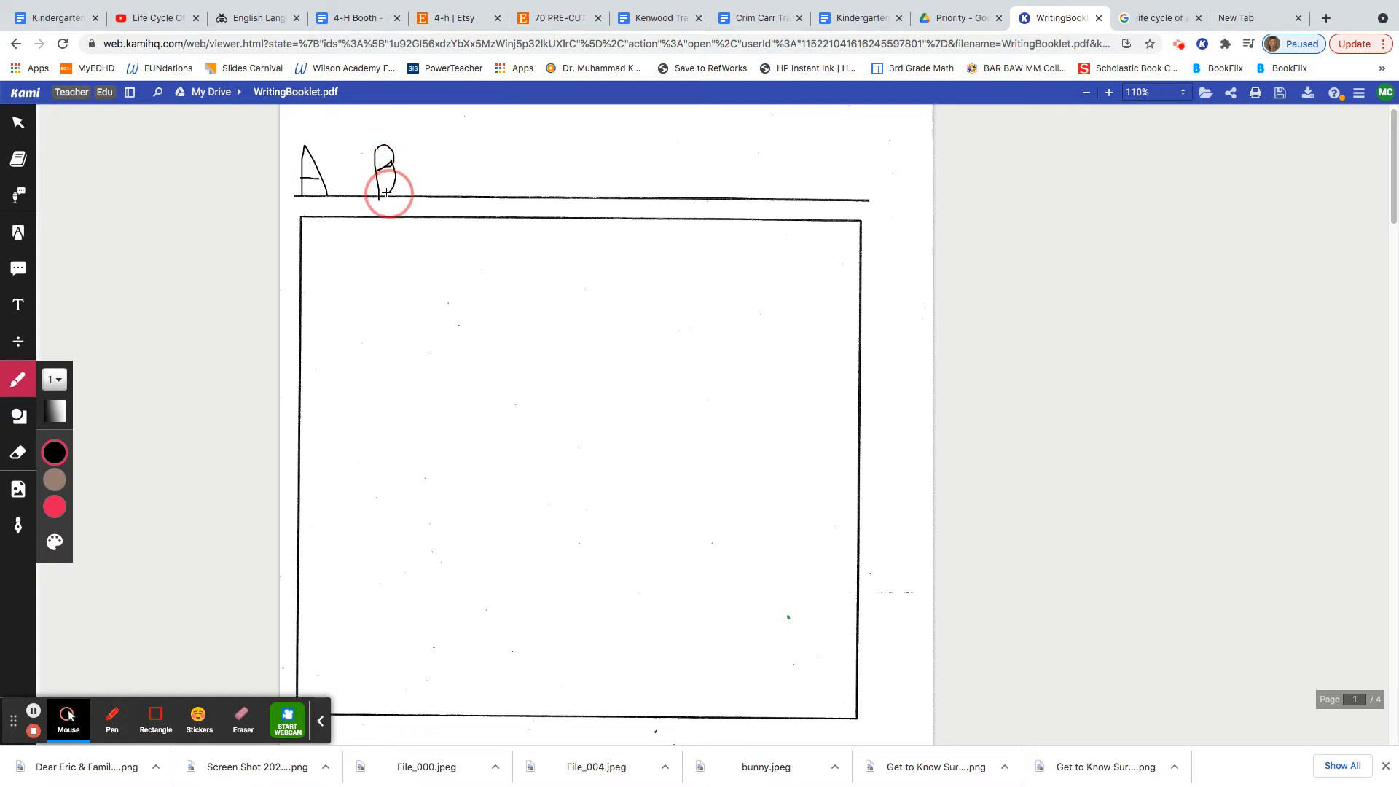
drag(406, 179, 438, 187)
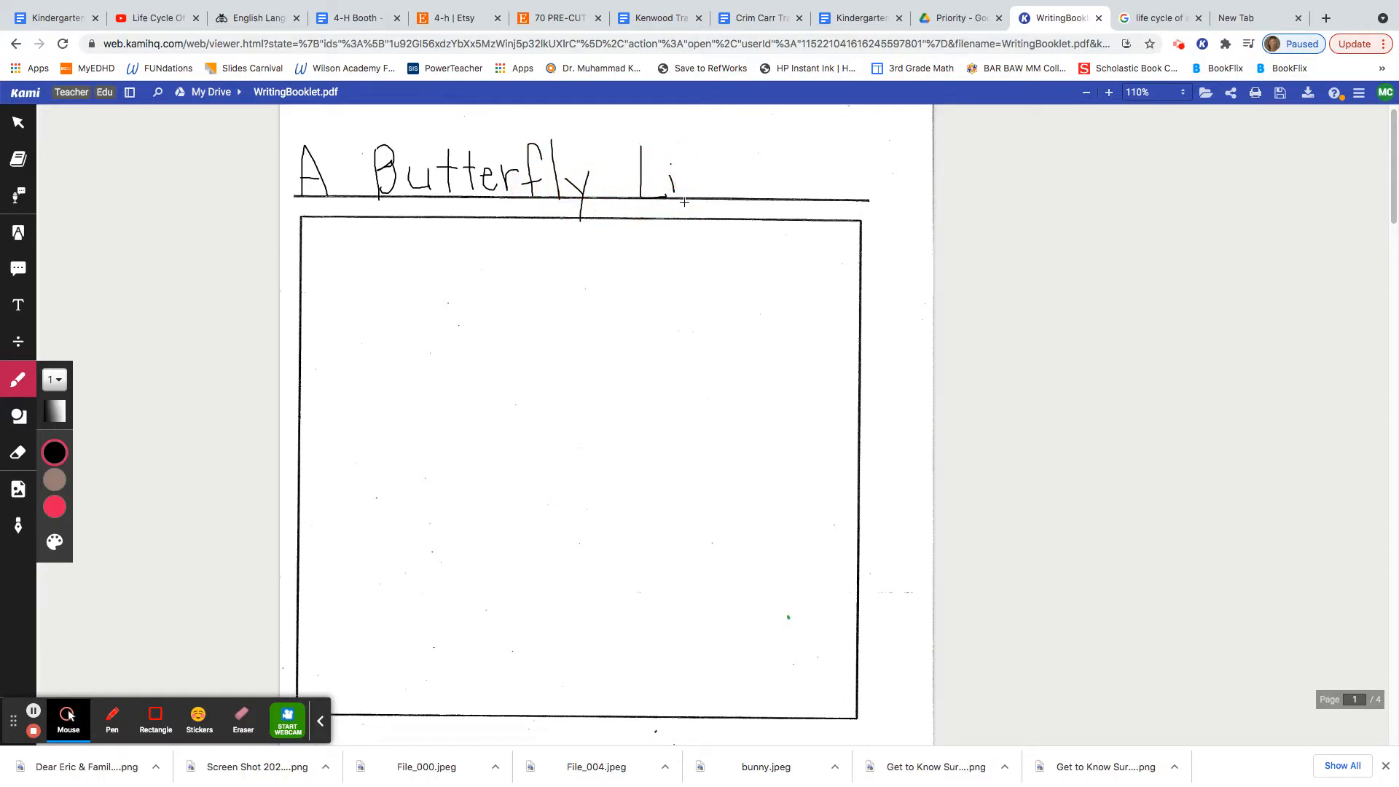
drag(678, 178, 709, 179)
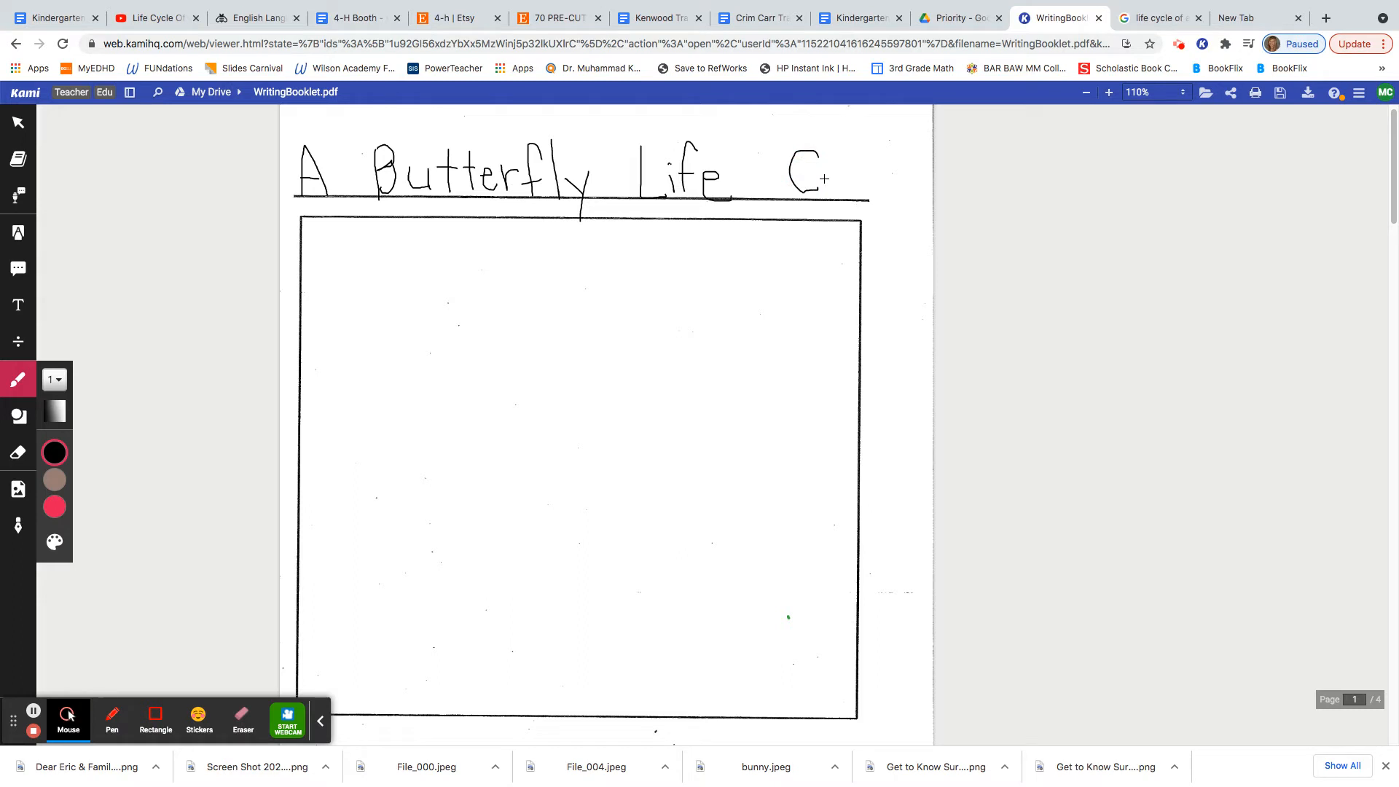
drag(812, 160, 857, 196)
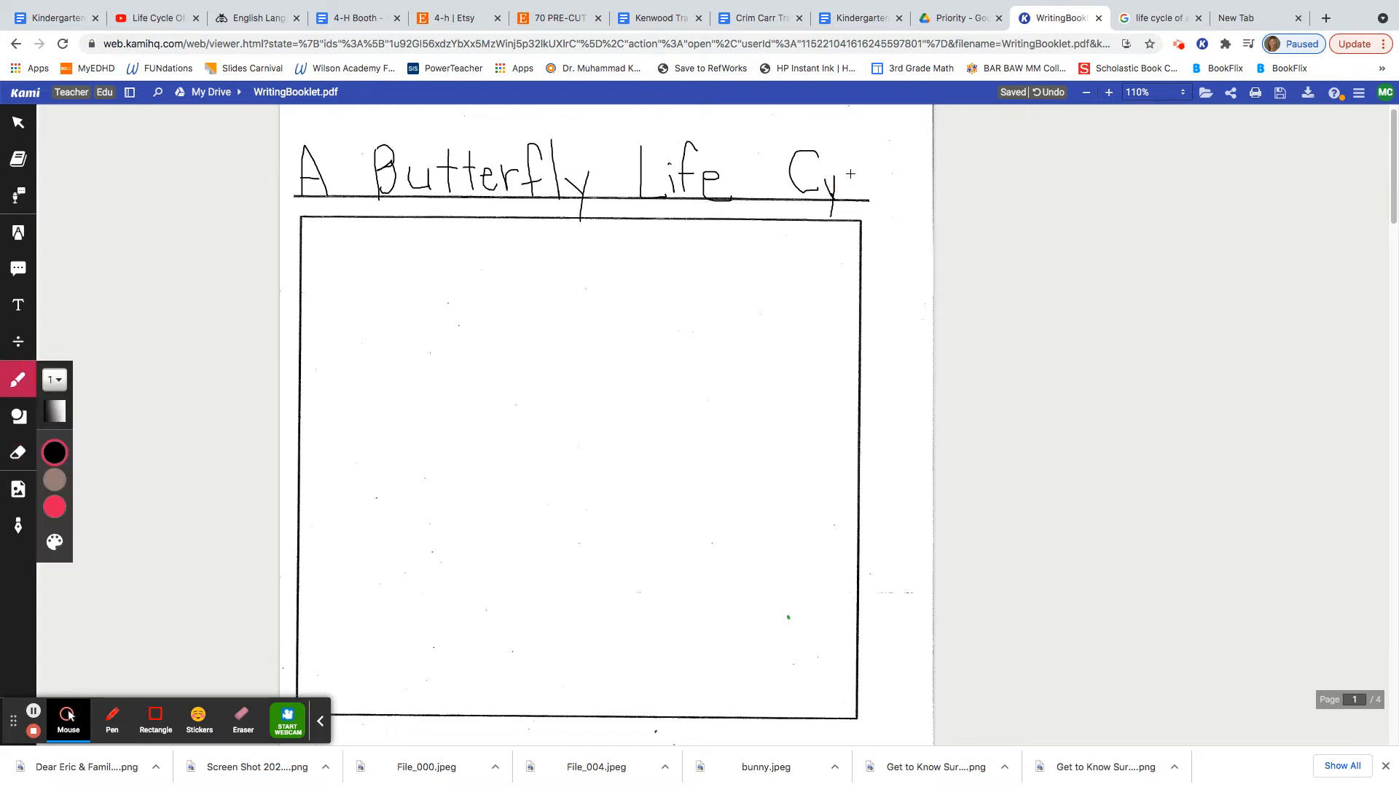
drag(852, 174, 873, 199)
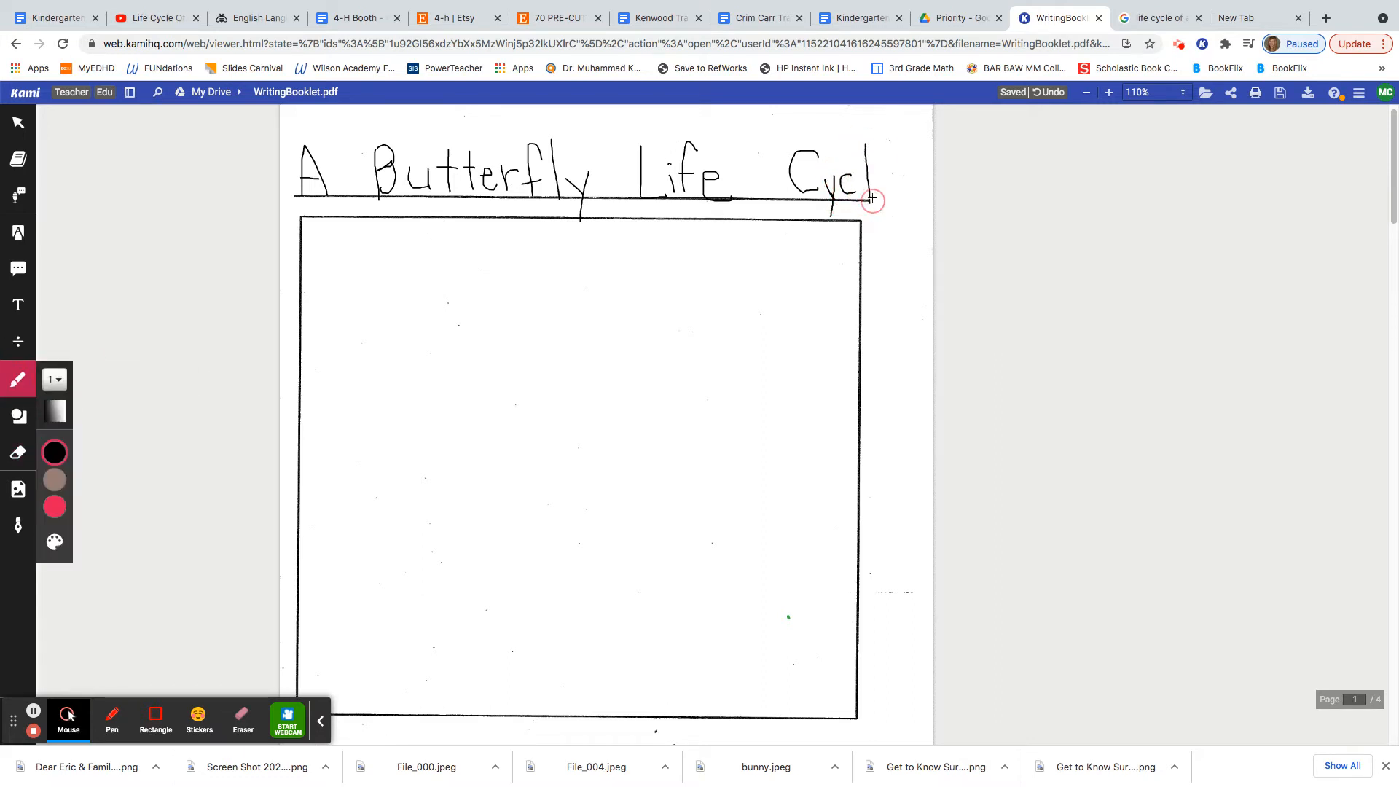
drag(875, 191, 892, 178)
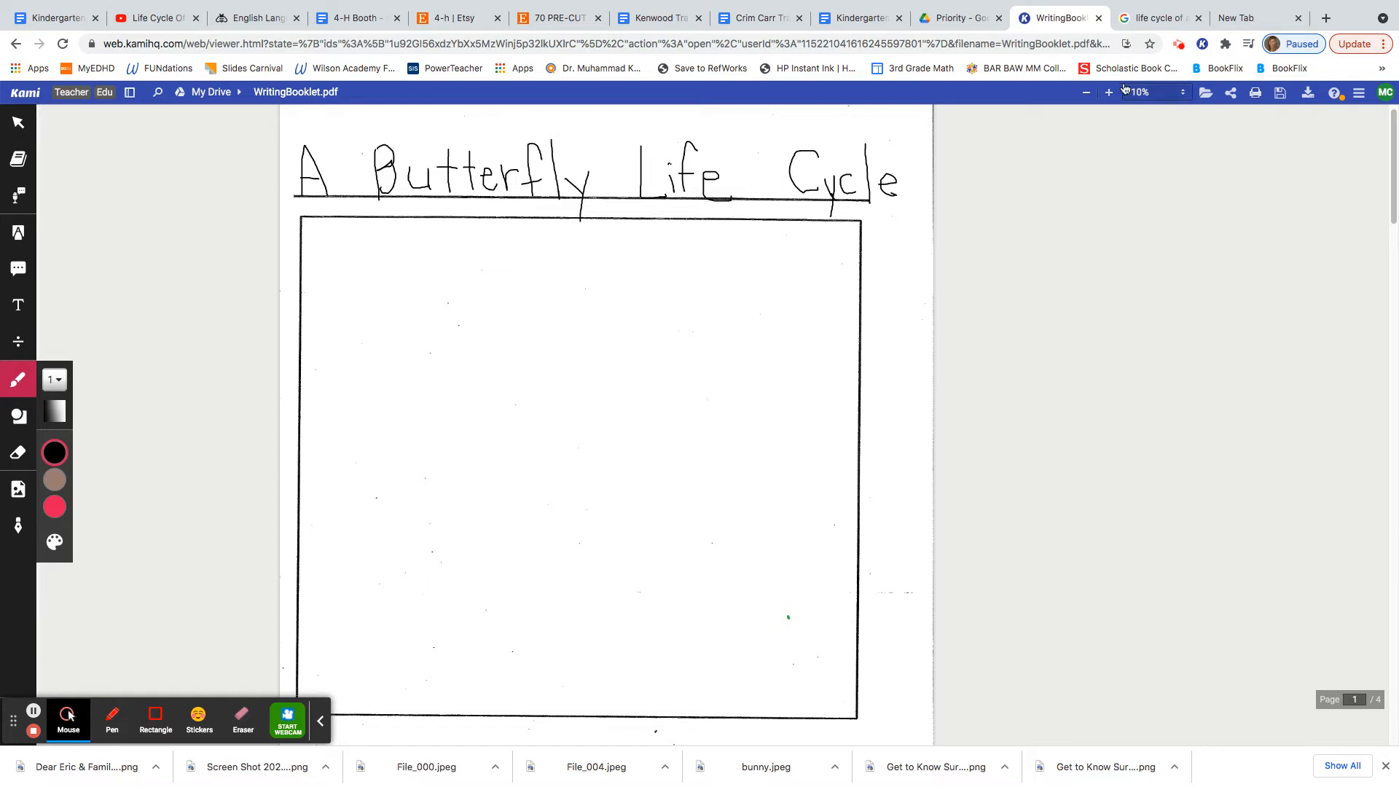
Zoom out to 90% to see the whole cover, then switch to the YouTube video tab.
click(1087, 92)
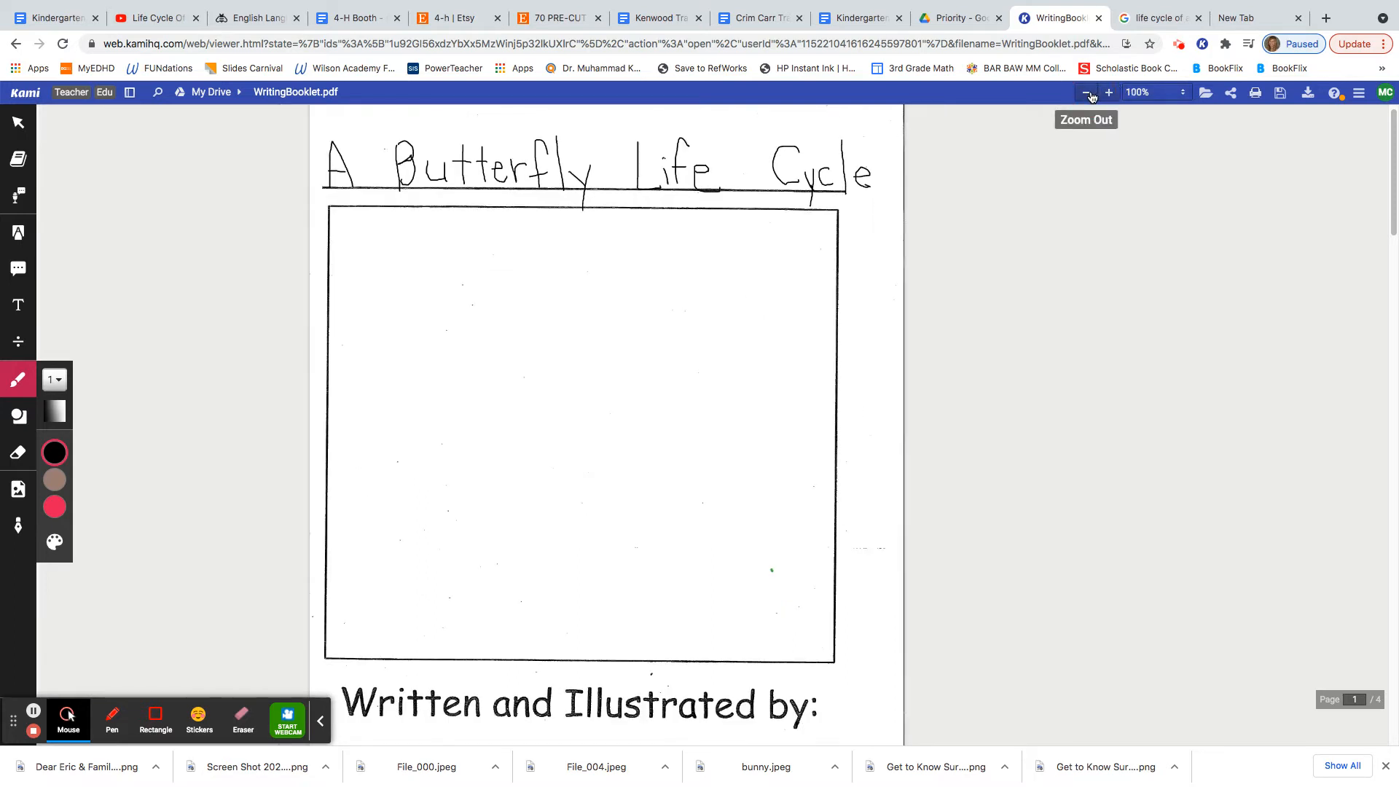
click(1085, 92)
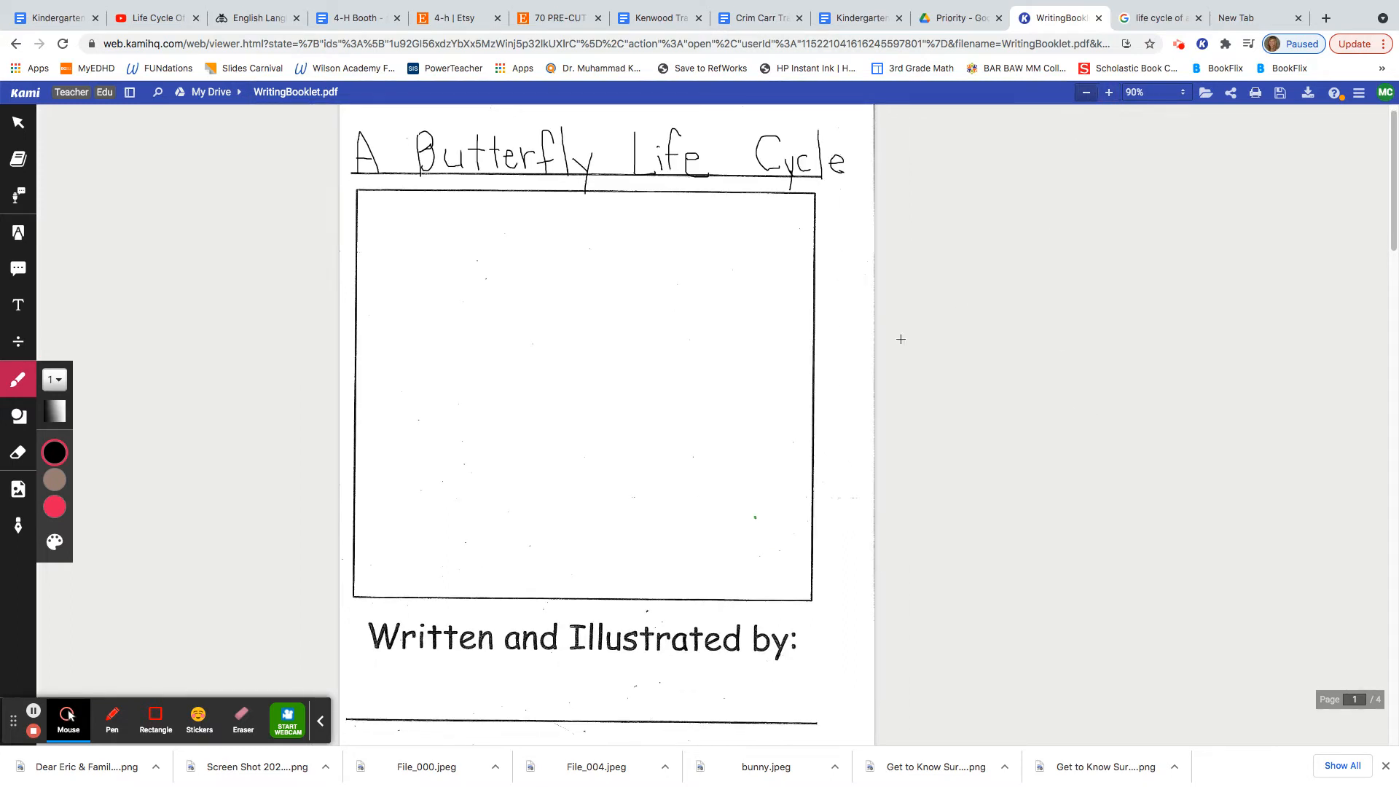
mouse_move(562, 615)
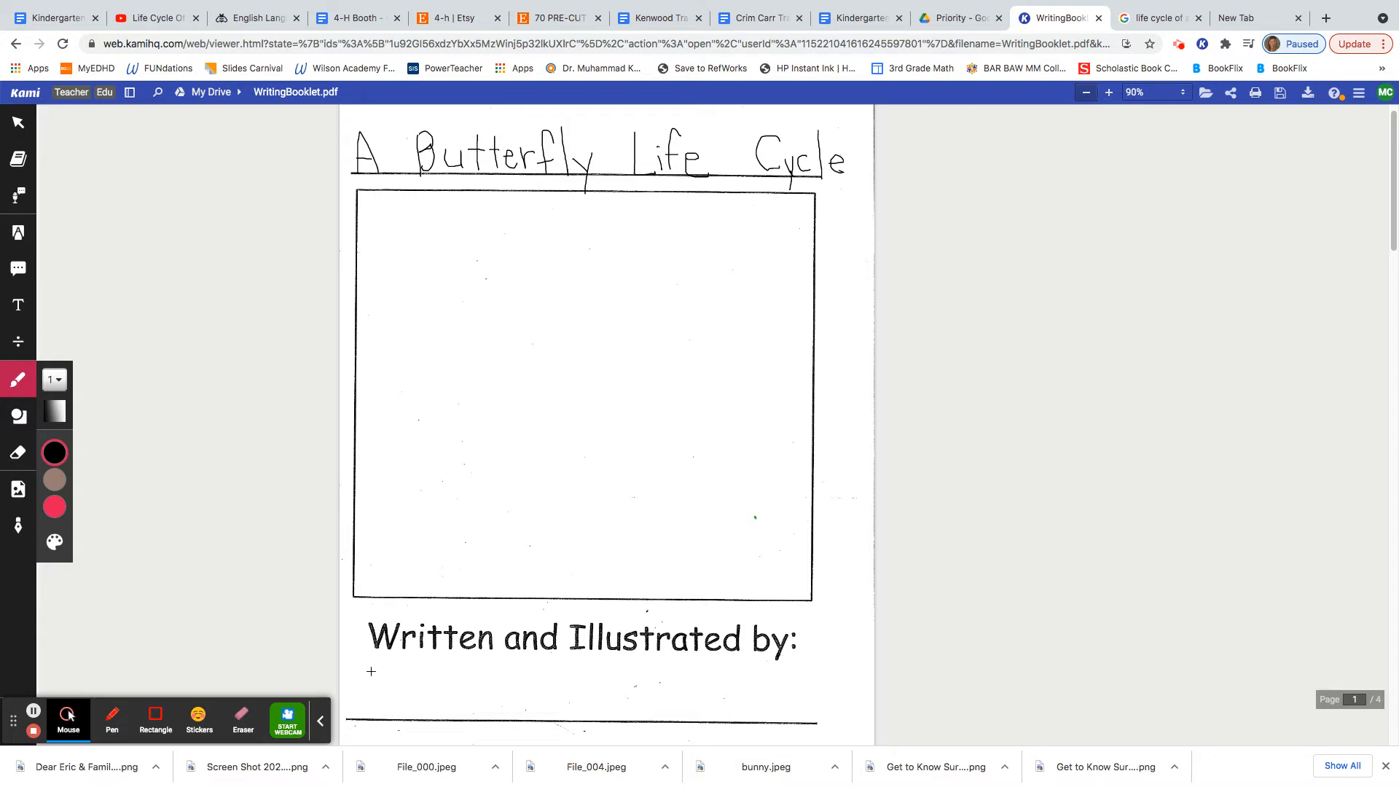
mouse_move(710, 692)
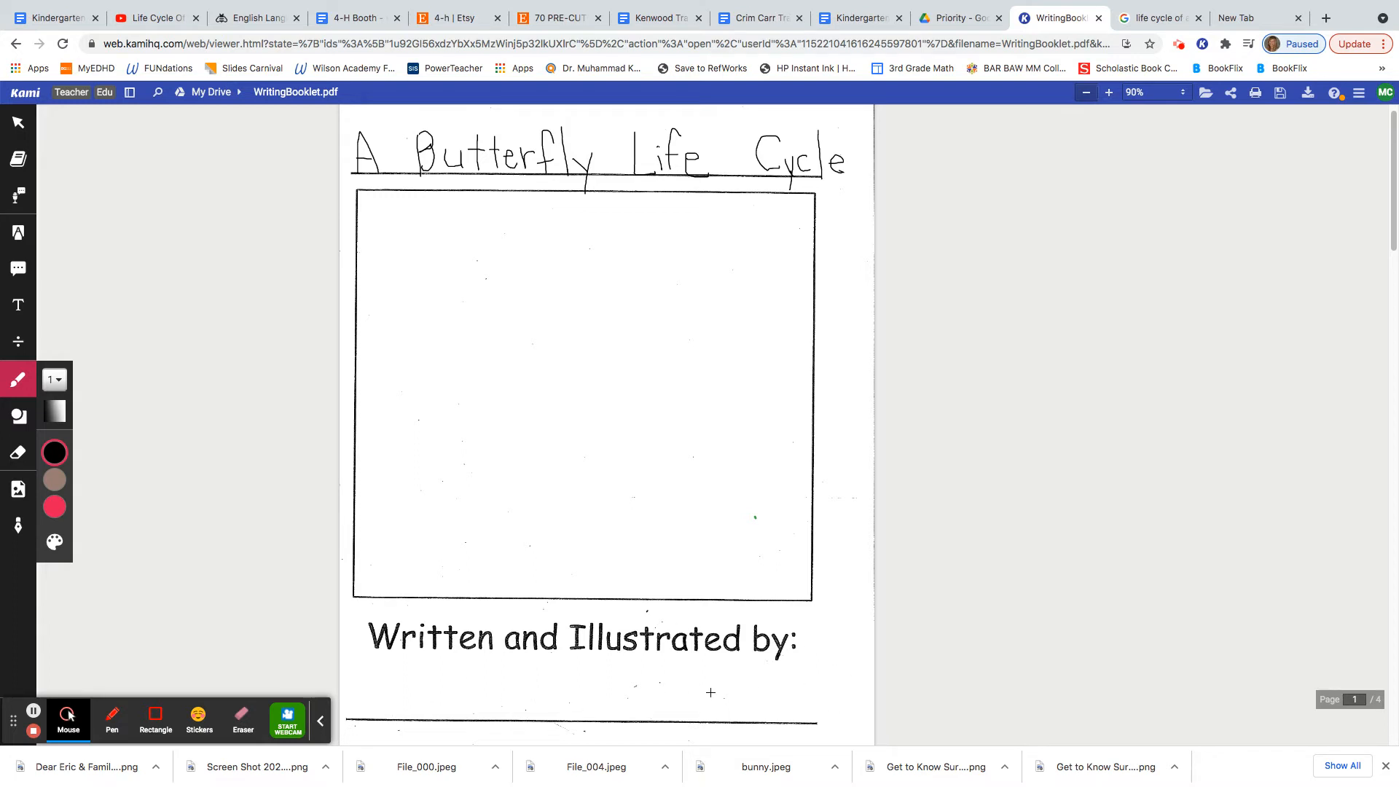
mouse_move(546, 690)
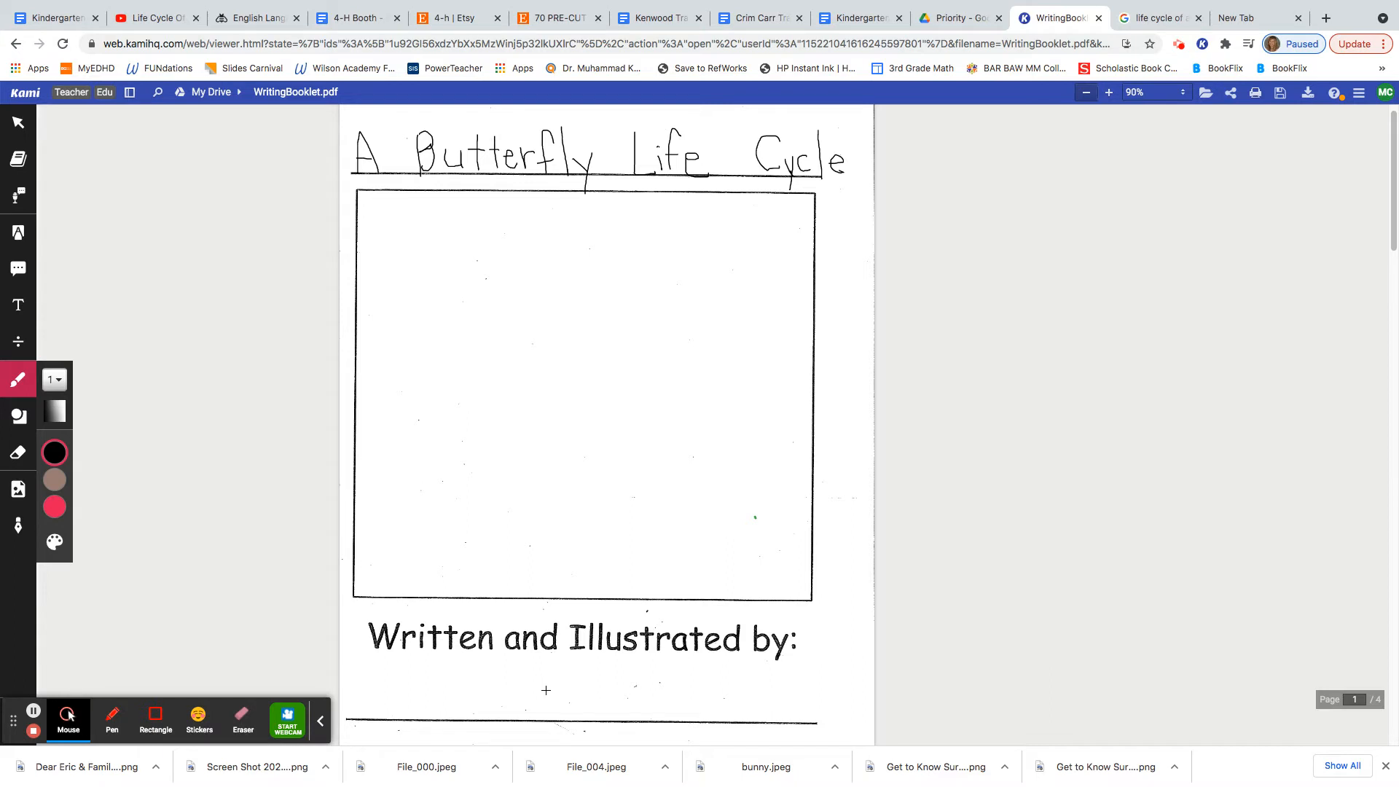
mouse_move(694, 657)
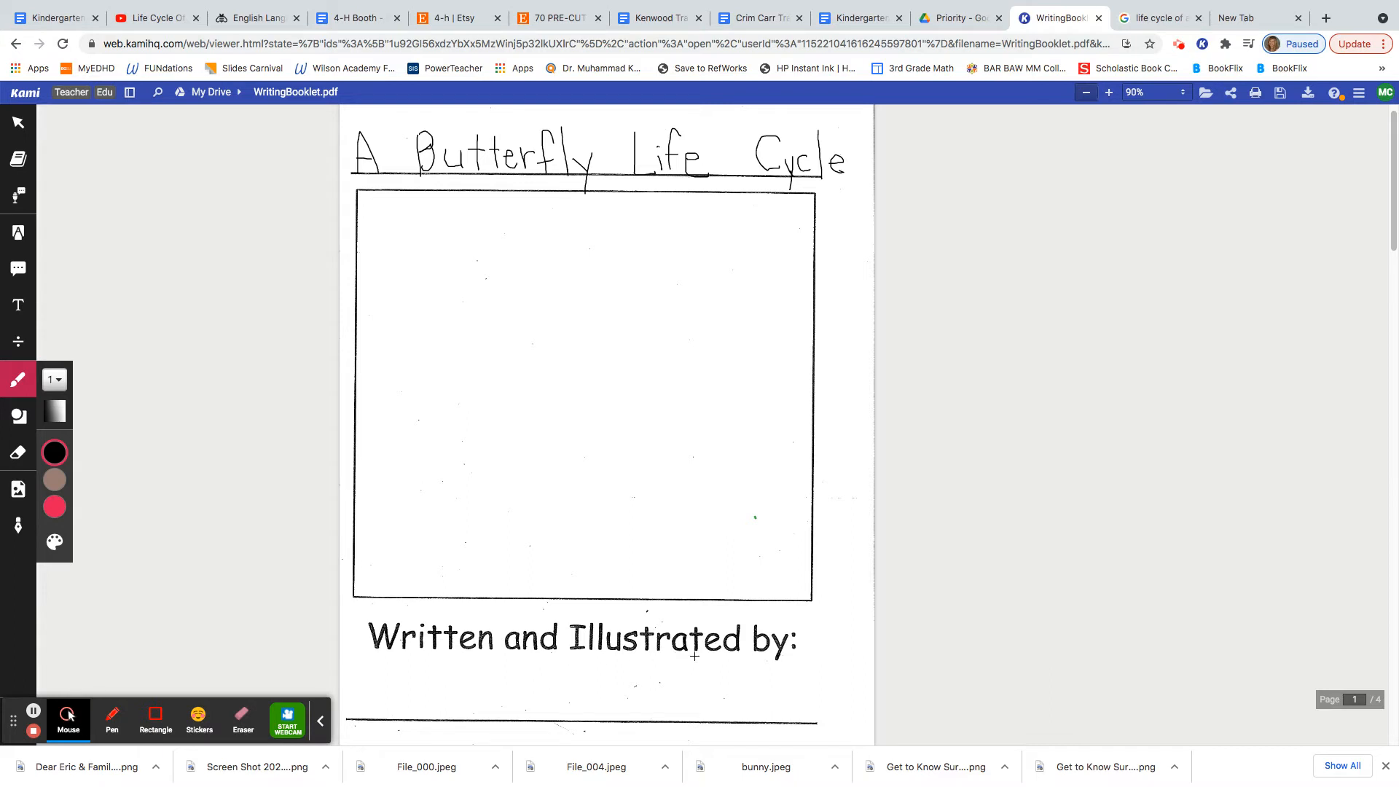
mouse_move(17, 380)
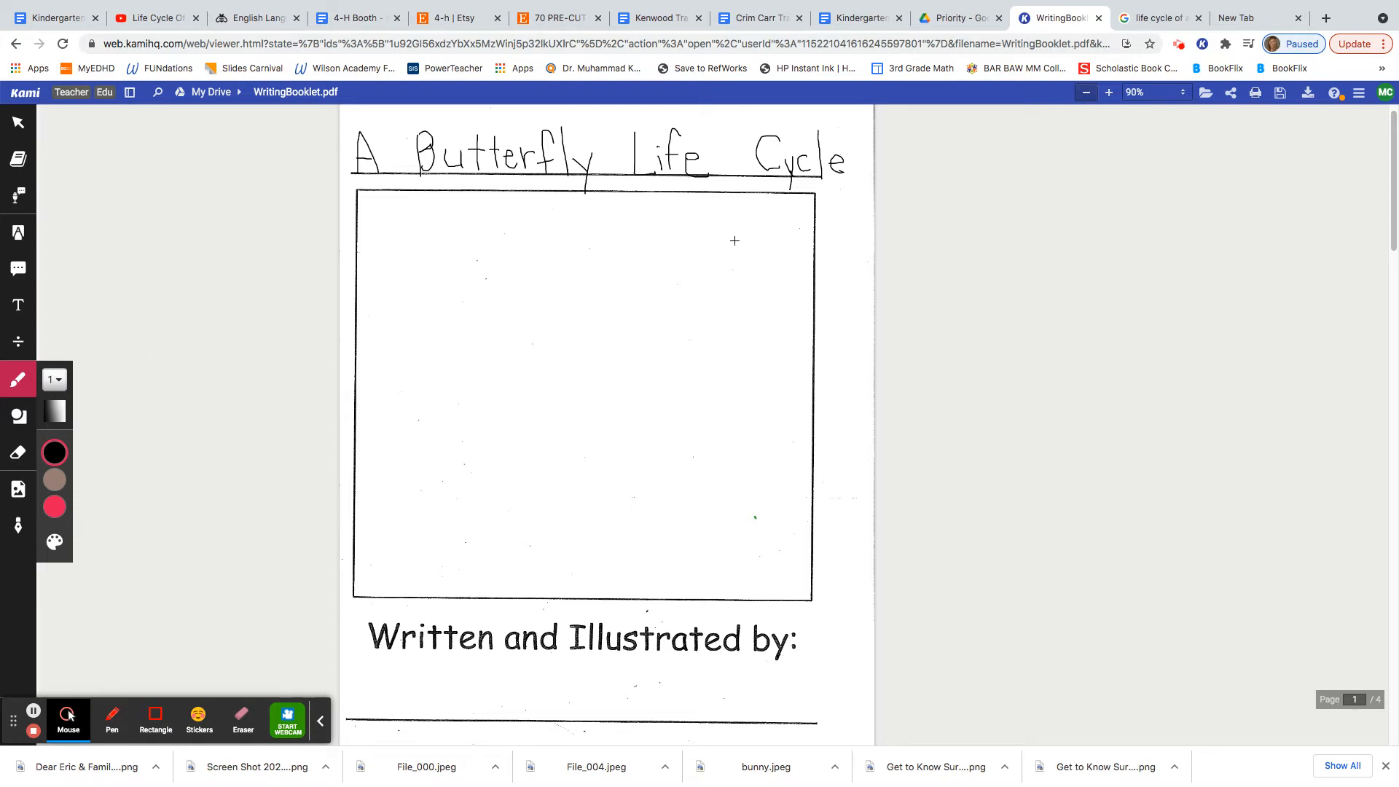
mouse_move(752, 233)
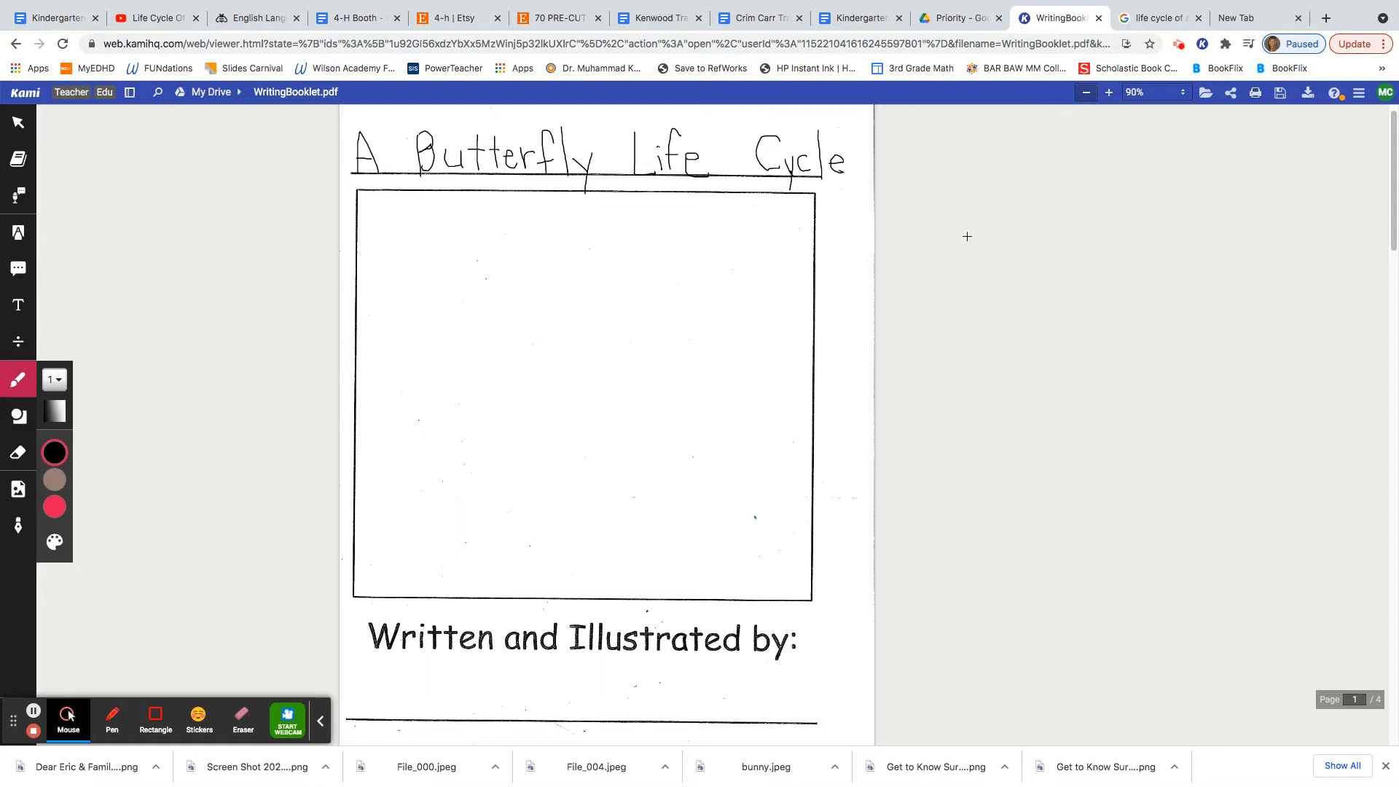
mouse_move(1009, 211)
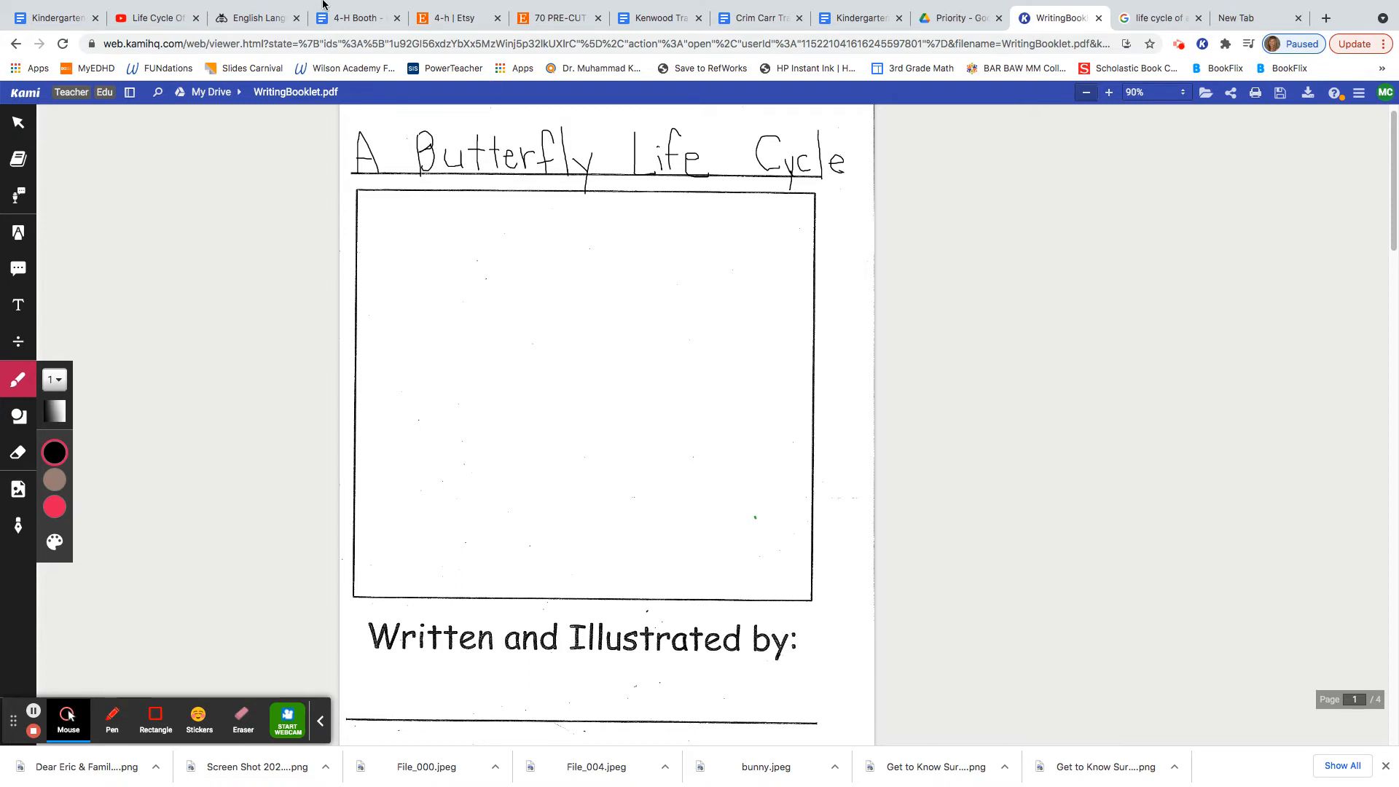
click(153, 17)
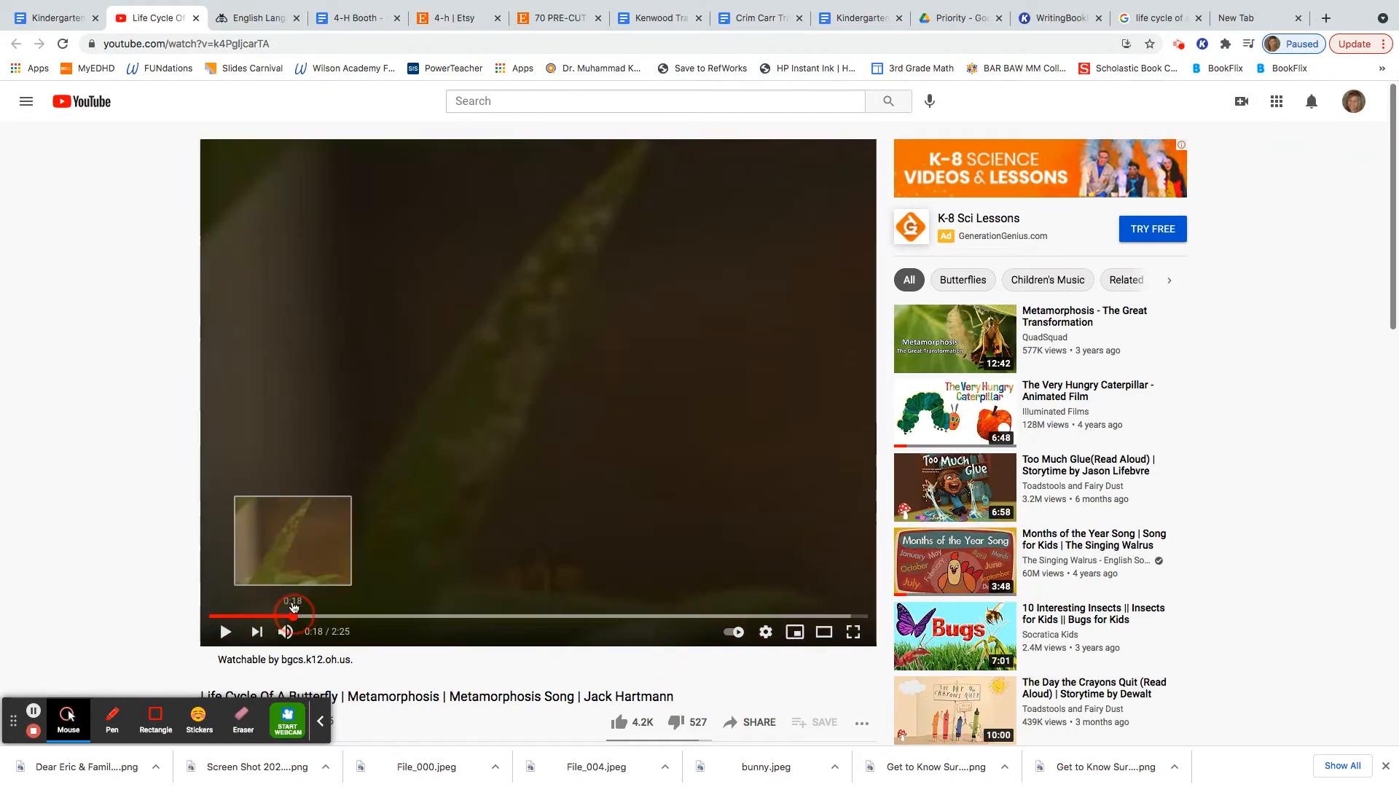
Pause the video at the egg part near 0:21, glance at image results, and return to WritingBooklet.
click(226, 632)
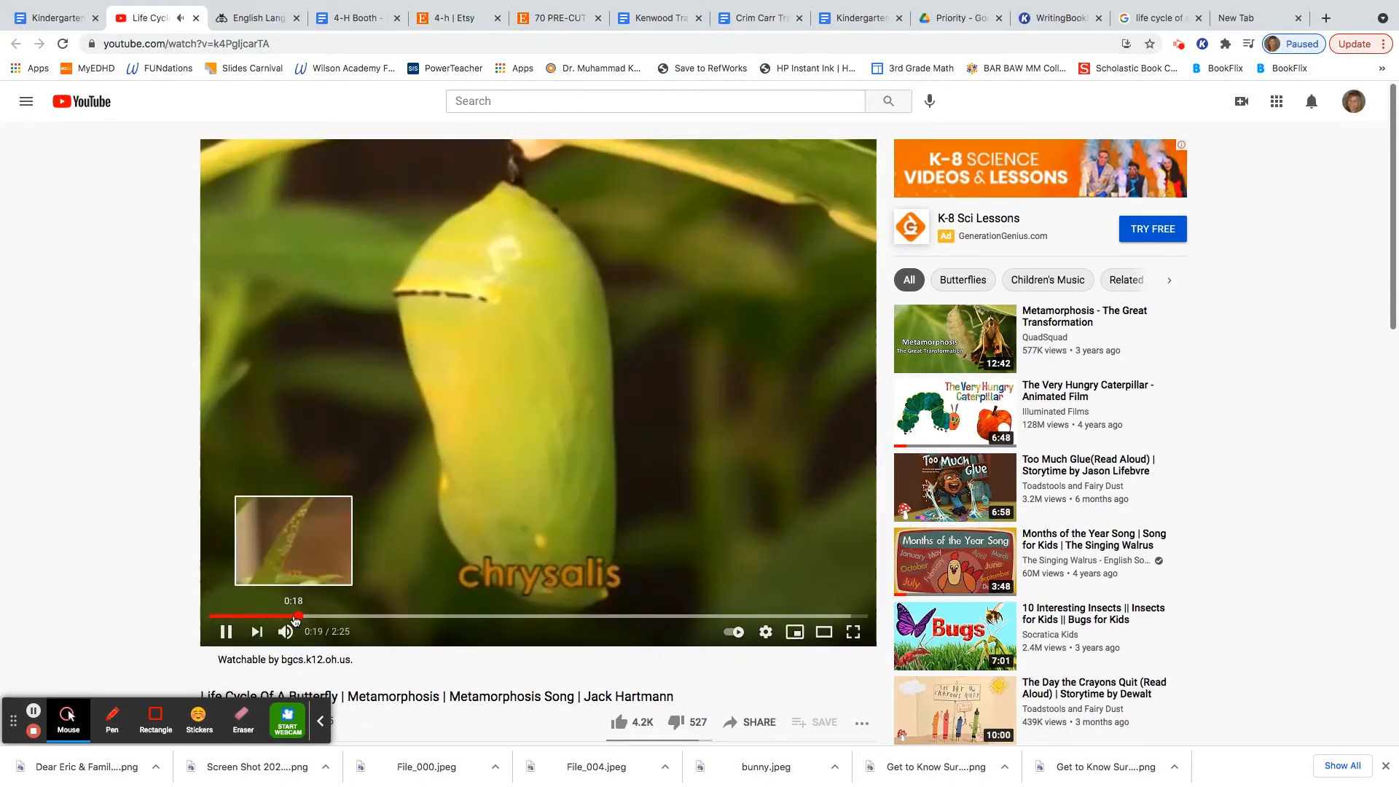
click(302, 616)
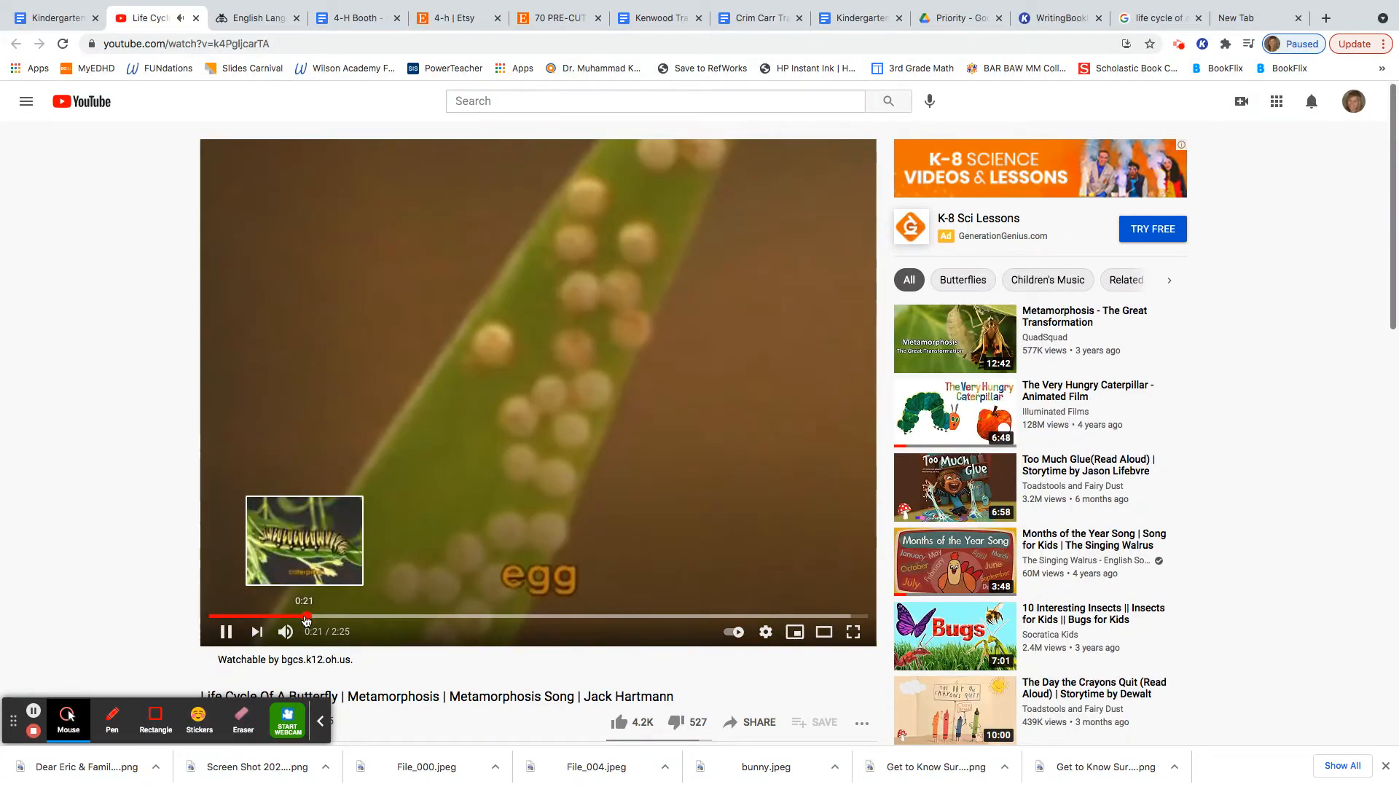
click(226, 631)
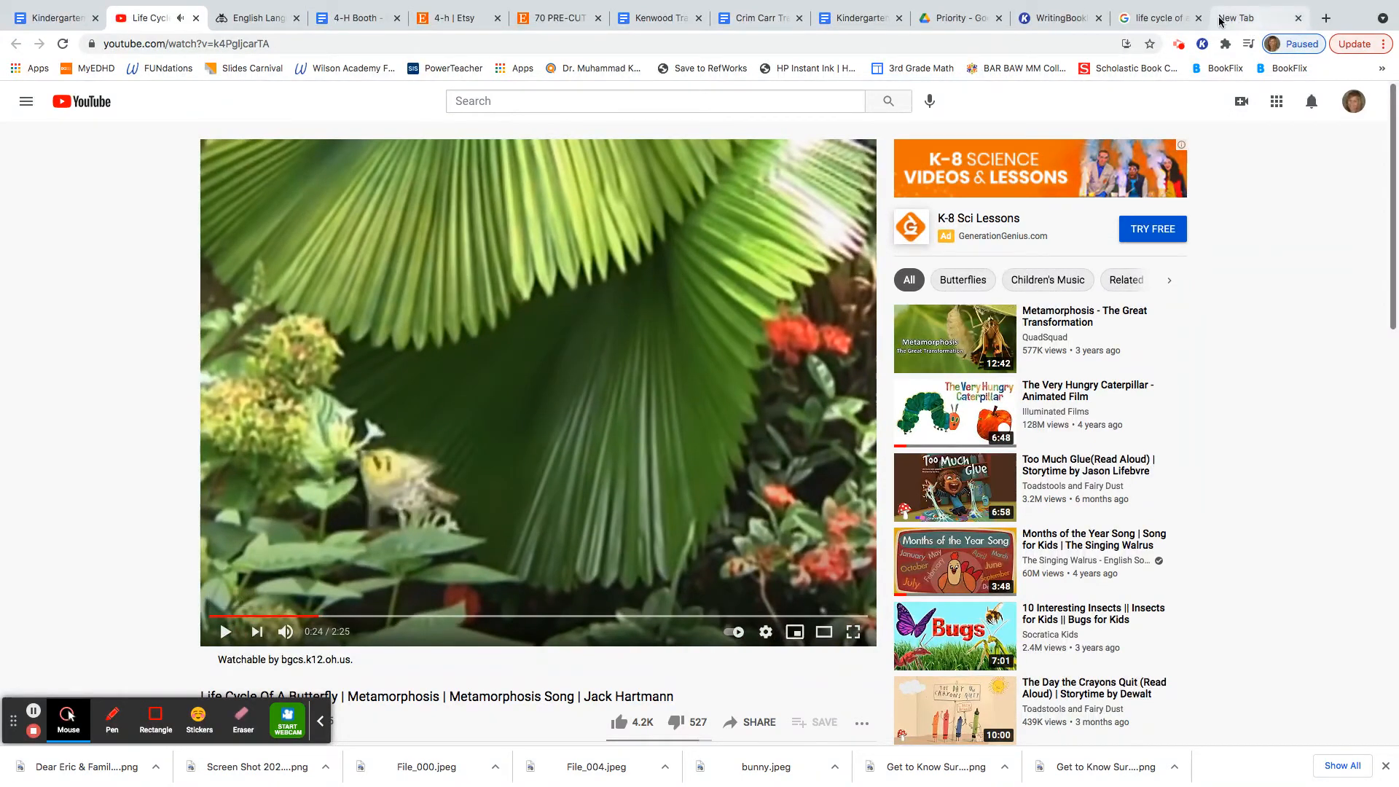
click(1160, 18)
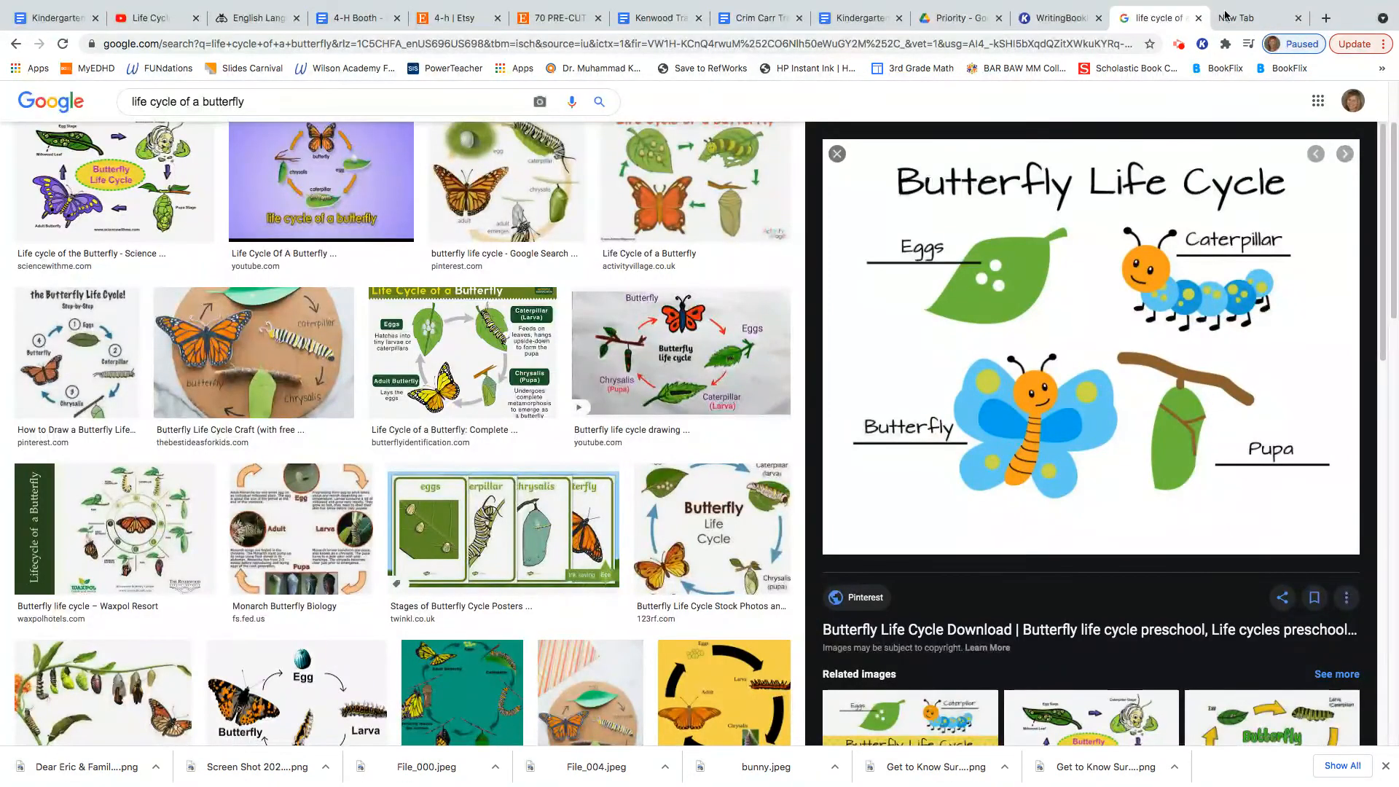
click(1054, 18)
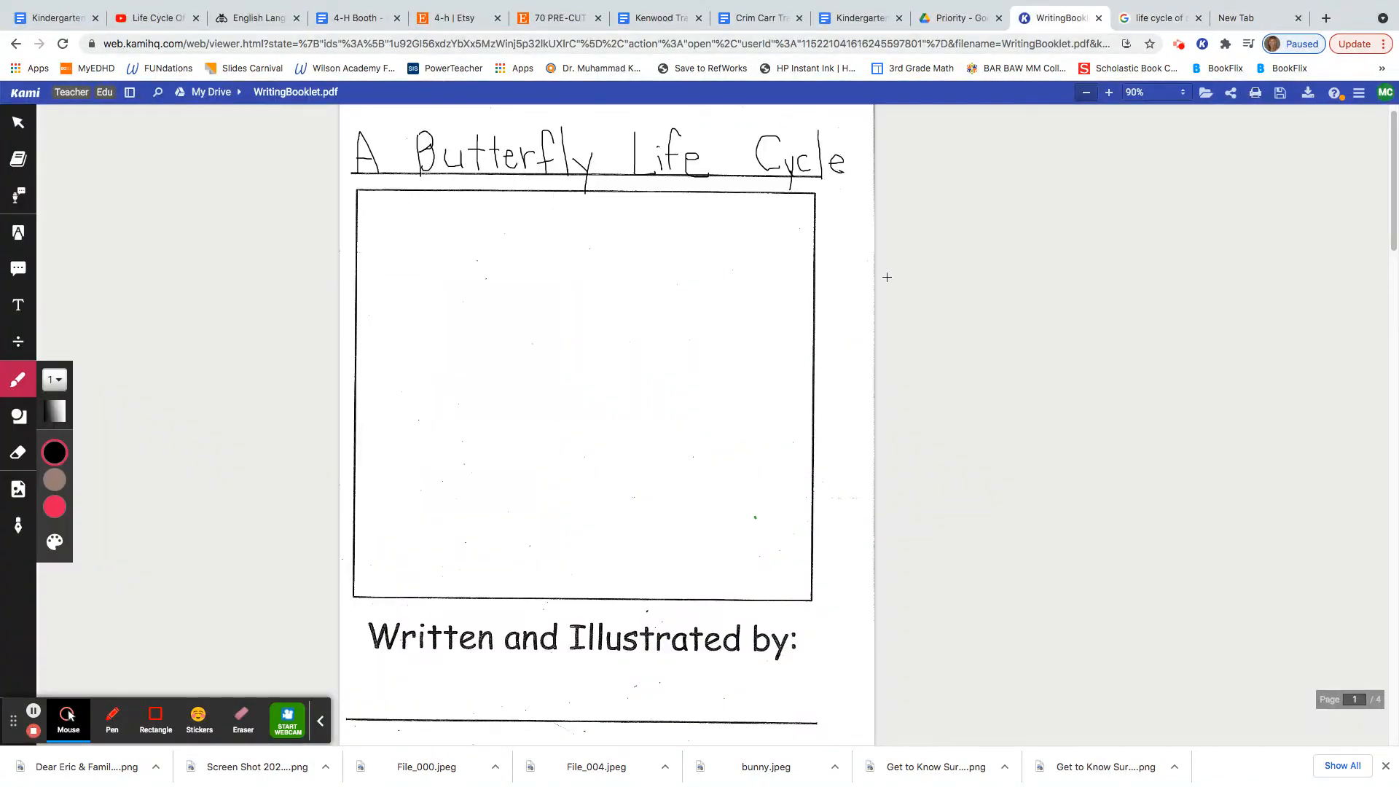
mouse_move(916, 266)
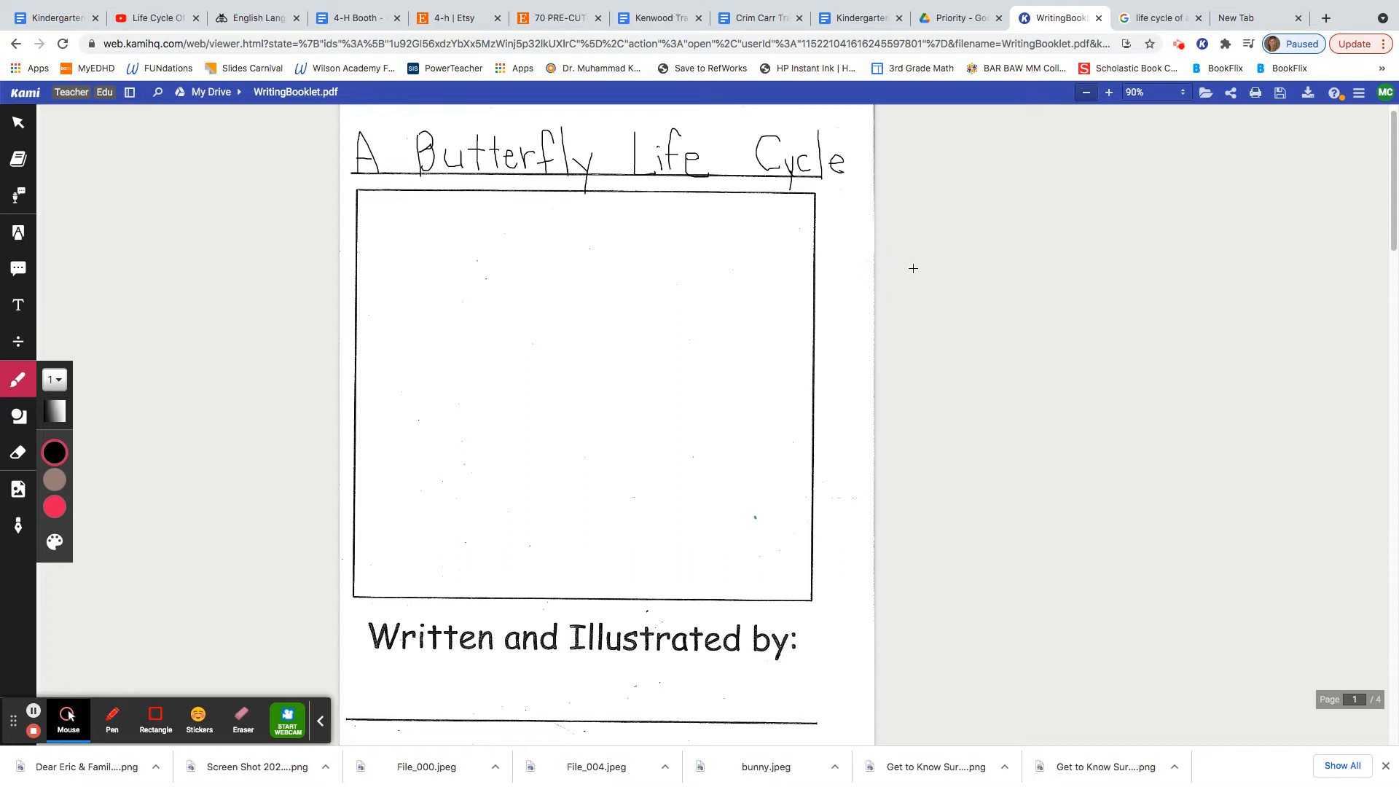
mouse_move(913, 290)
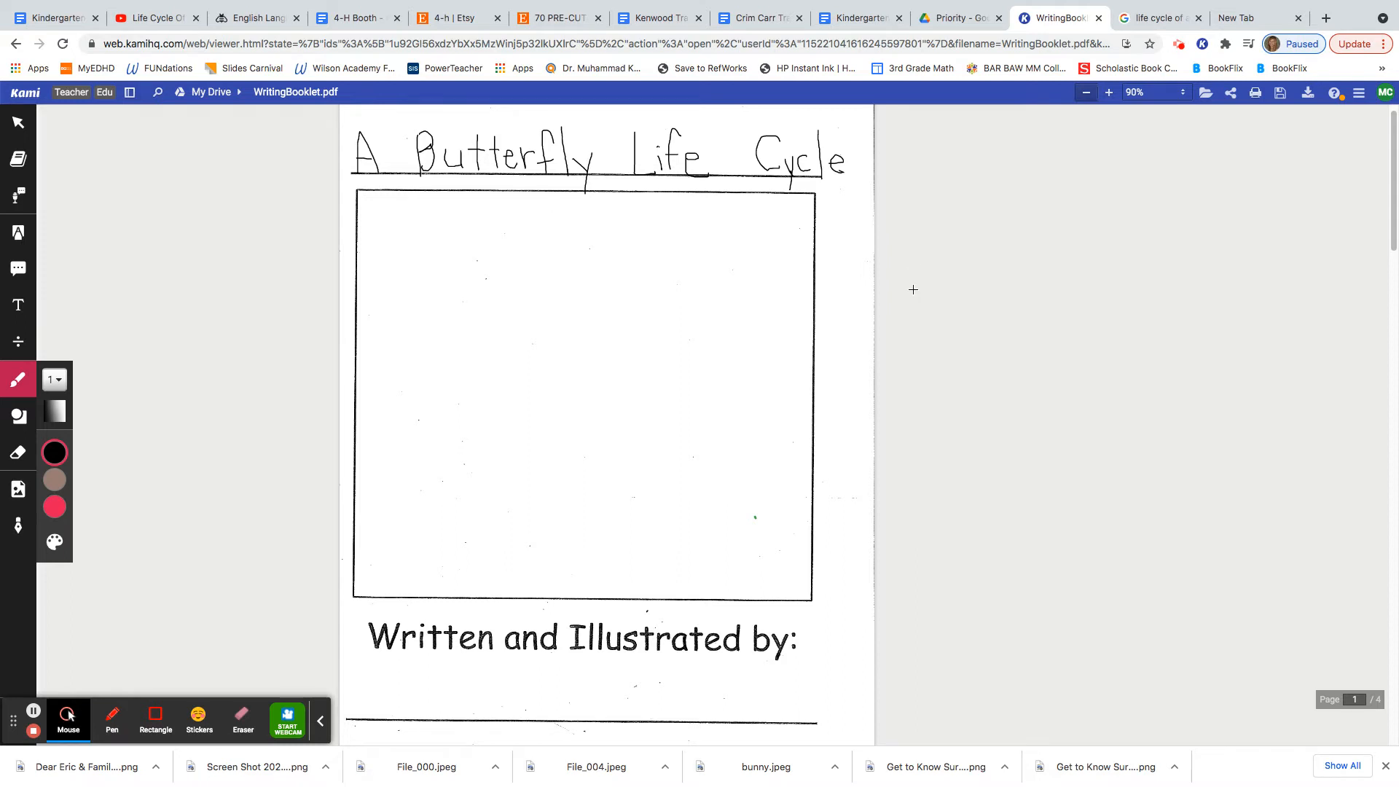
mouse_move(17, 415)
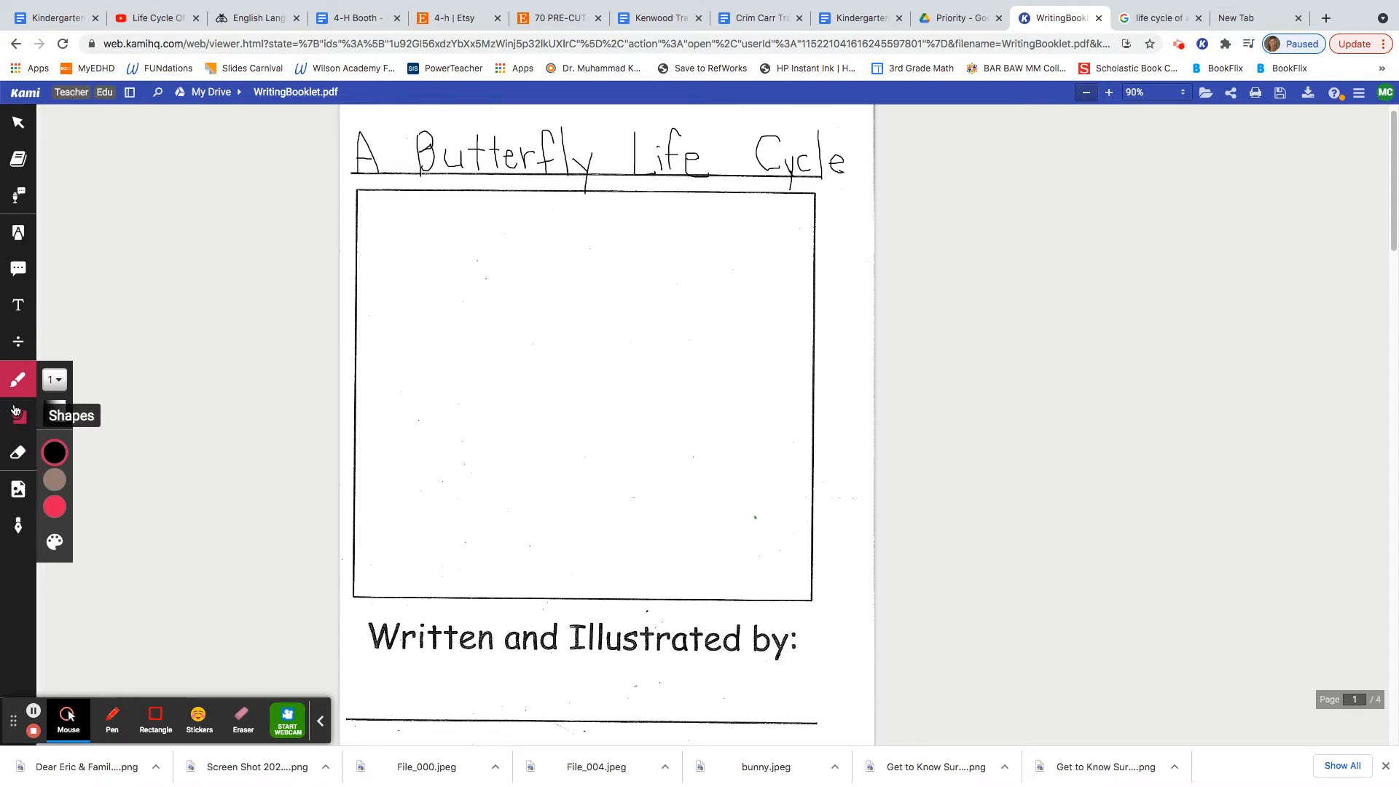
click(17, 416)
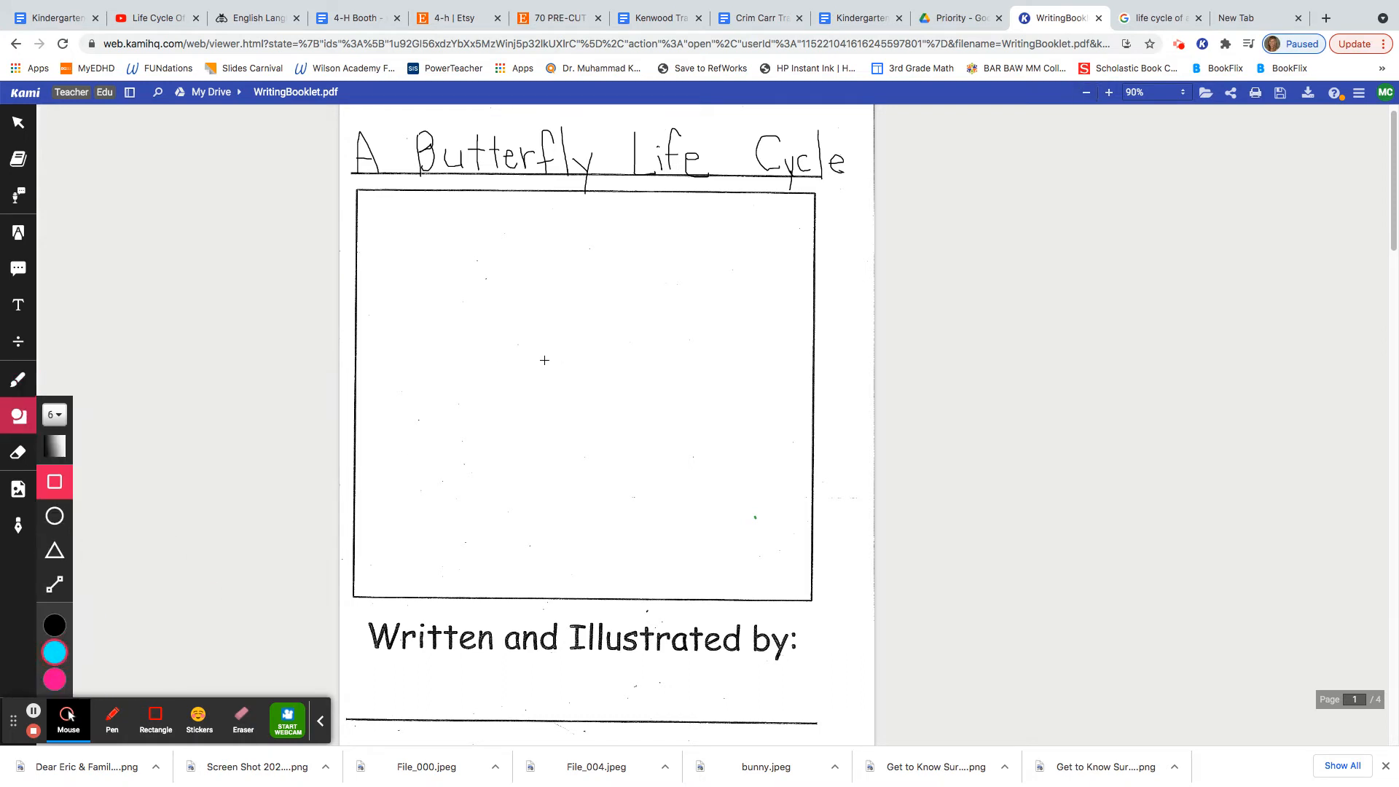
drag(528, 275, 576, 345)
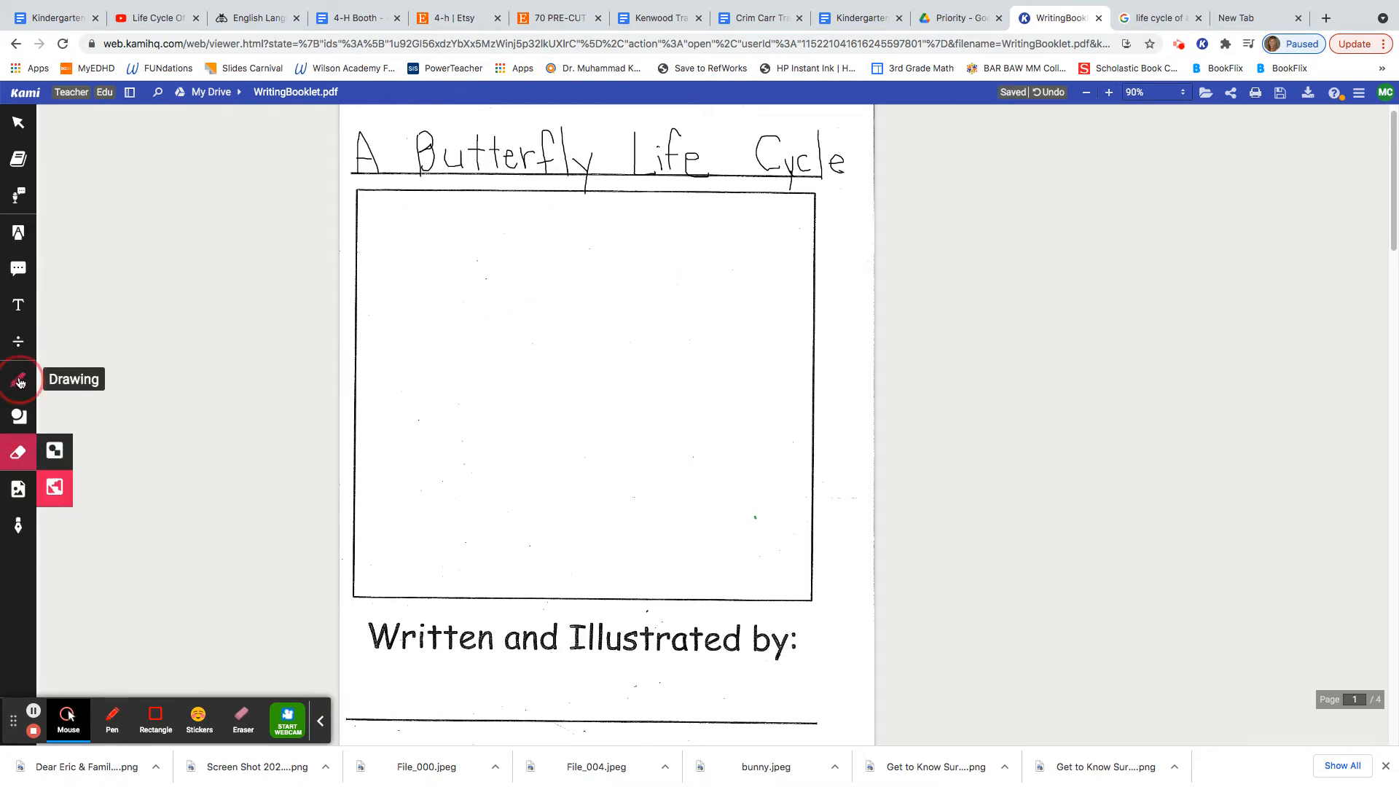
Sketch a butterfly with cyan wings, smiling pink body, antennae, orange spots and purple markings.
click(17, 379)
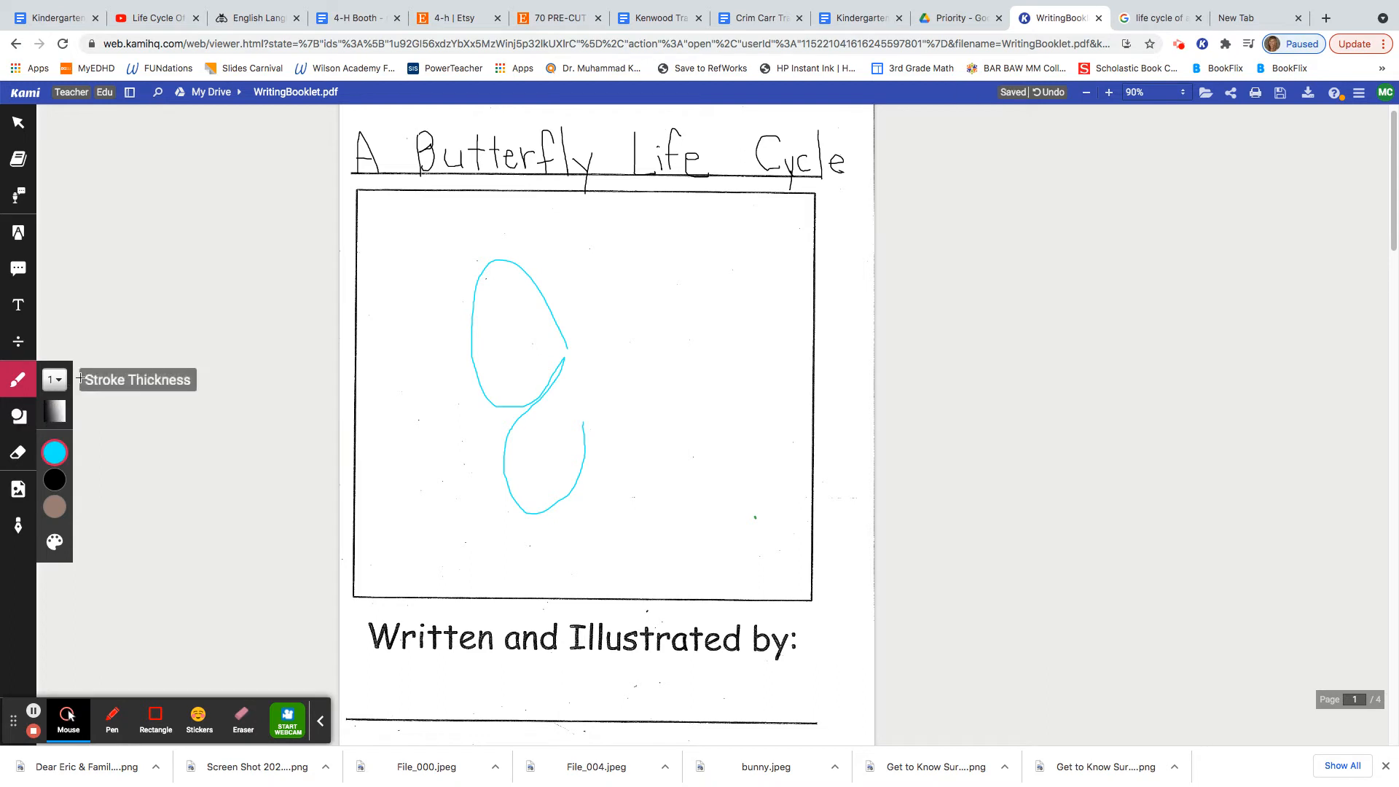
drag(571, 335, 696, 326)
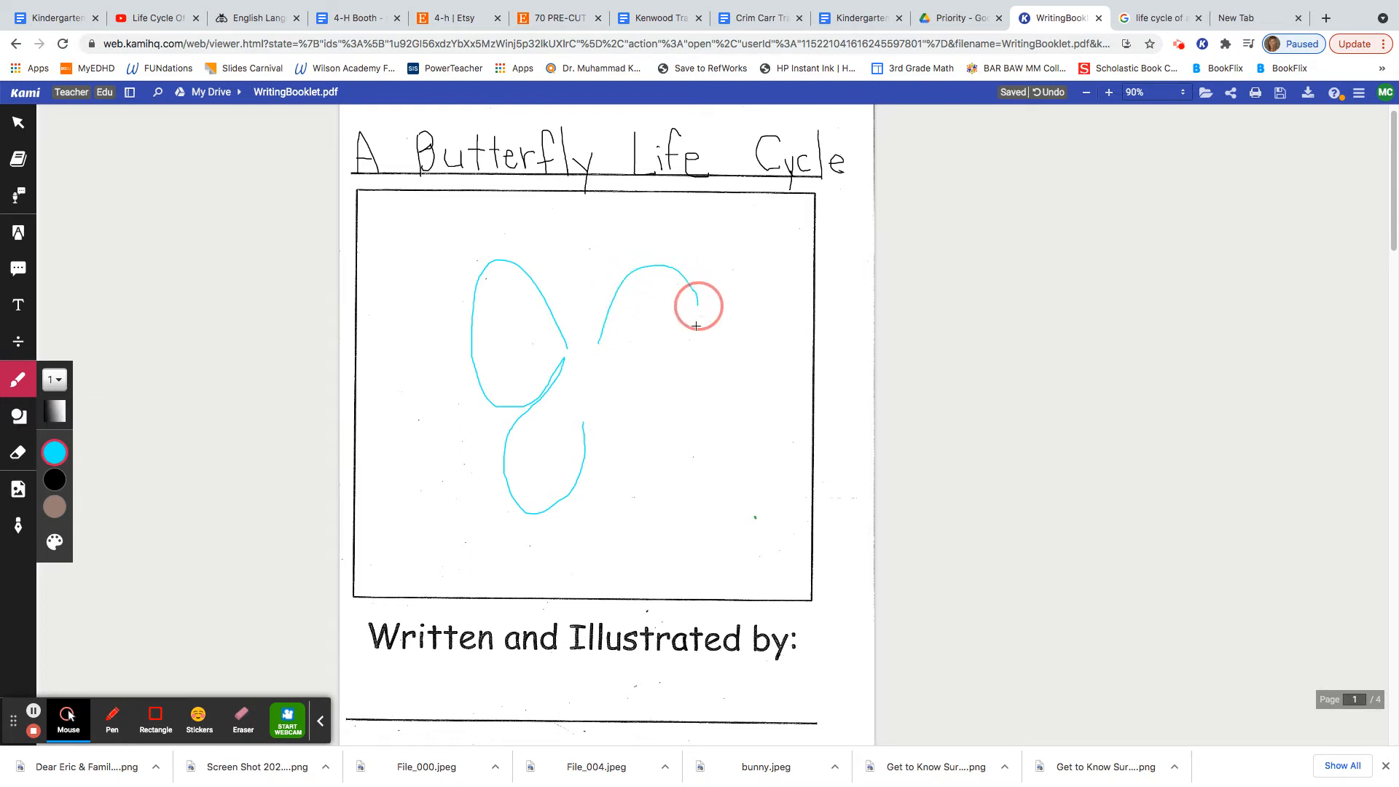
drag(696, 325, 635, 509)
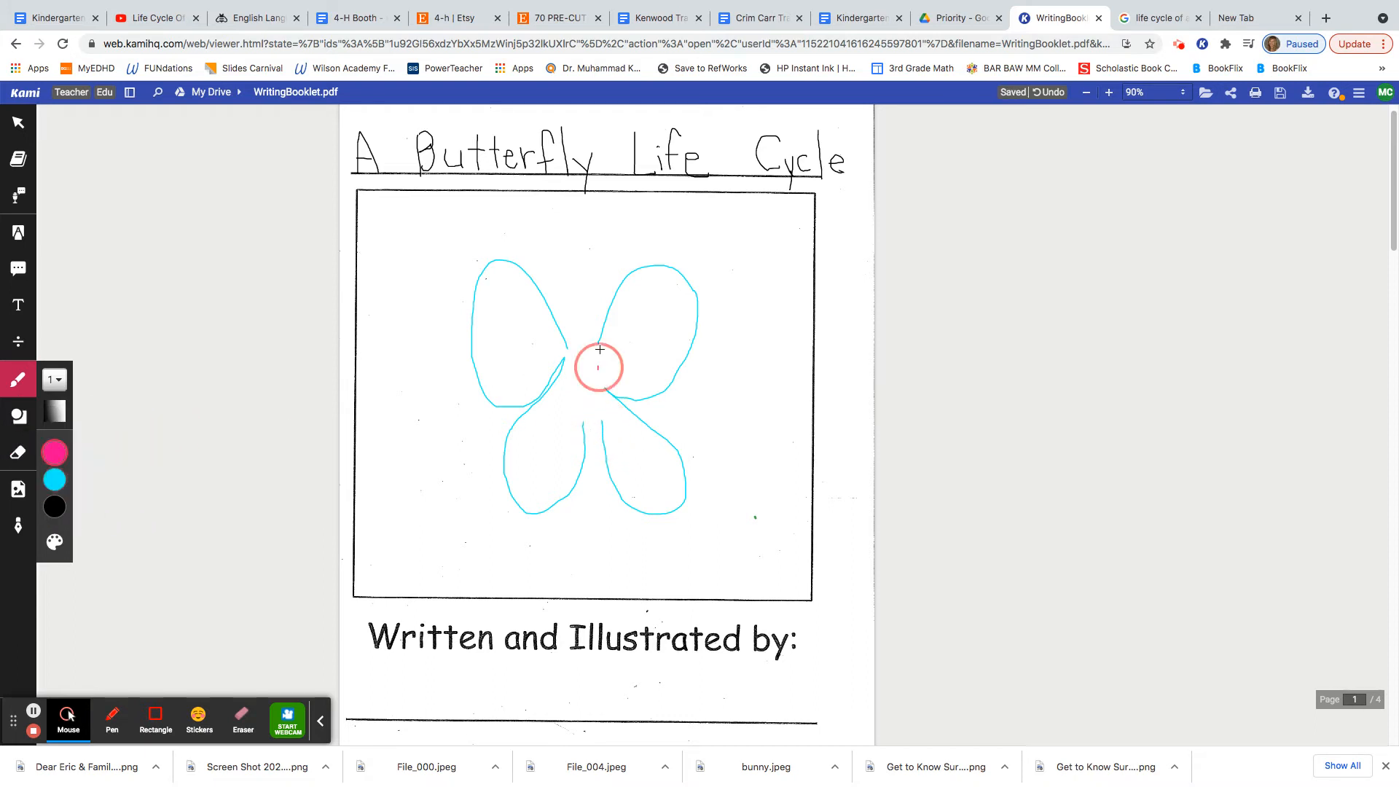
drag(589, 353, 584, 428)
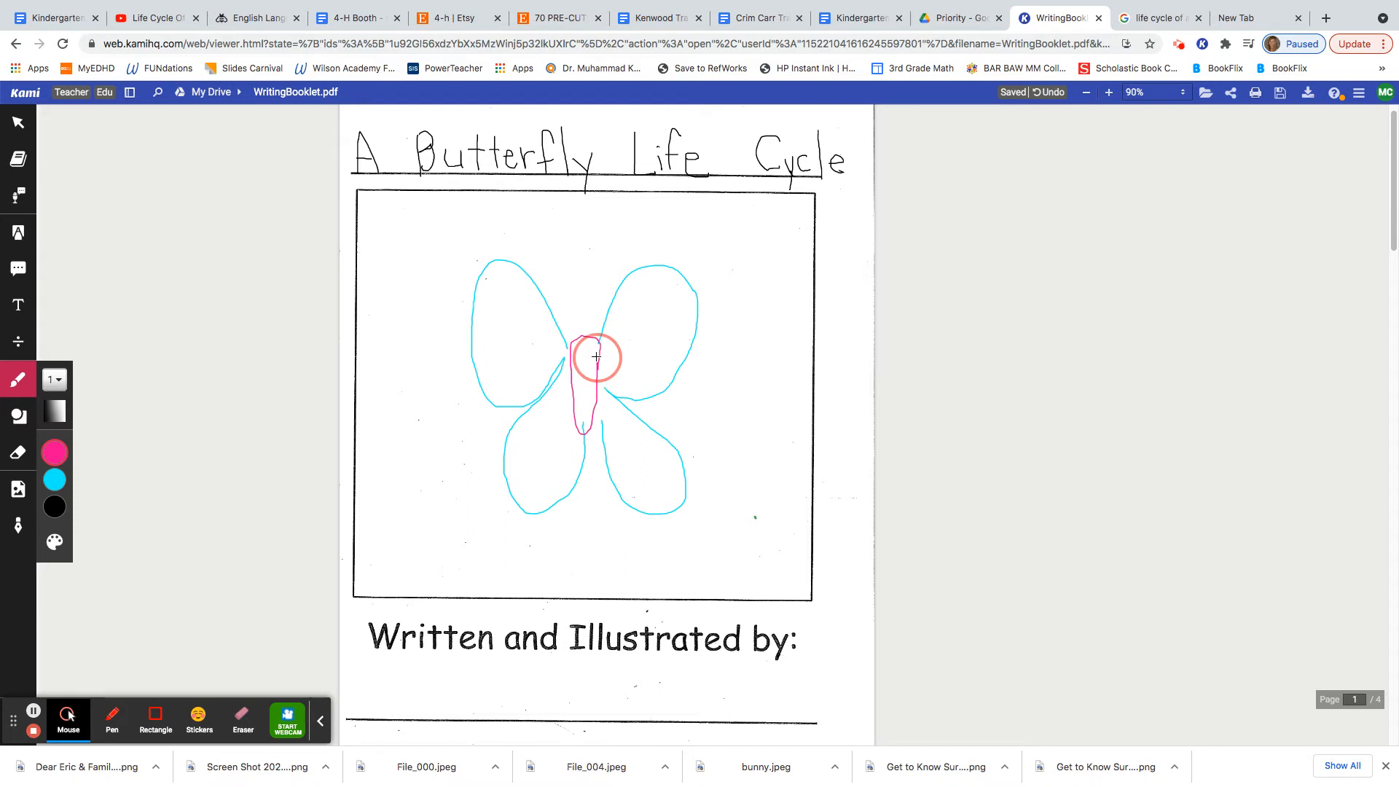
drag(583, 357, 561, 298)
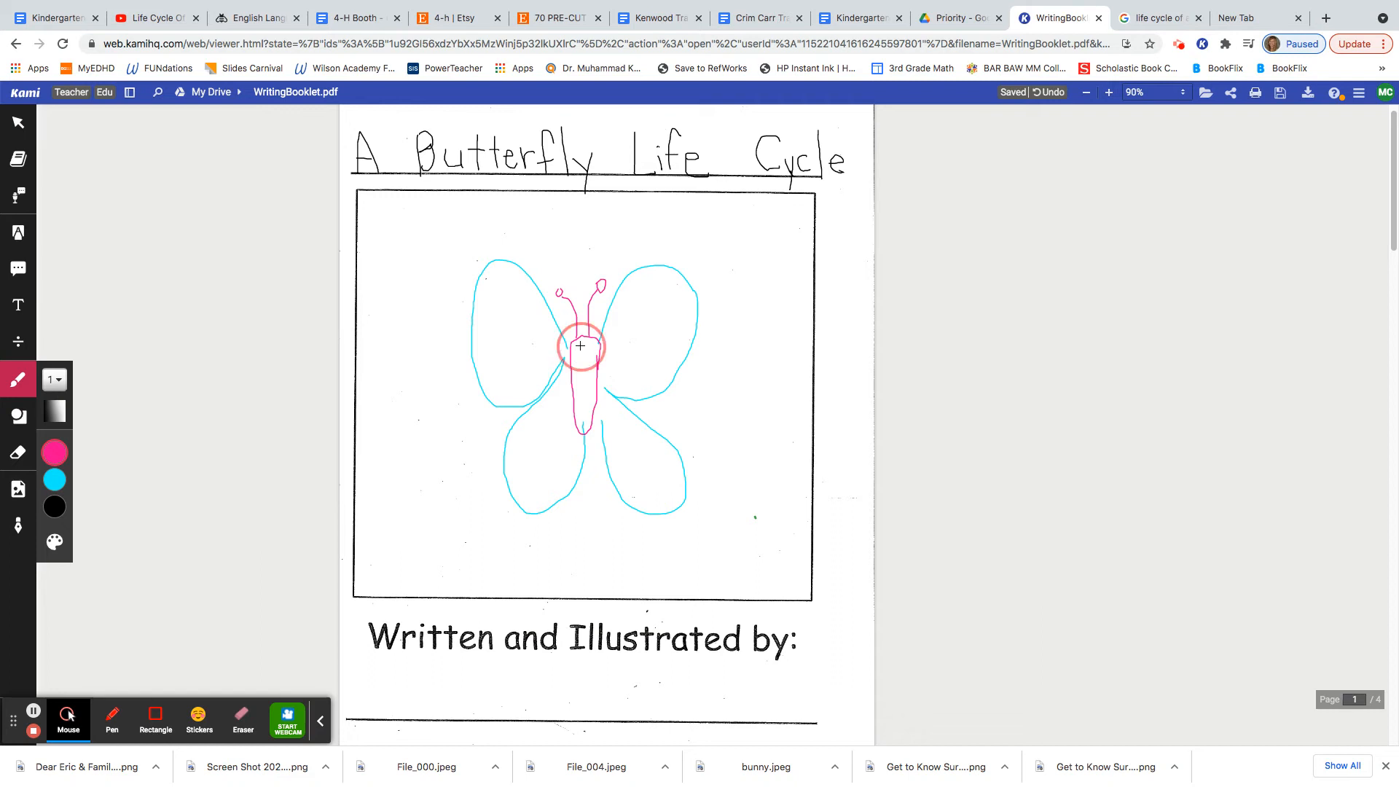
drag(581, 352, 594, 362)
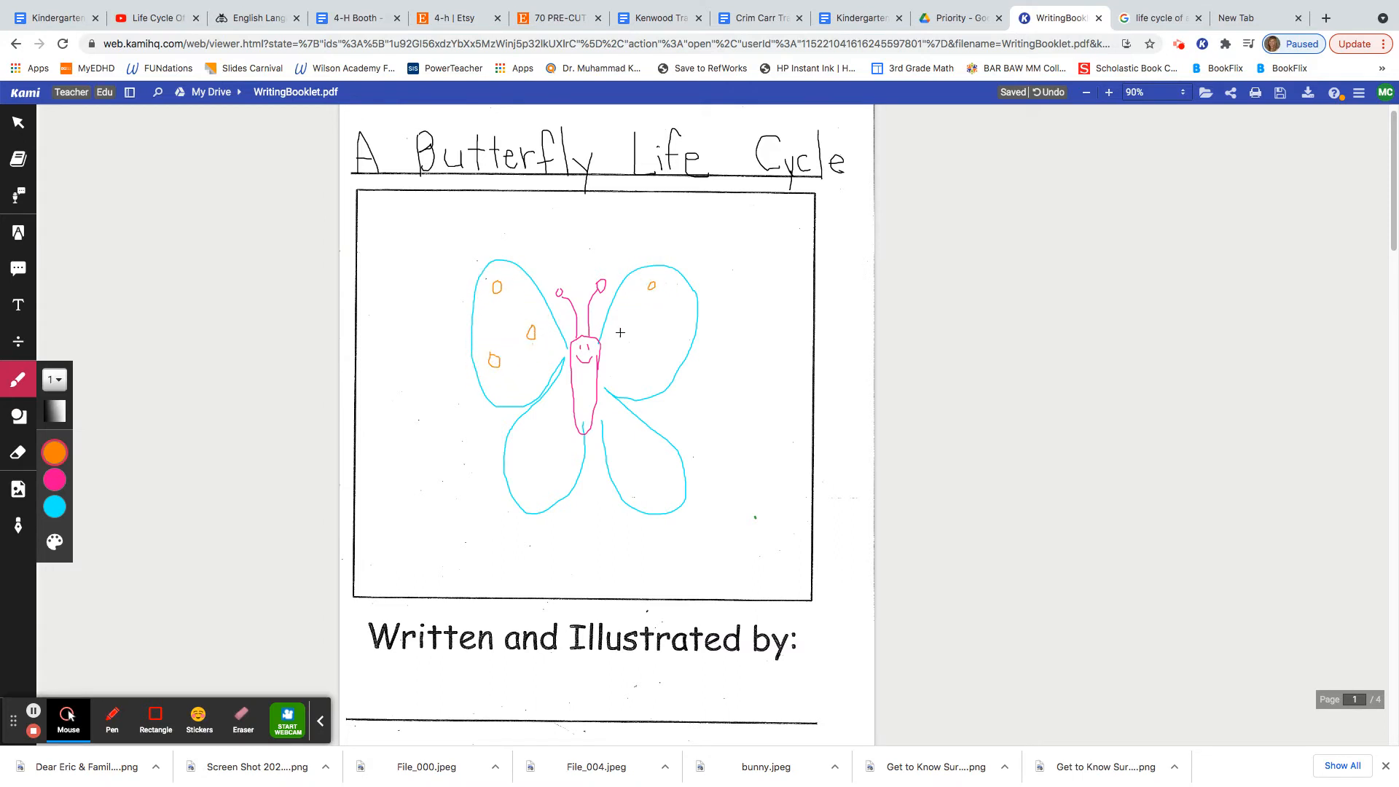
drag(652, 348, 652, 348)
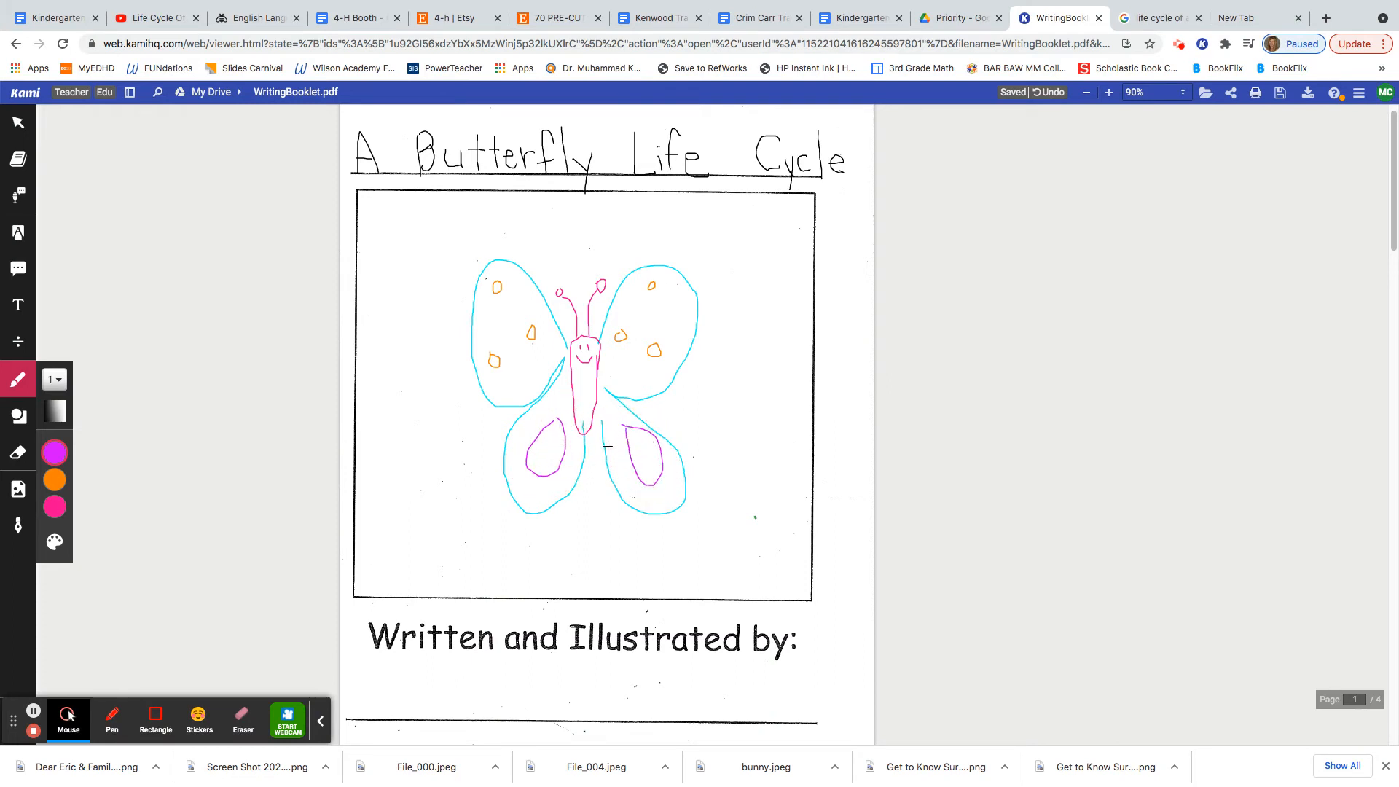
mouse_move(712, 281)
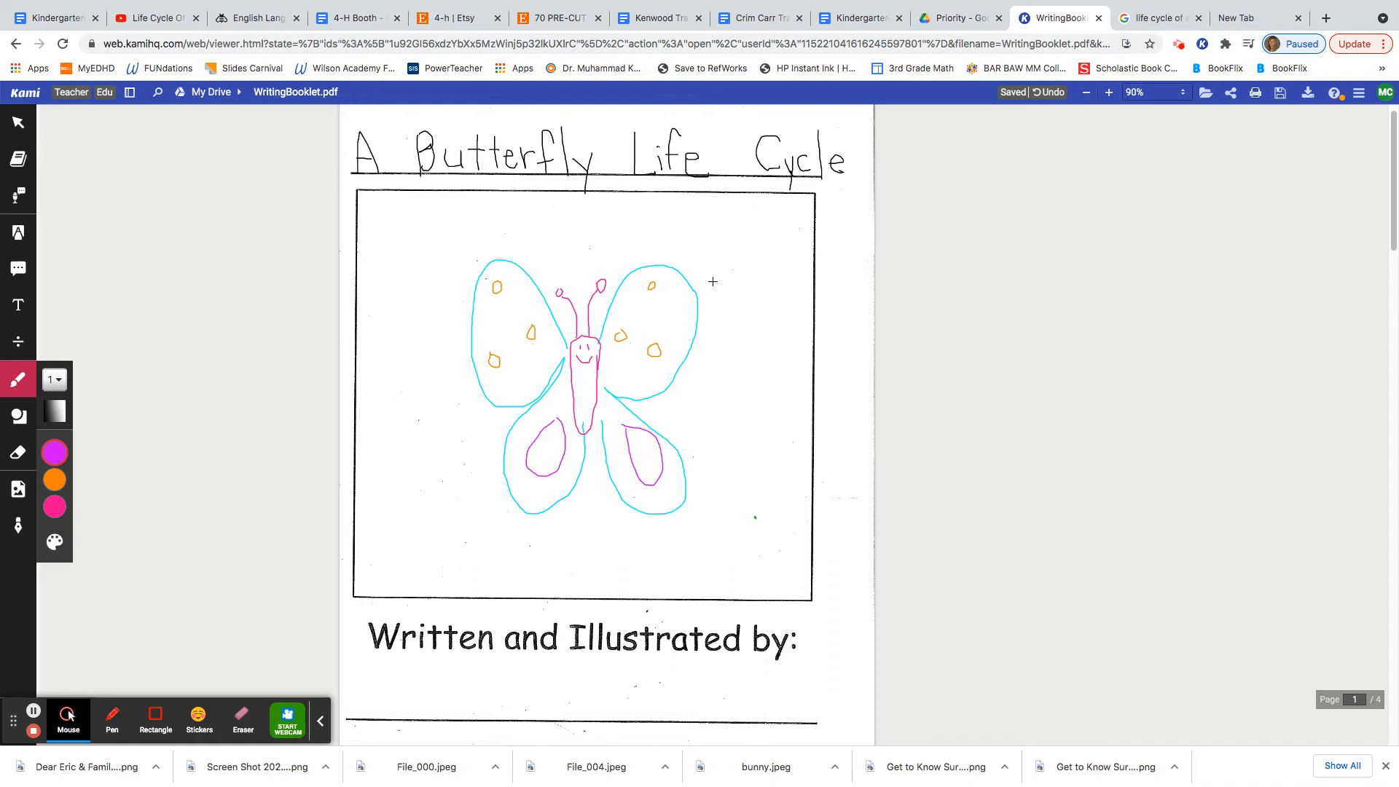
mouse_move(926, 402)
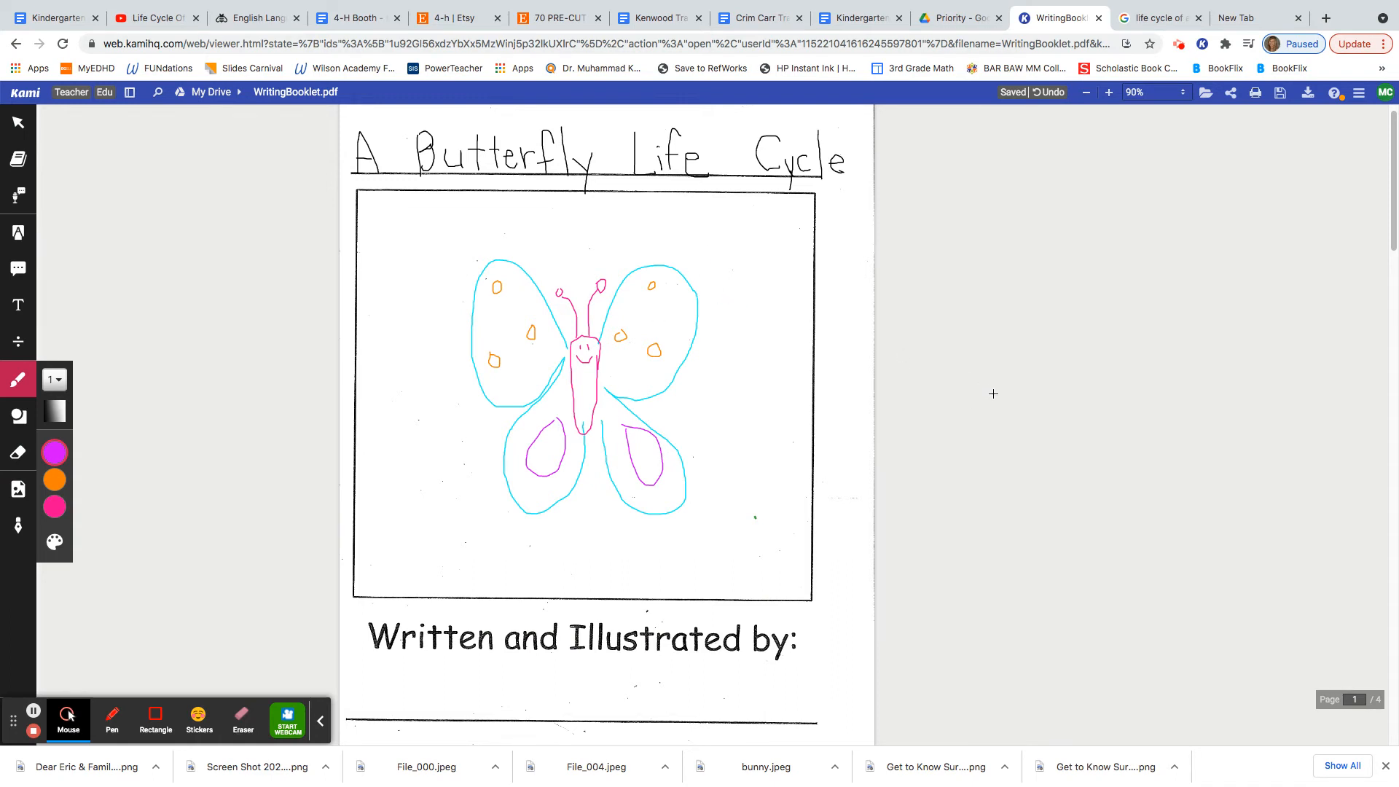
mouse_move(999, 378)
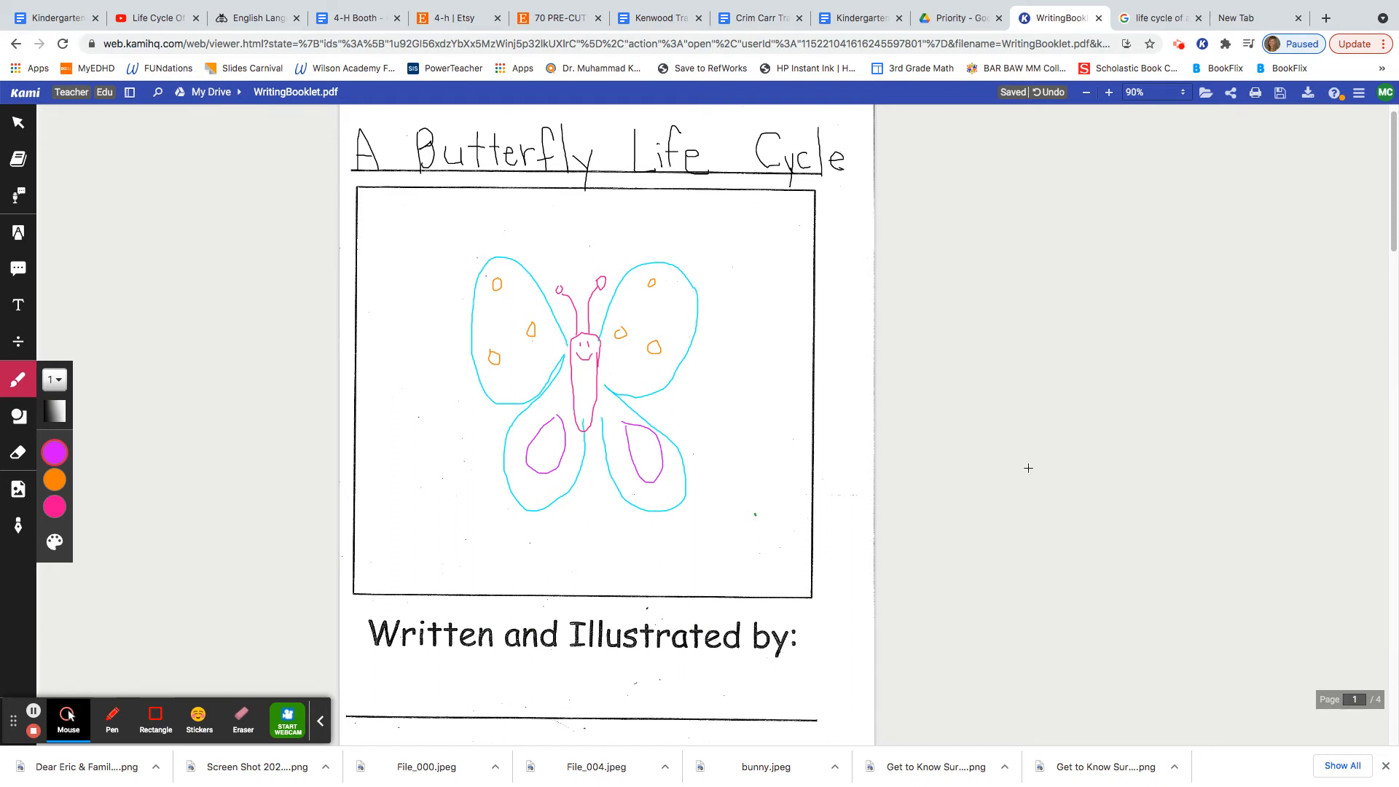
scroll(down, 3)
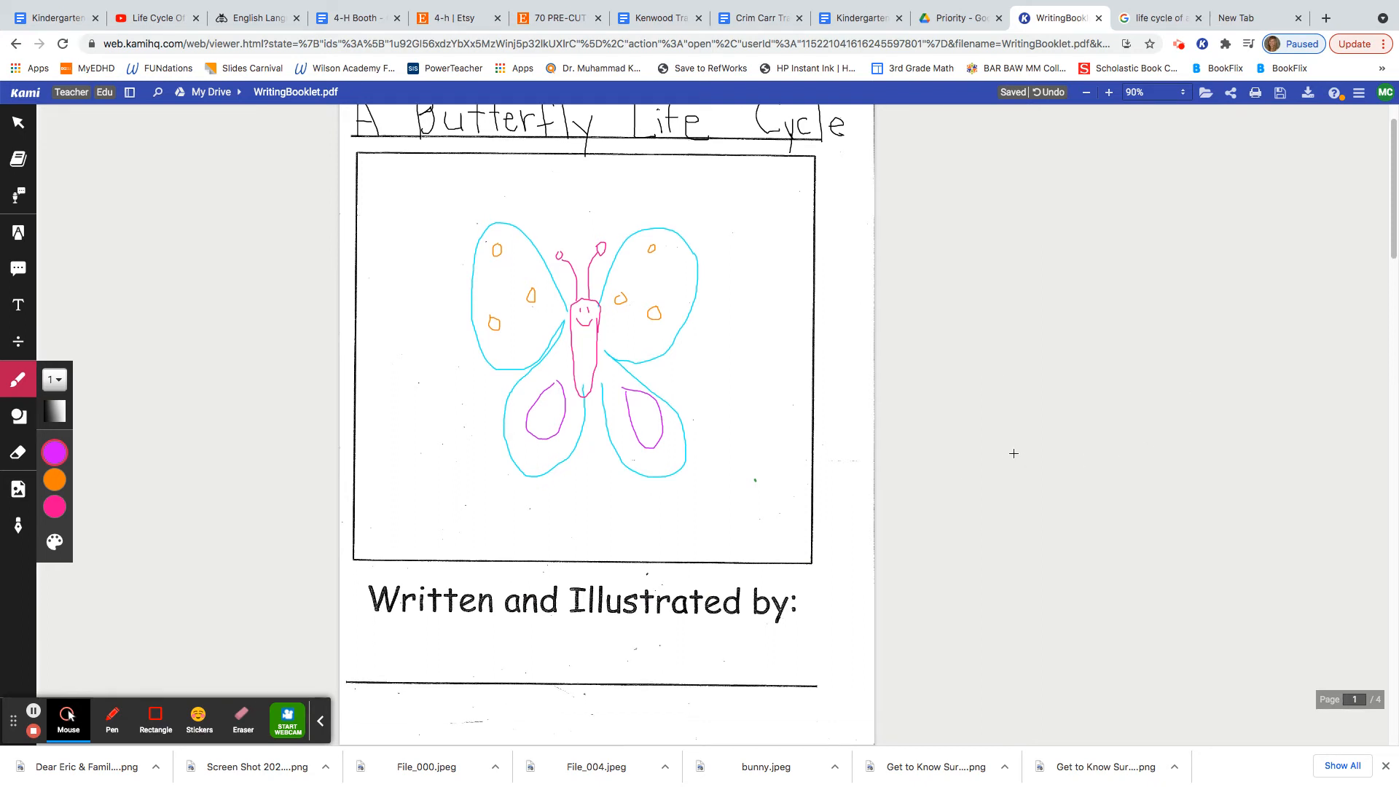
mouse_move(1022, 436)
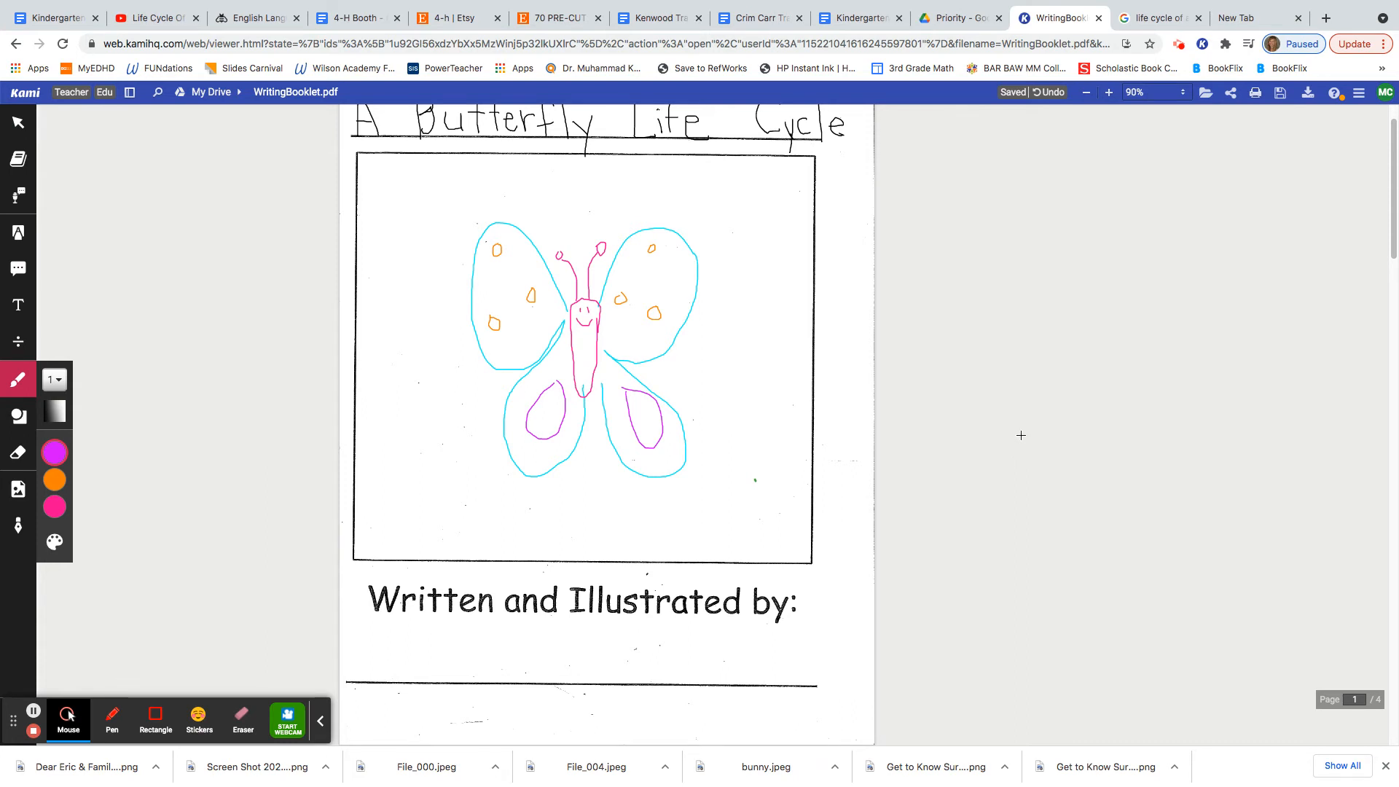
mouse_move(858, 451)
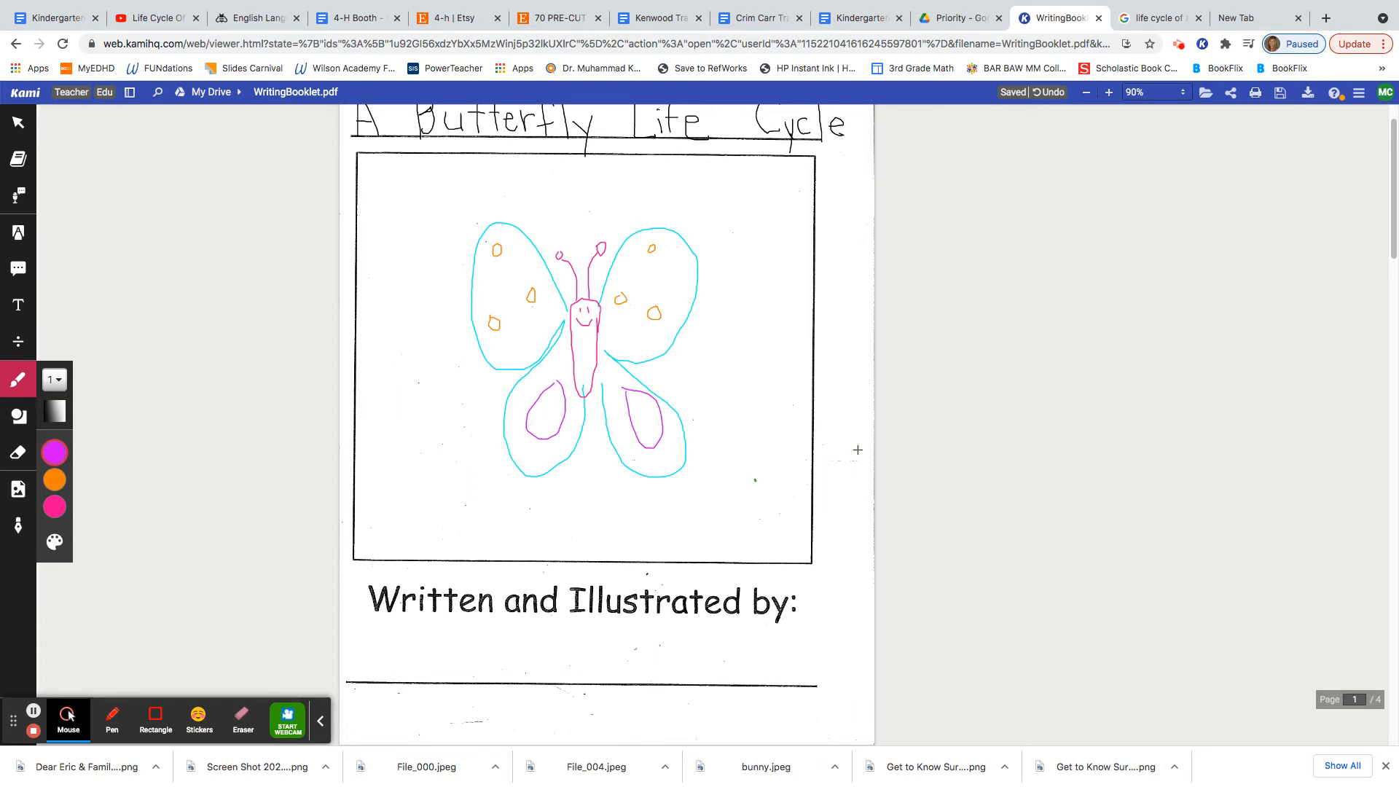
mouse_move(912, 427)
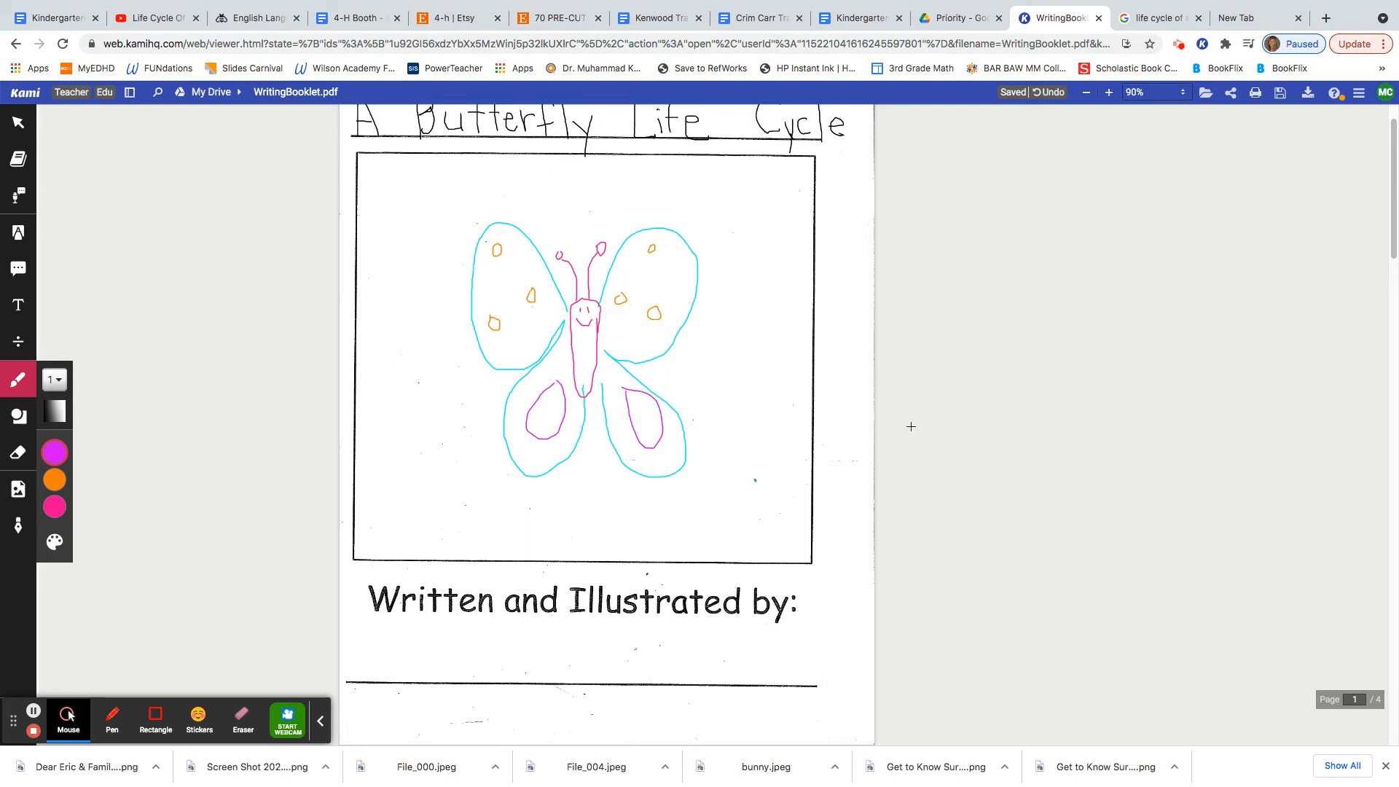
mouse_move(901, 422)
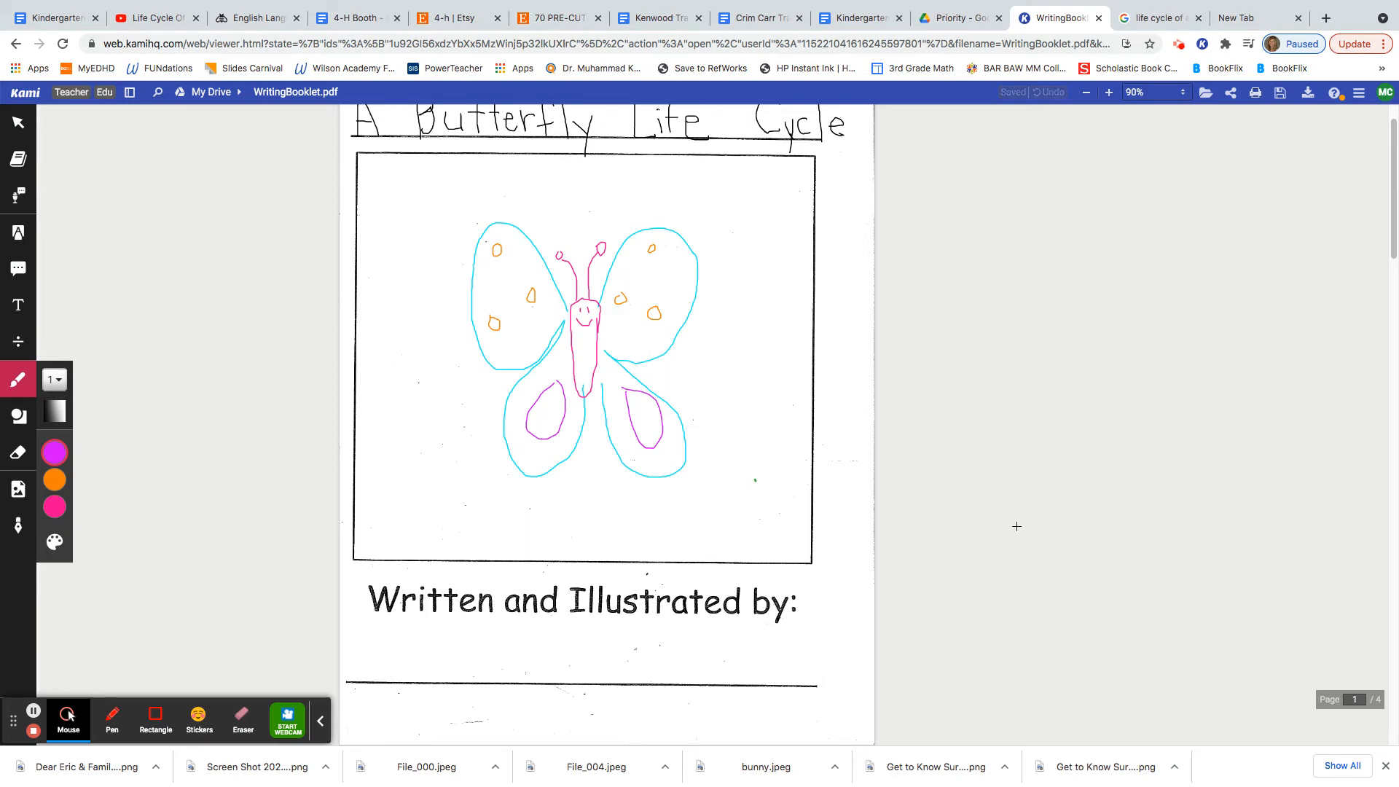
mouse_move(1029, 515)
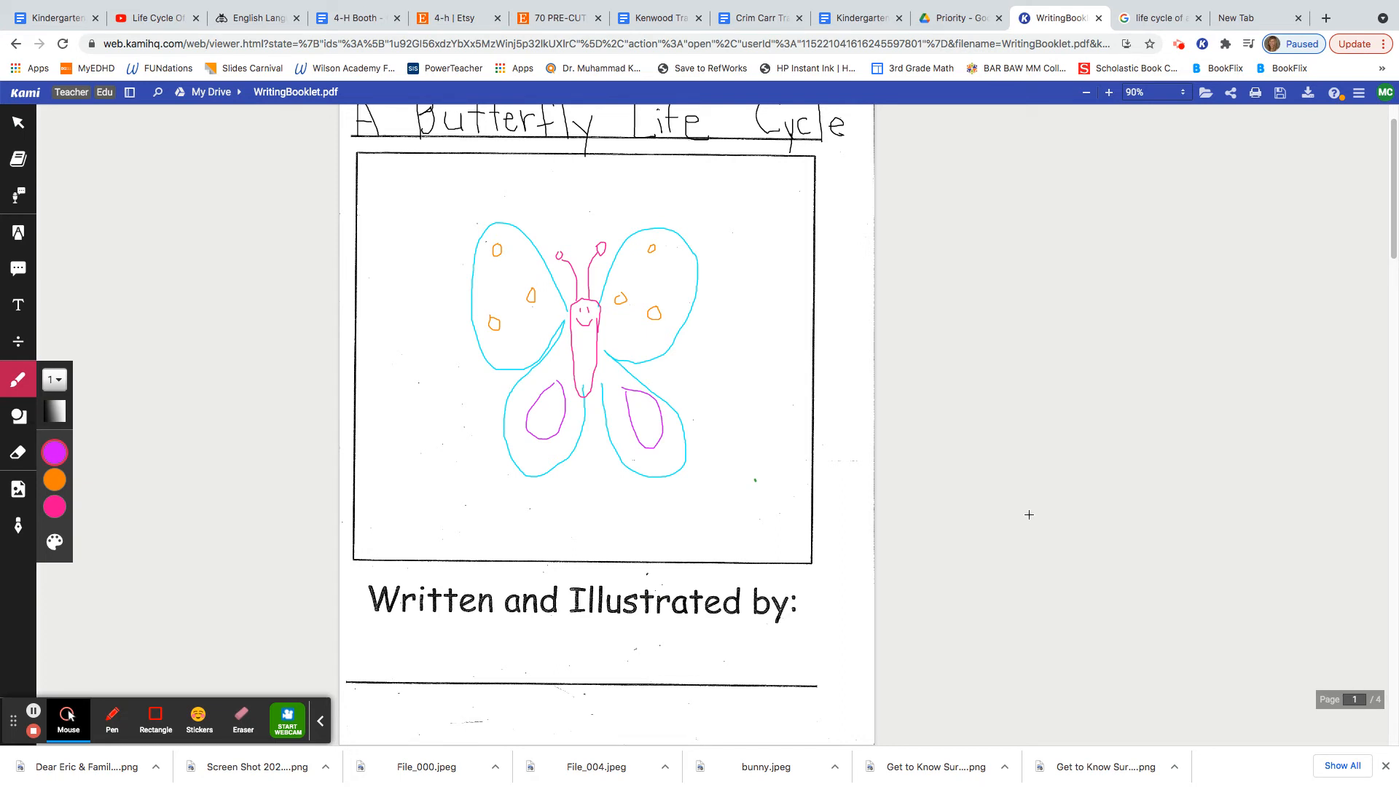
mouse_move(1000, 532)
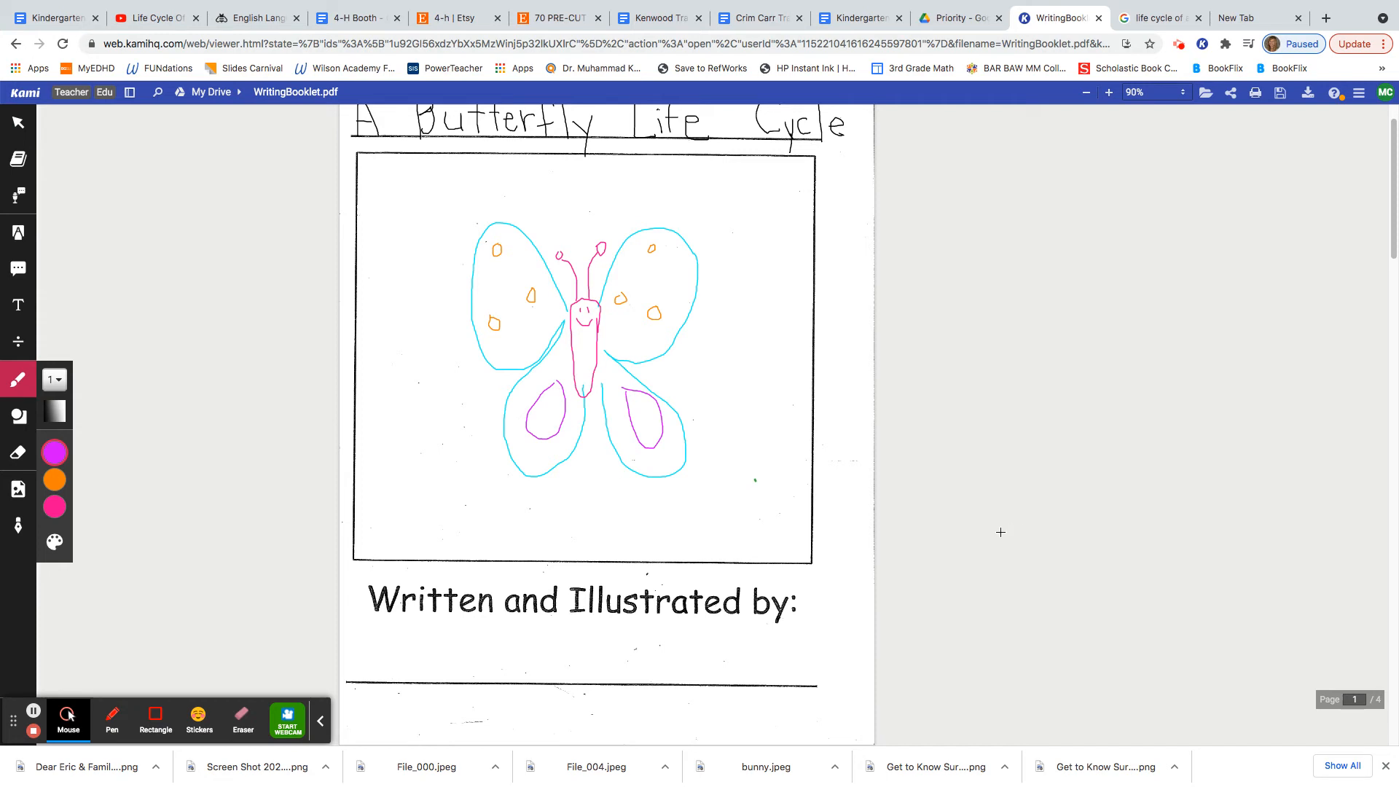
mouse_move(868, 578)
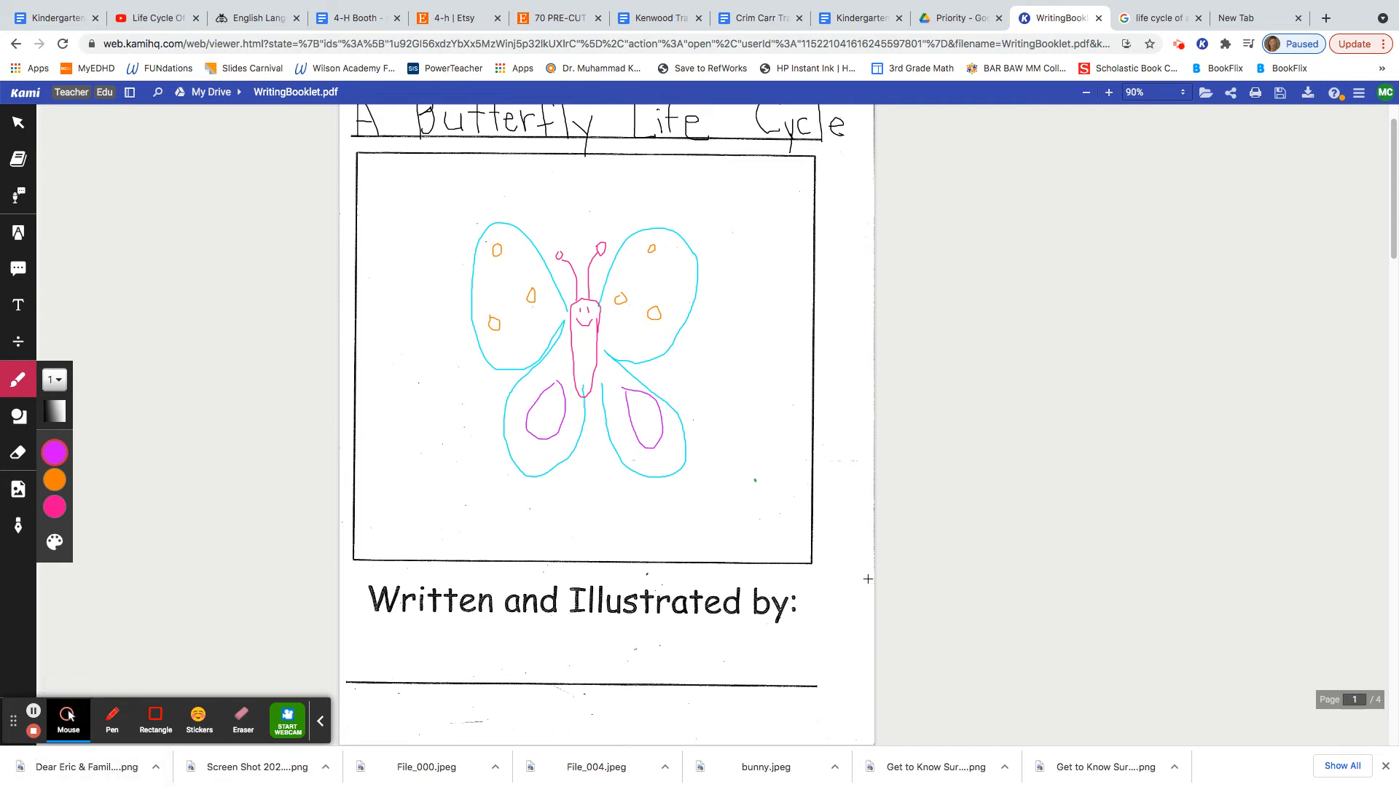
Scroll to booklet page 2 and save dark green into the pen colour palette.
scroll(down, 3)
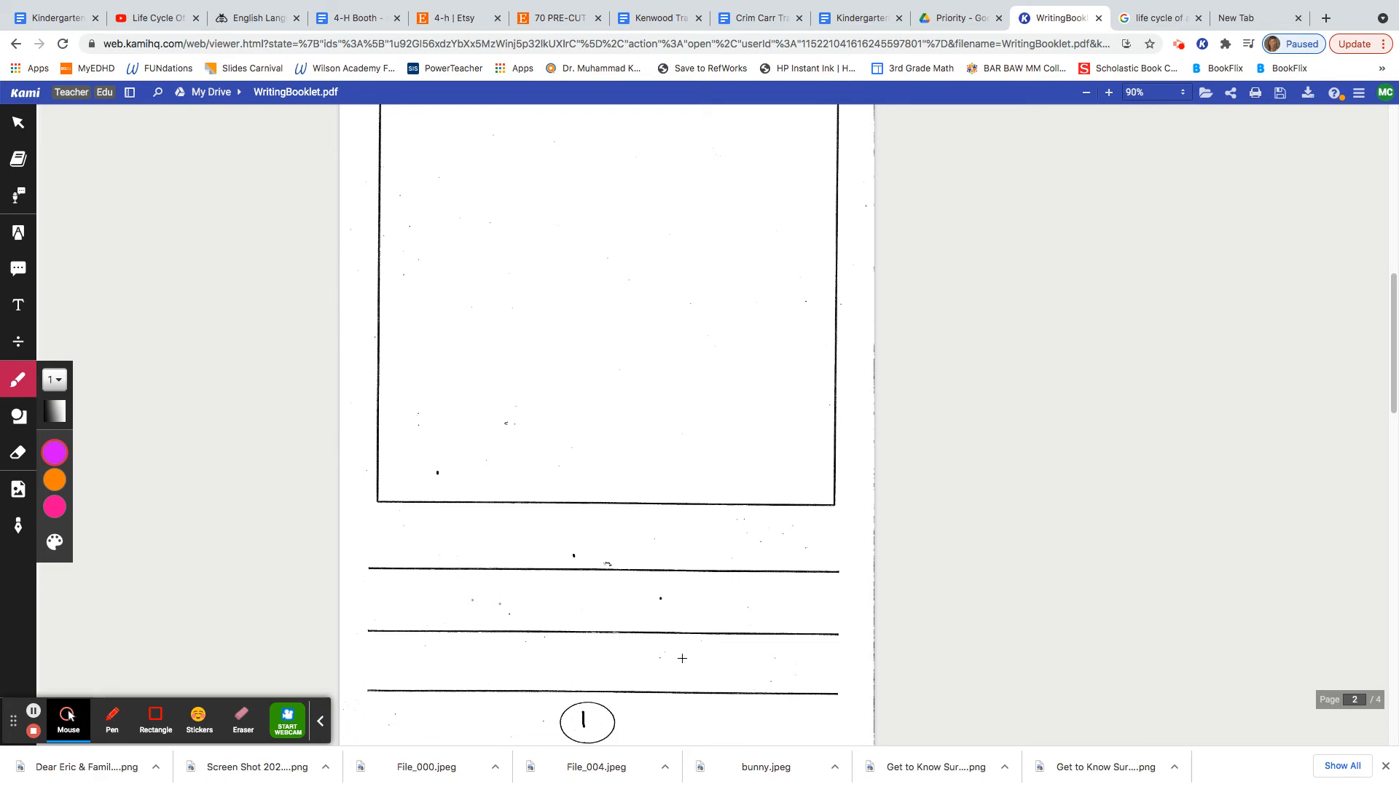
mouse_move(218, 515)
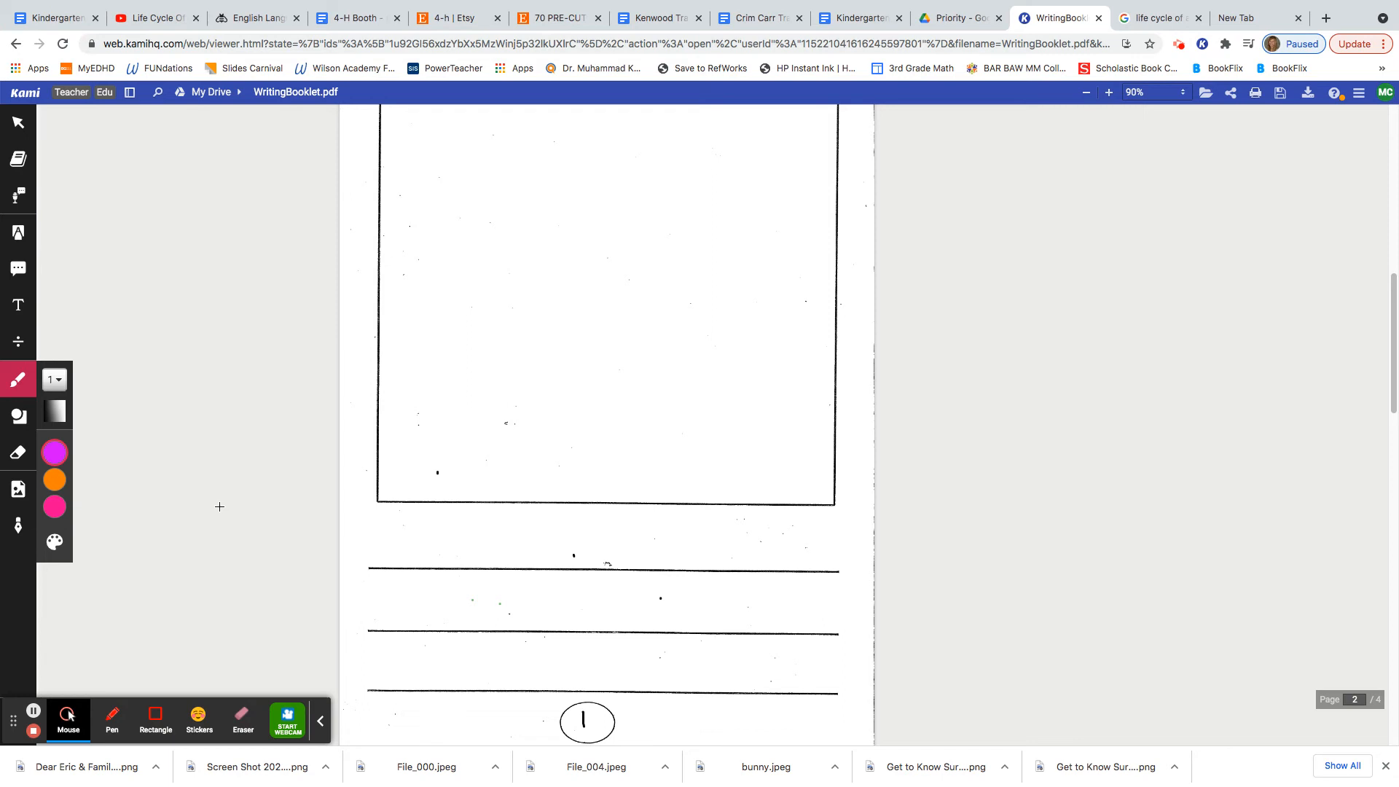
mouse_move(225, 507)
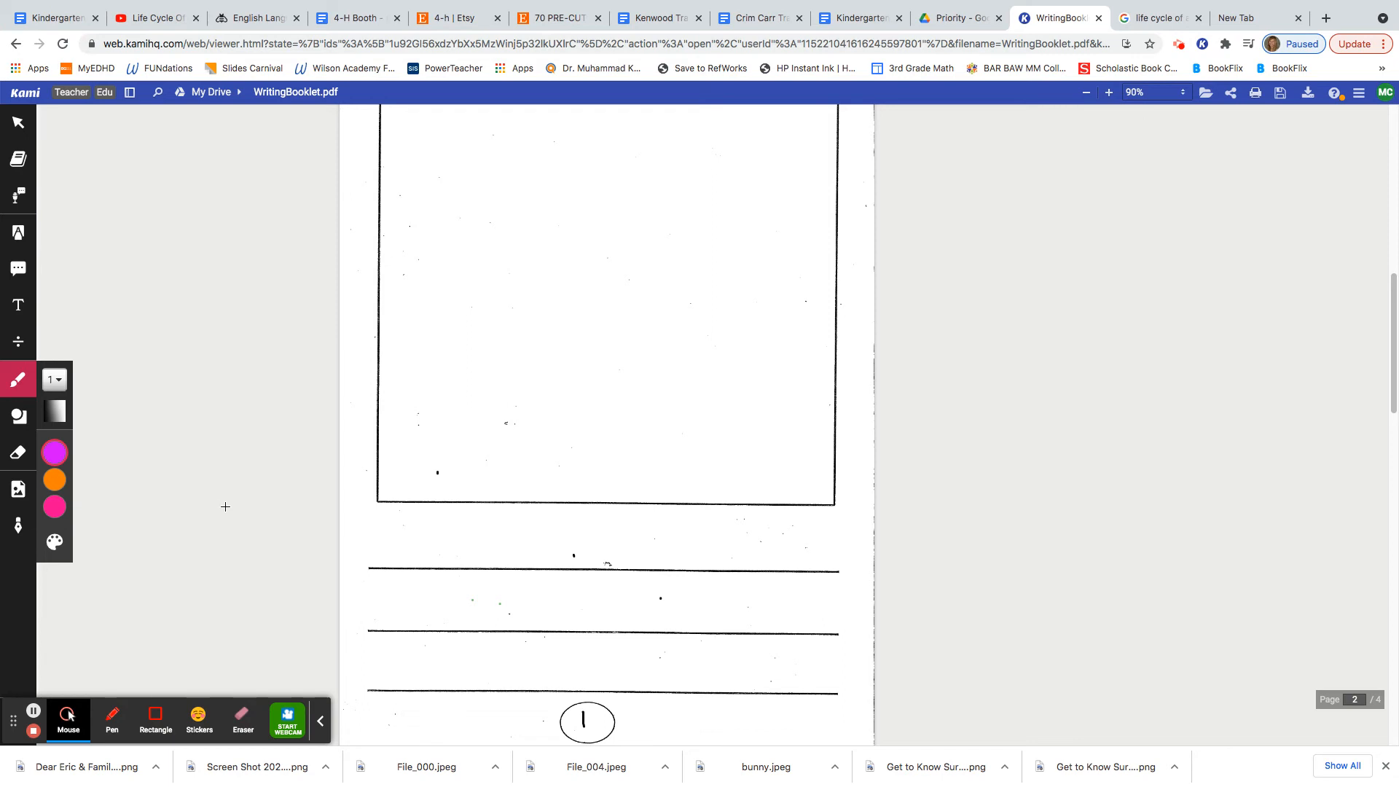
mouse_move(226, 484)
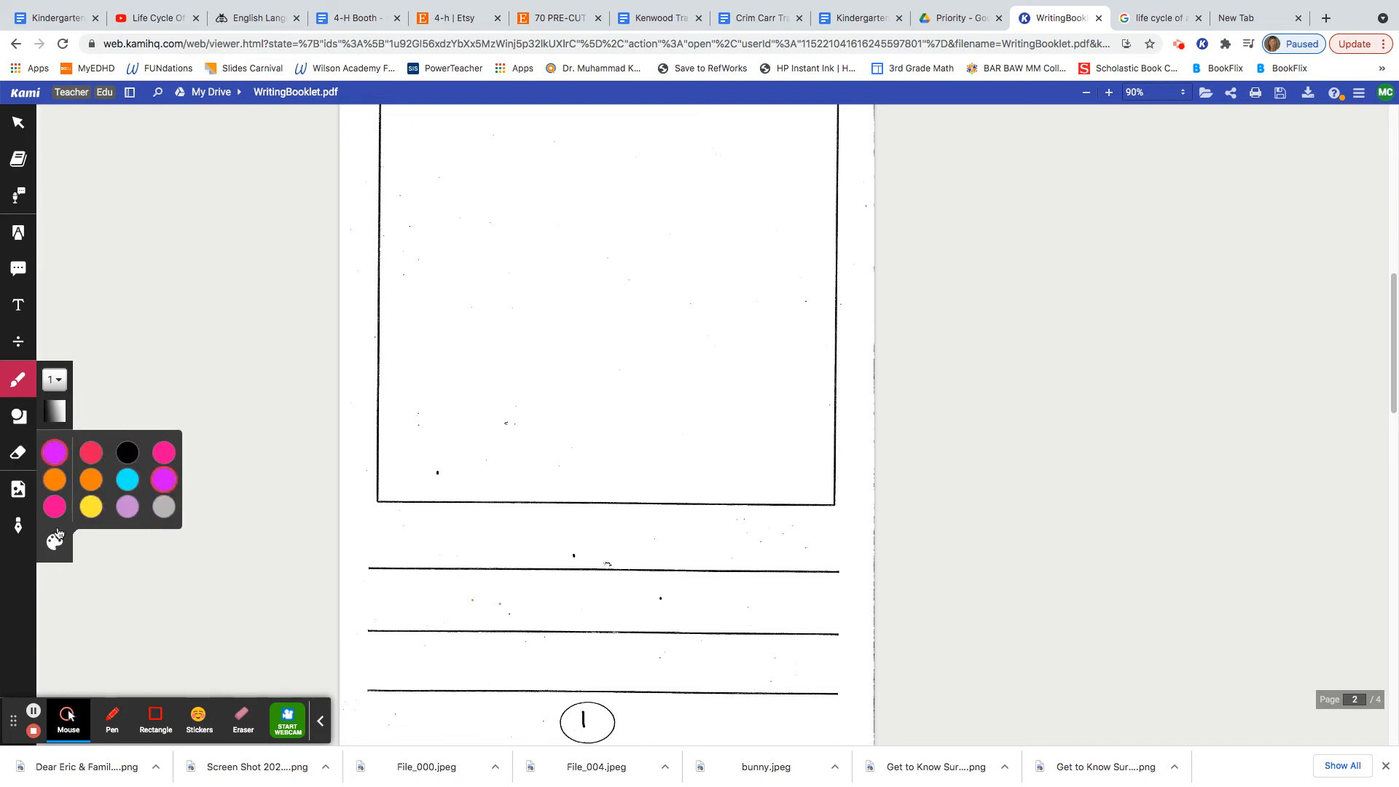
click(55, 541)
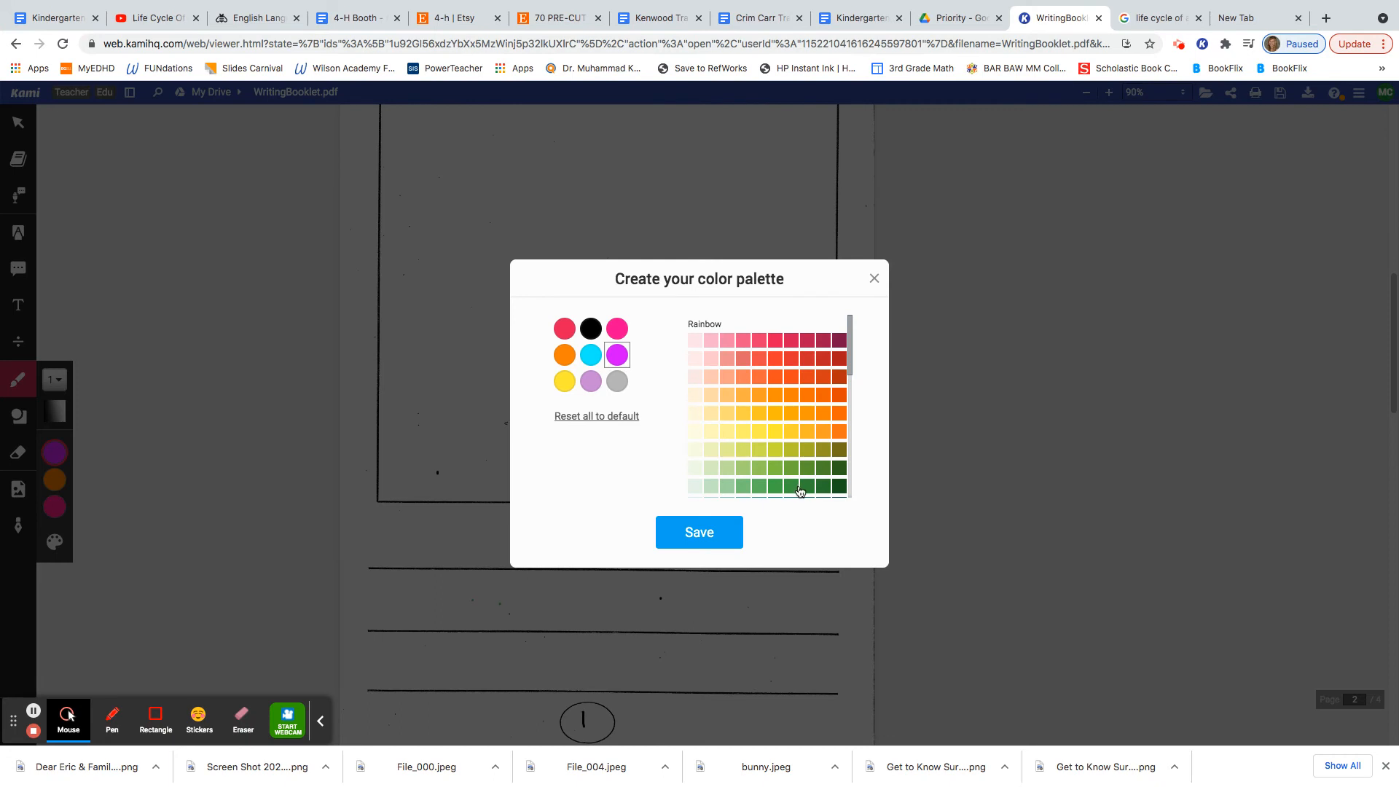
click(807, 487)
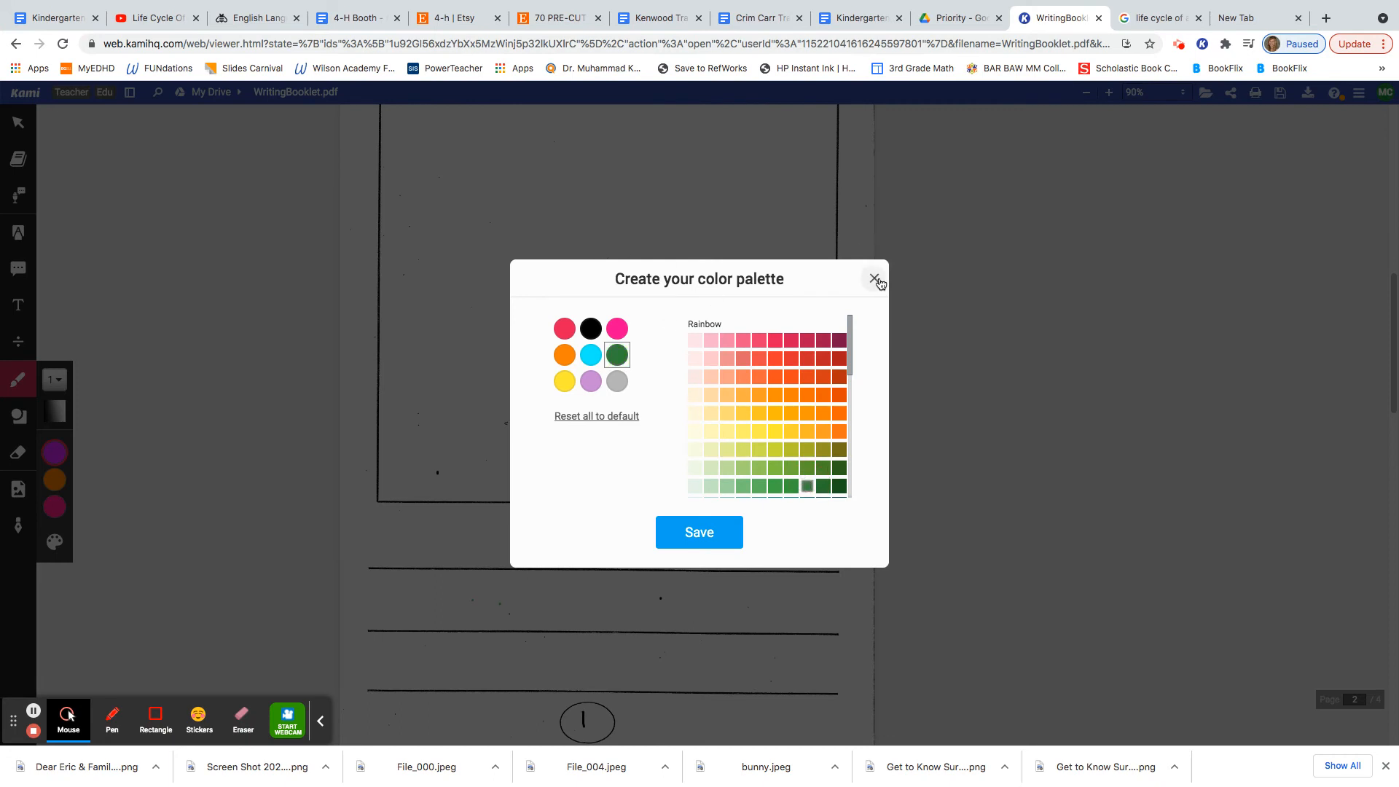
click(874, 278)
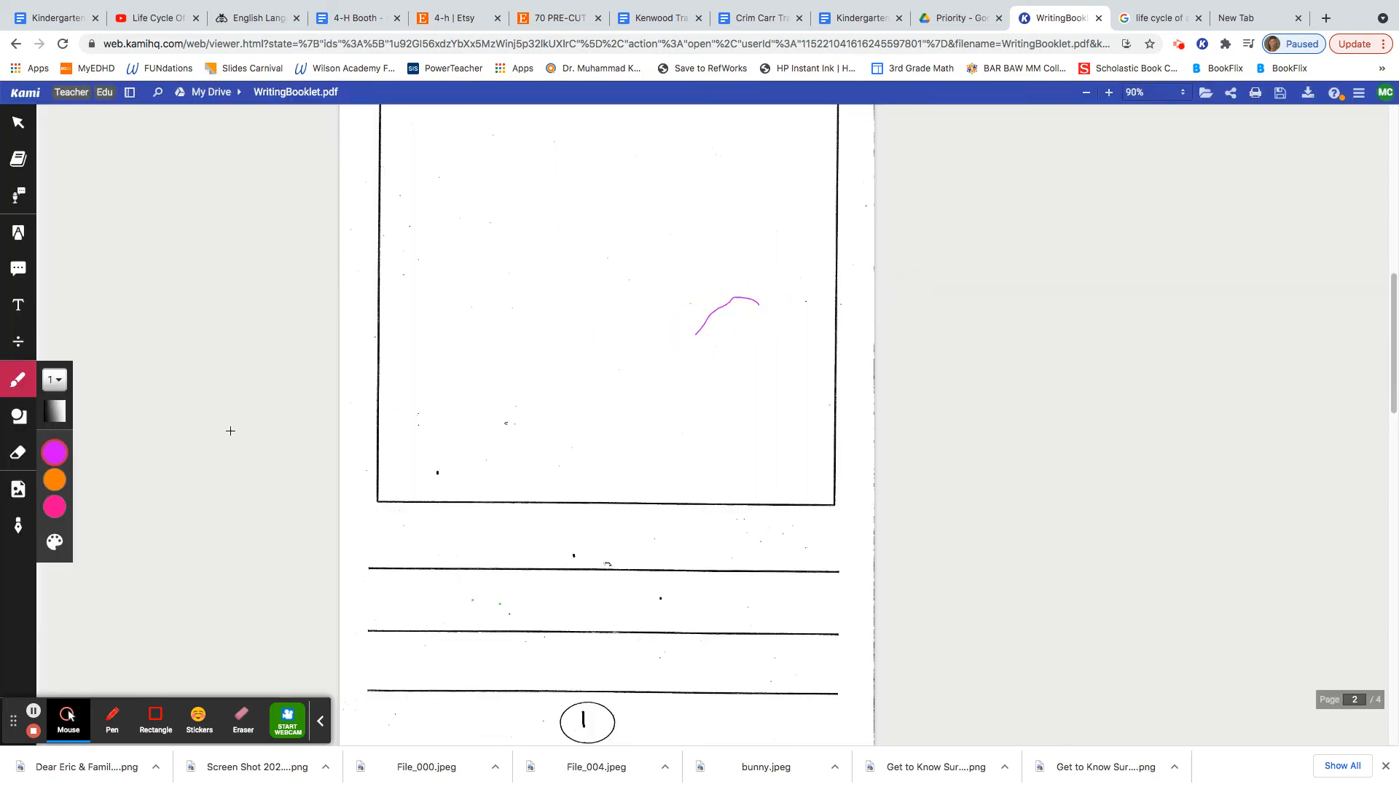
click(54, 542)
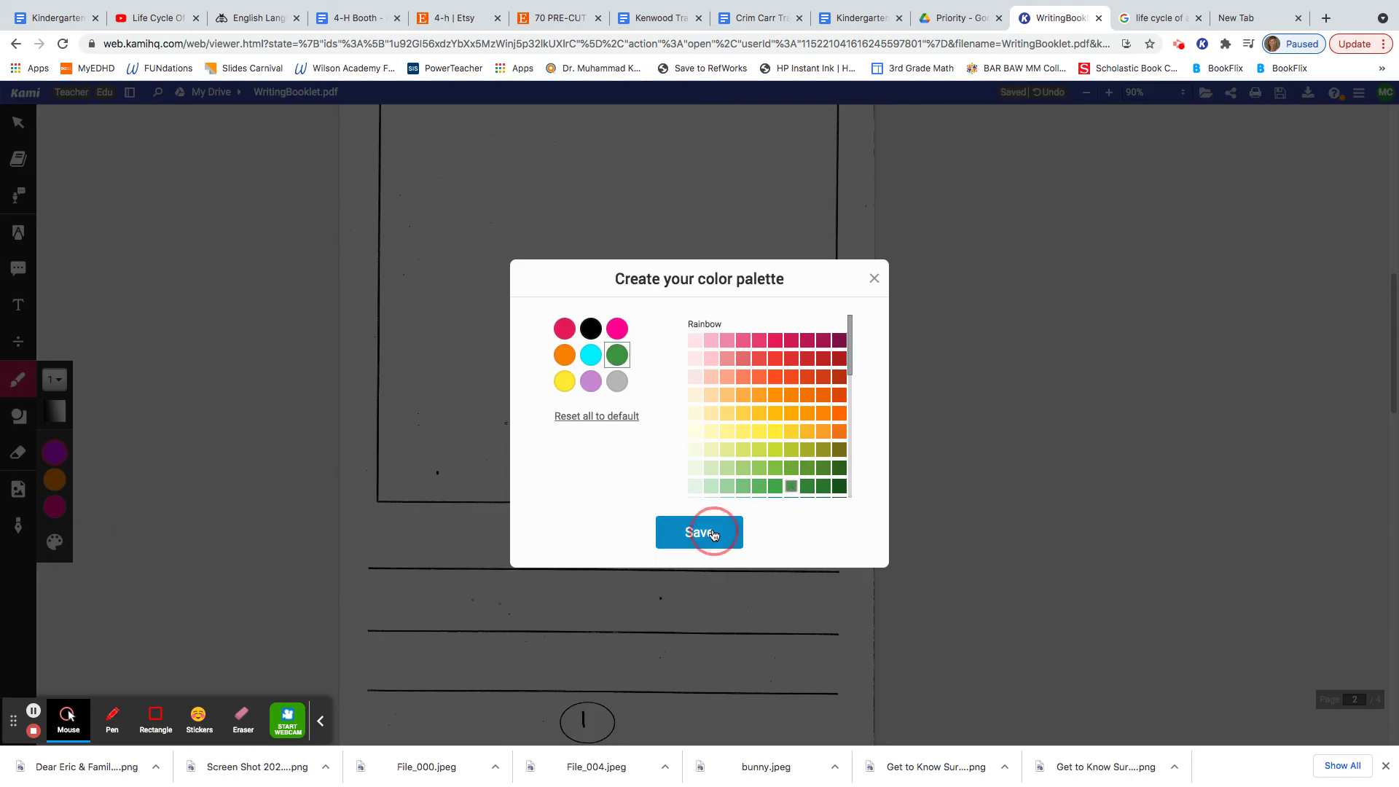
click(700, 532)
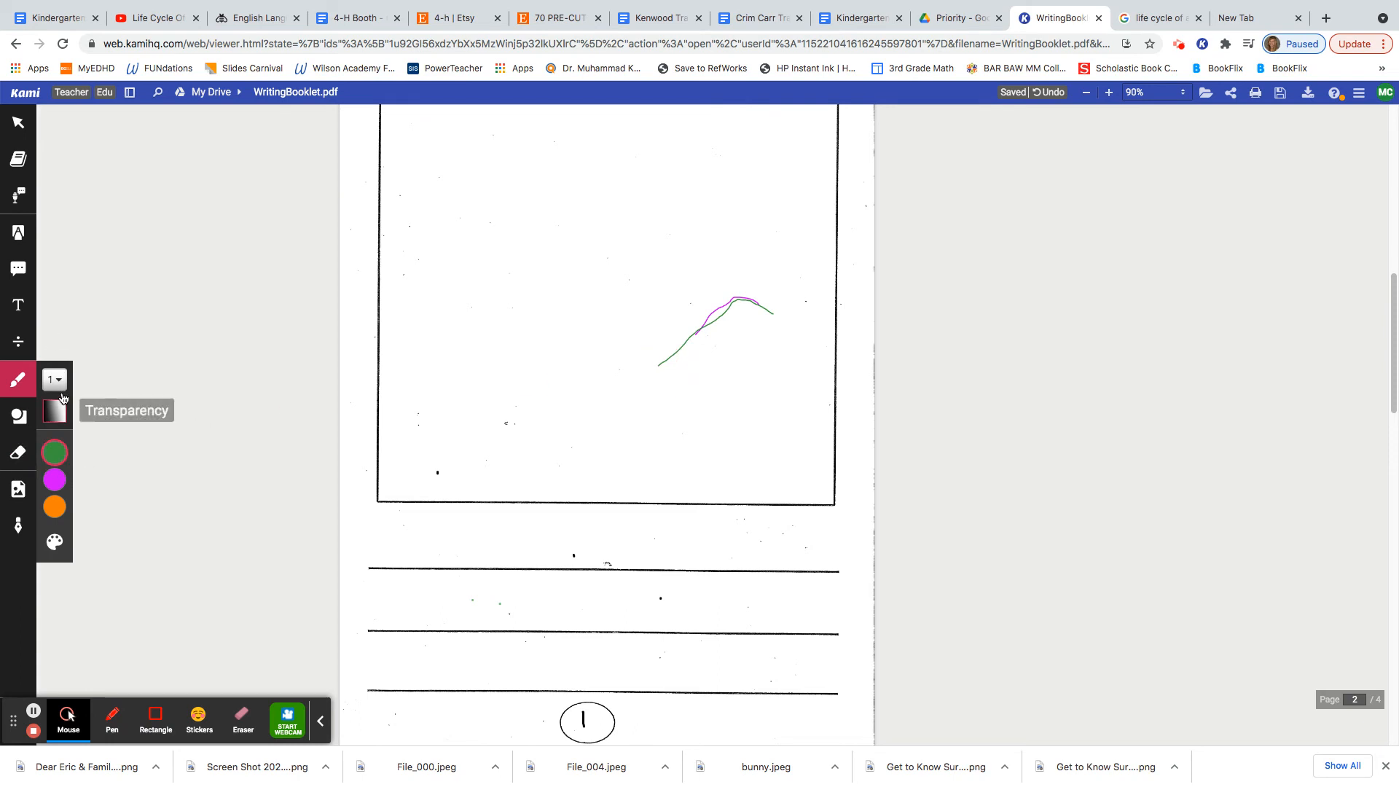
Set the pen size to 10 and draw a thick green leaf in page 2's picture box.
click(54, 379)
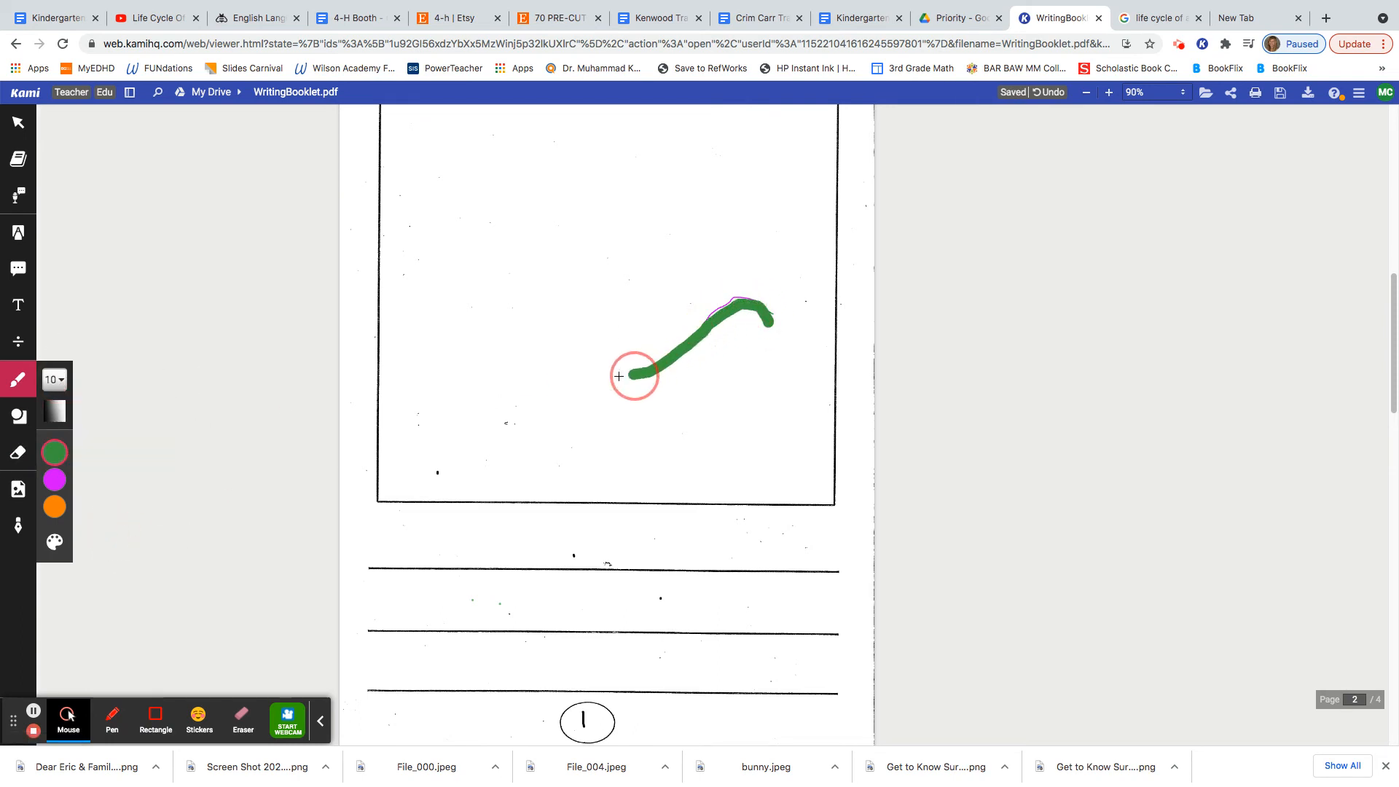
drag(633, 375, 775, 317)
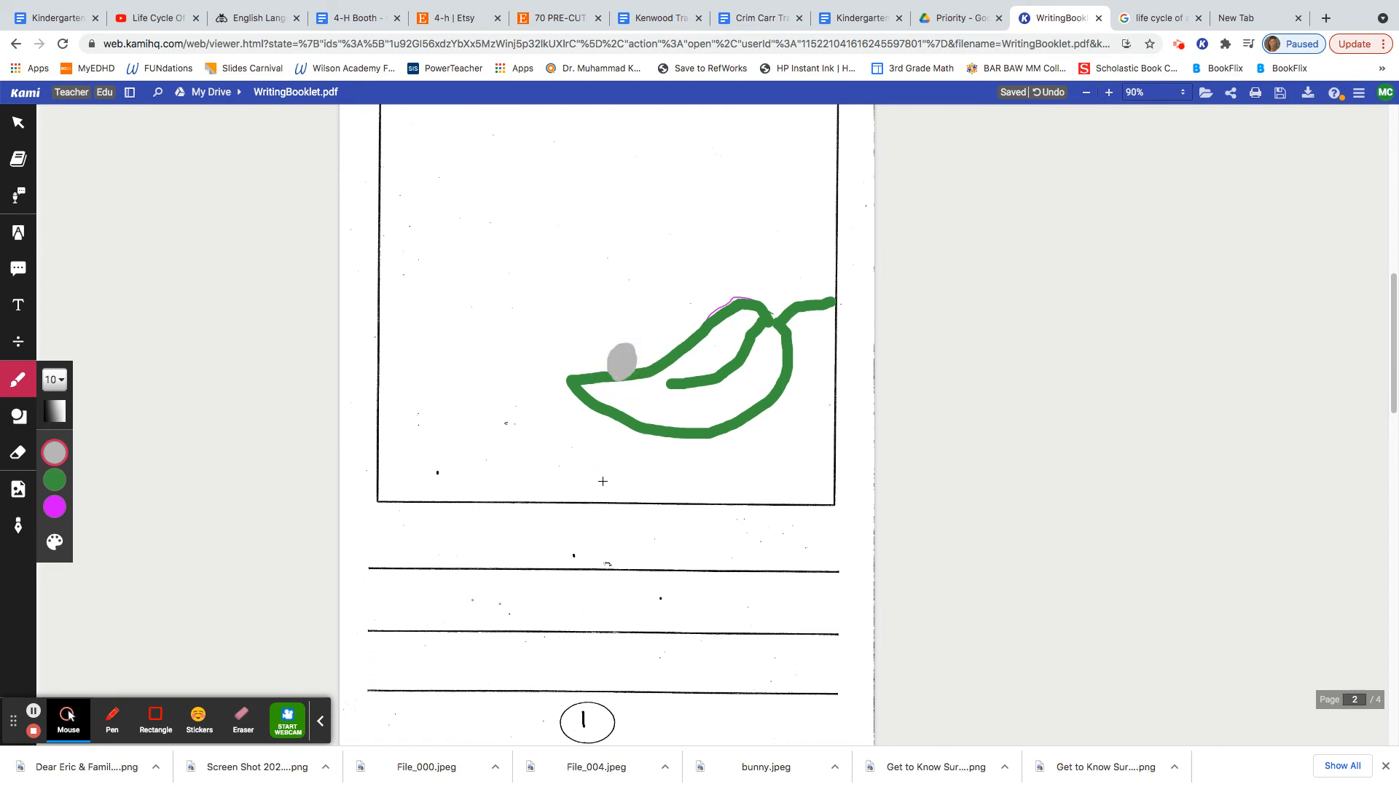
mouse_move(626, 374)
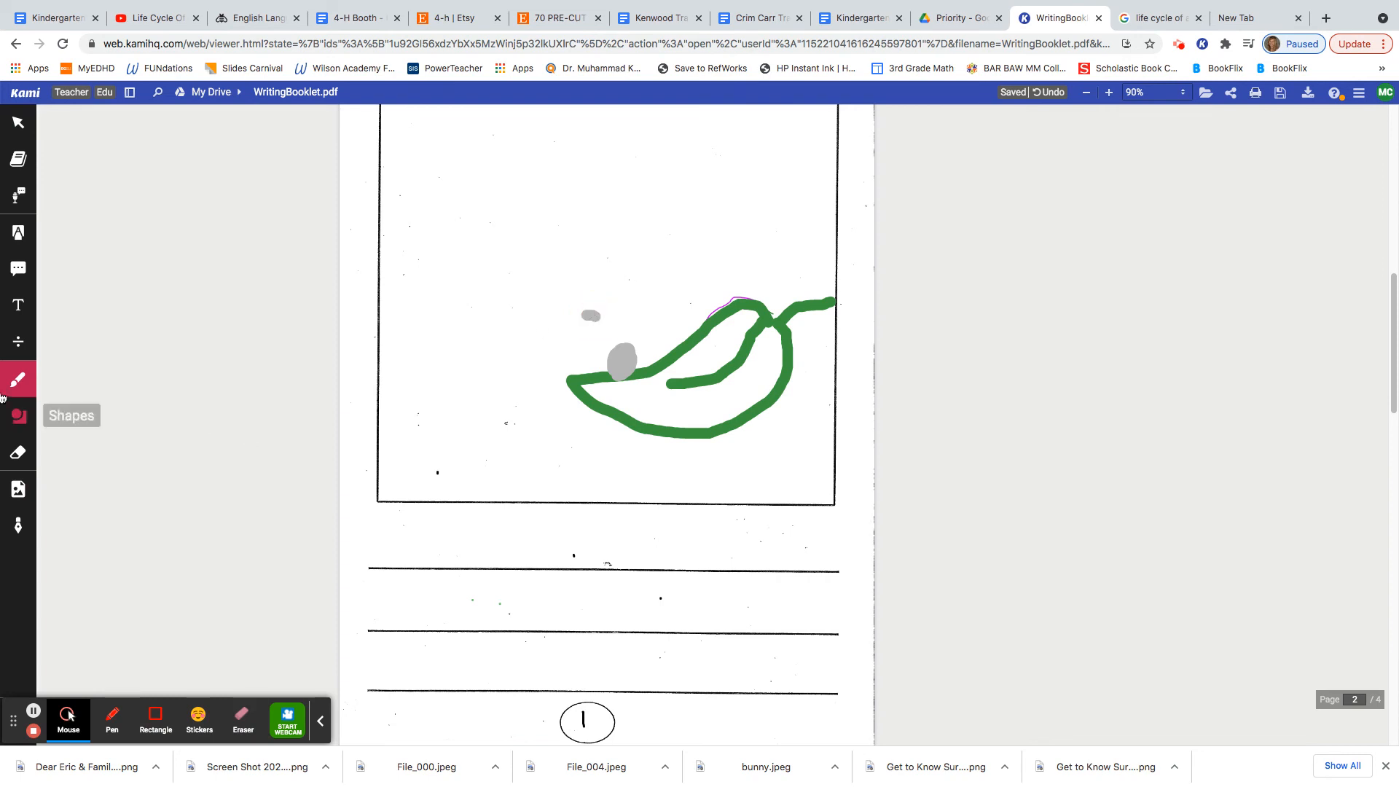
Switch to a thin black pen at size 1 and write 'egg' above the gray egg.
click(17, 379)
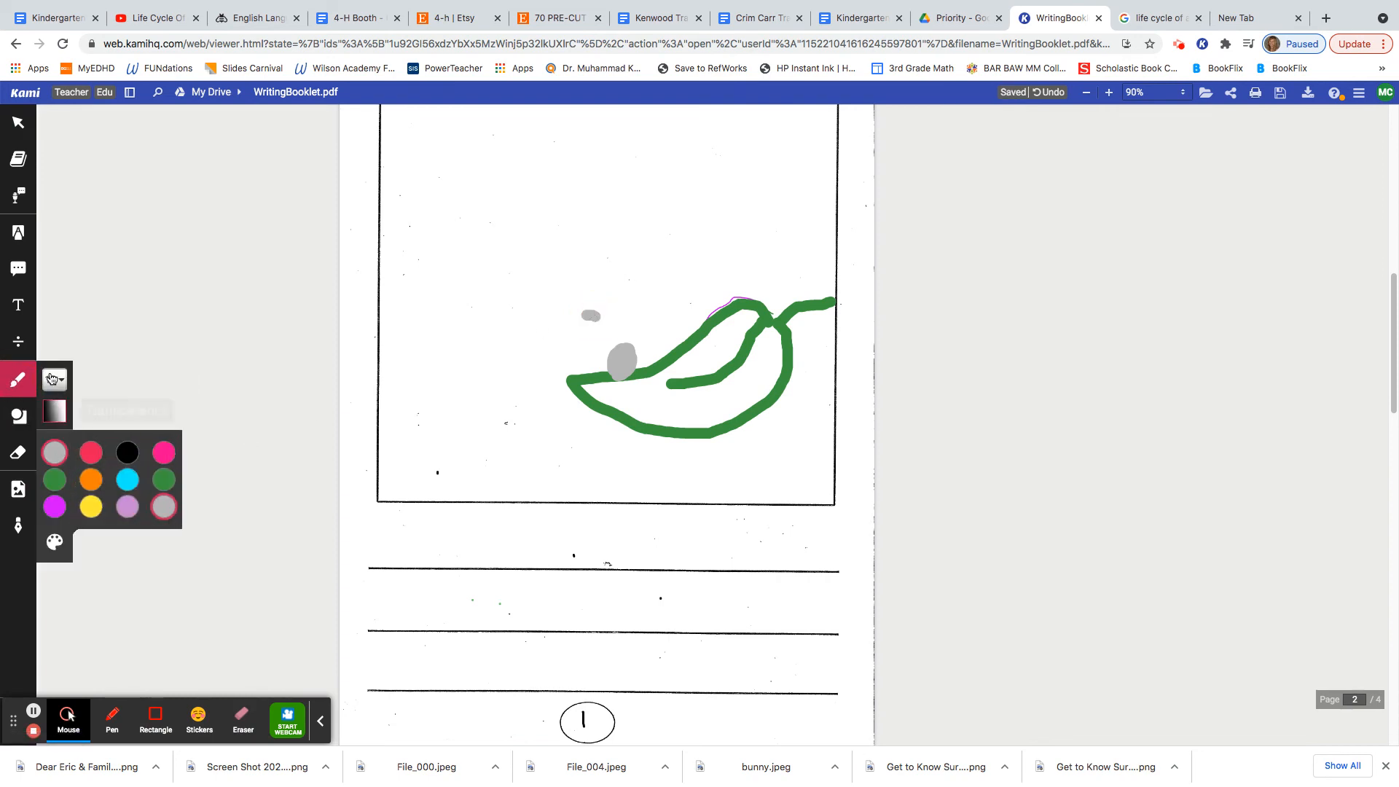
click(54, 380)
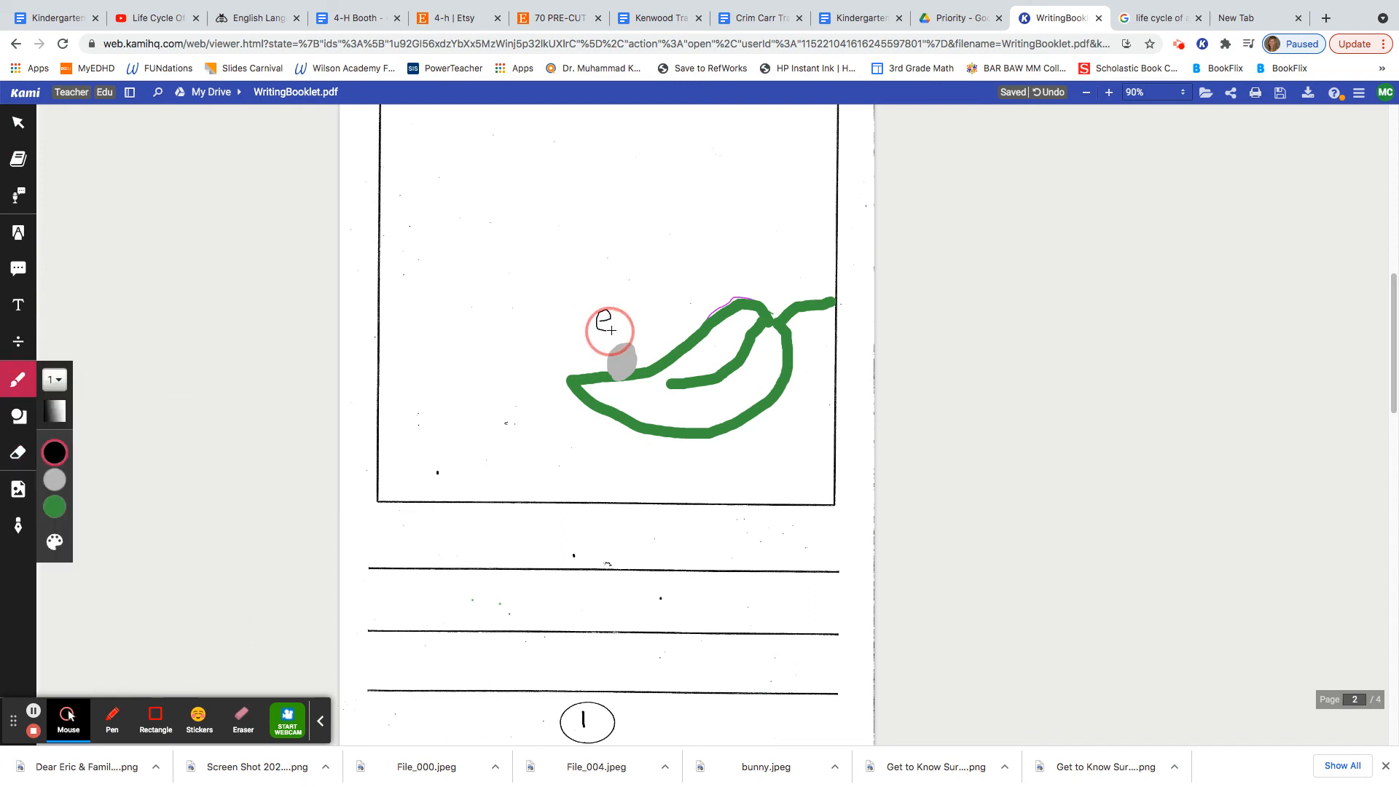
drag(616, 321, 639, 330)
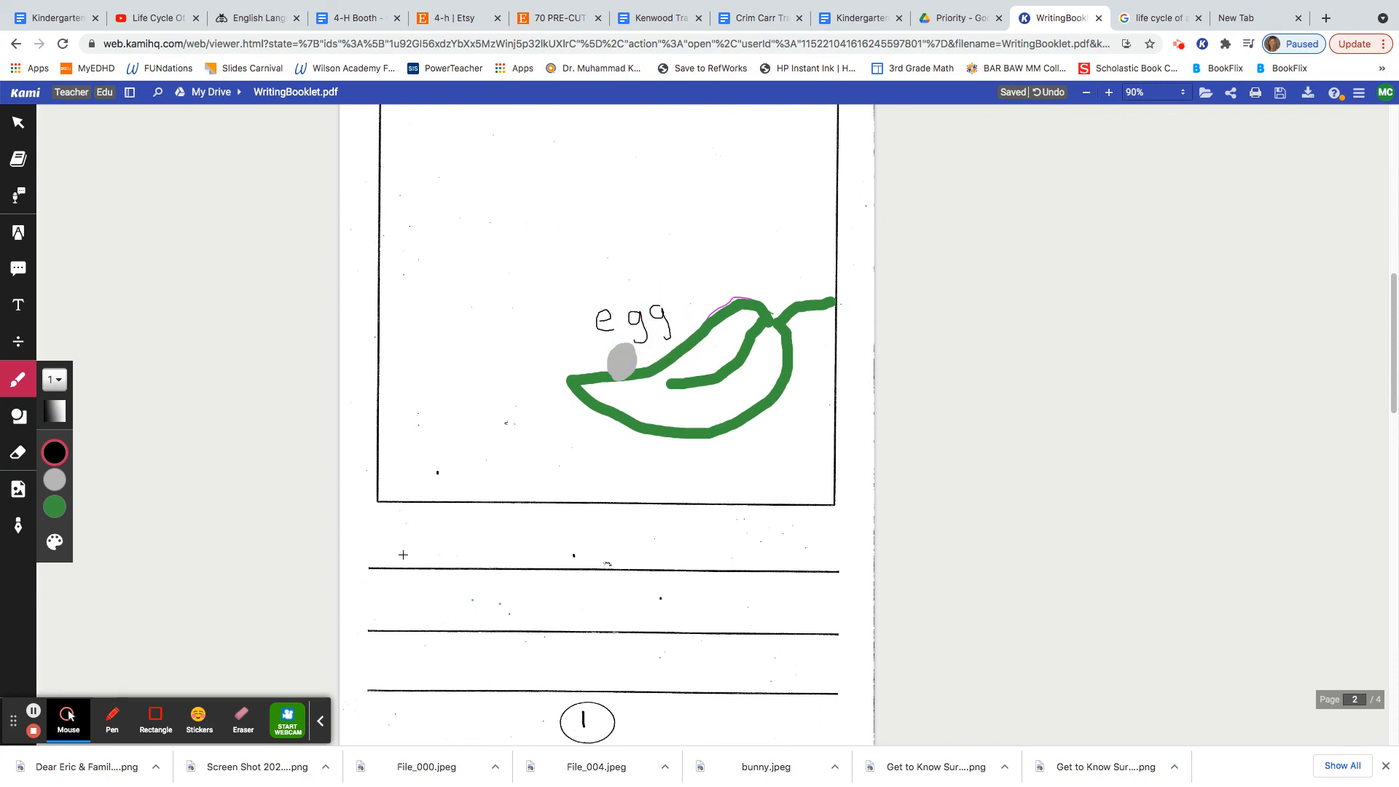
mouse_move(622, 542)
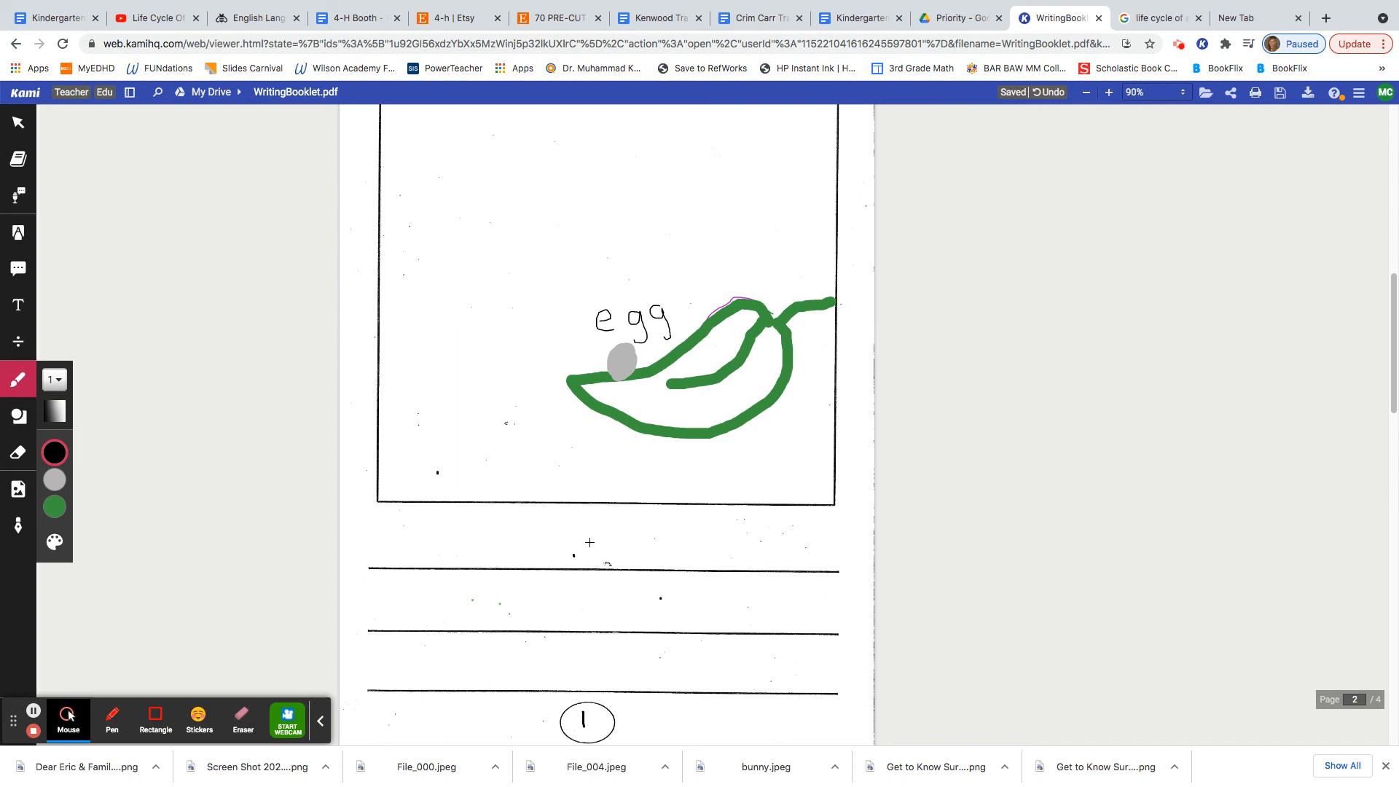
mouse_move(618, 361)
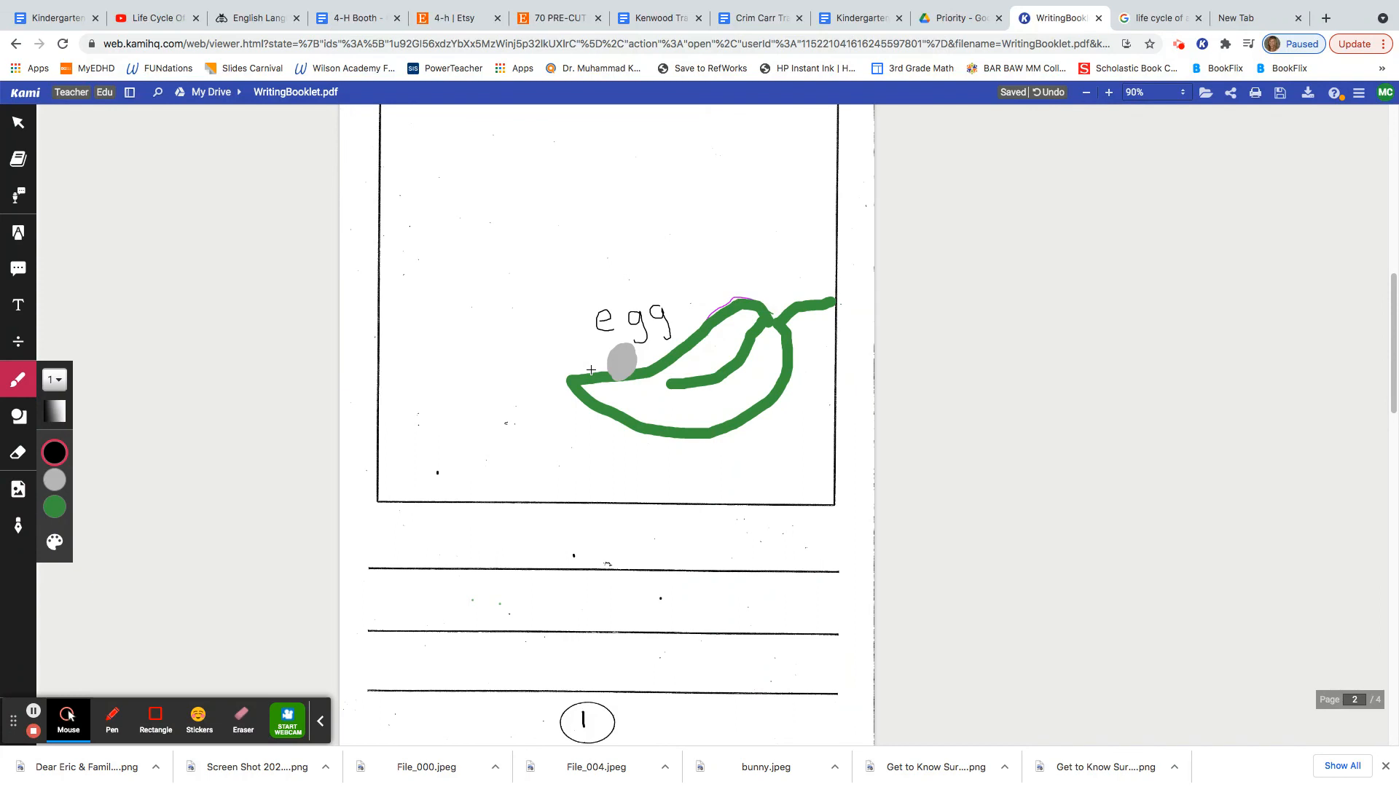
mouse_move(513, 486)
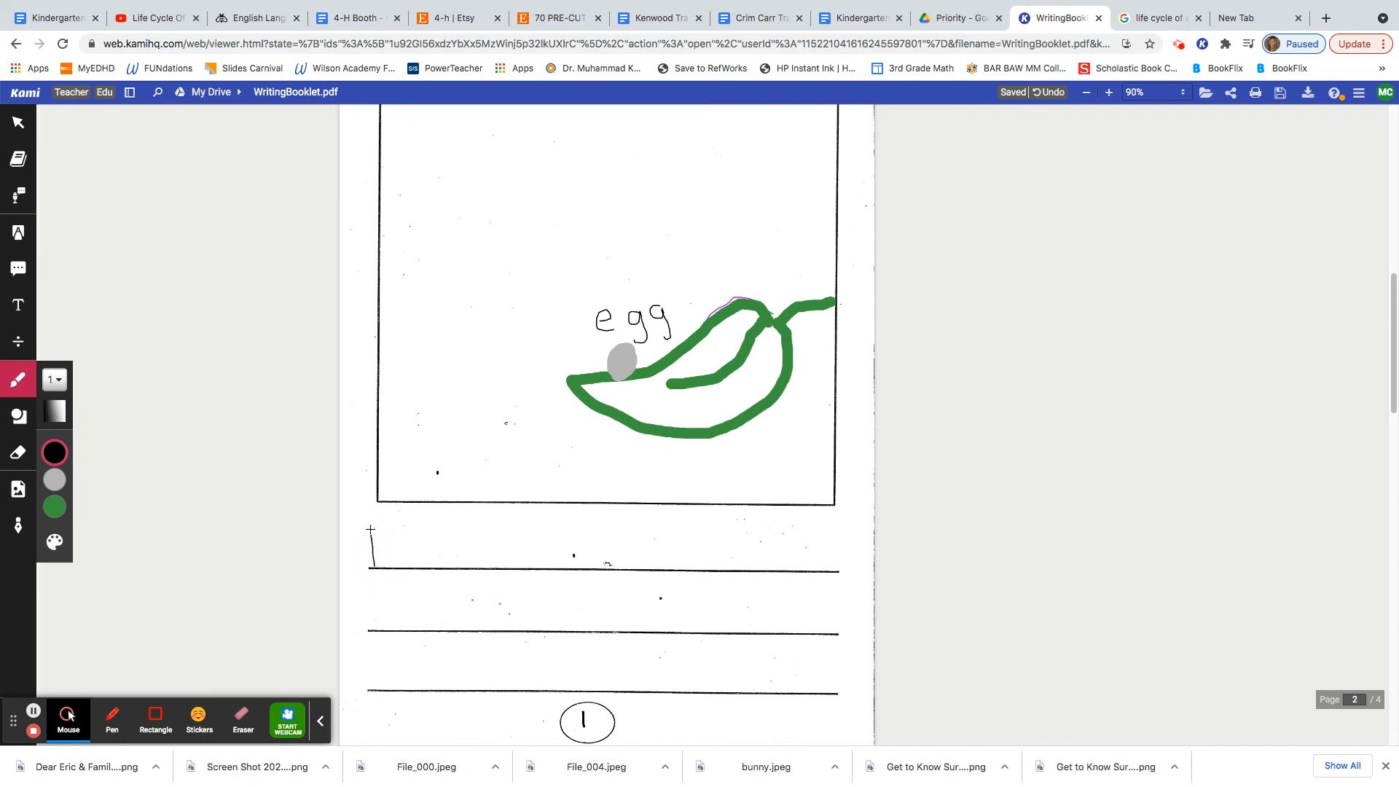
Write 'First' in black pen on the first writing line below the picture.
click(397, 561)
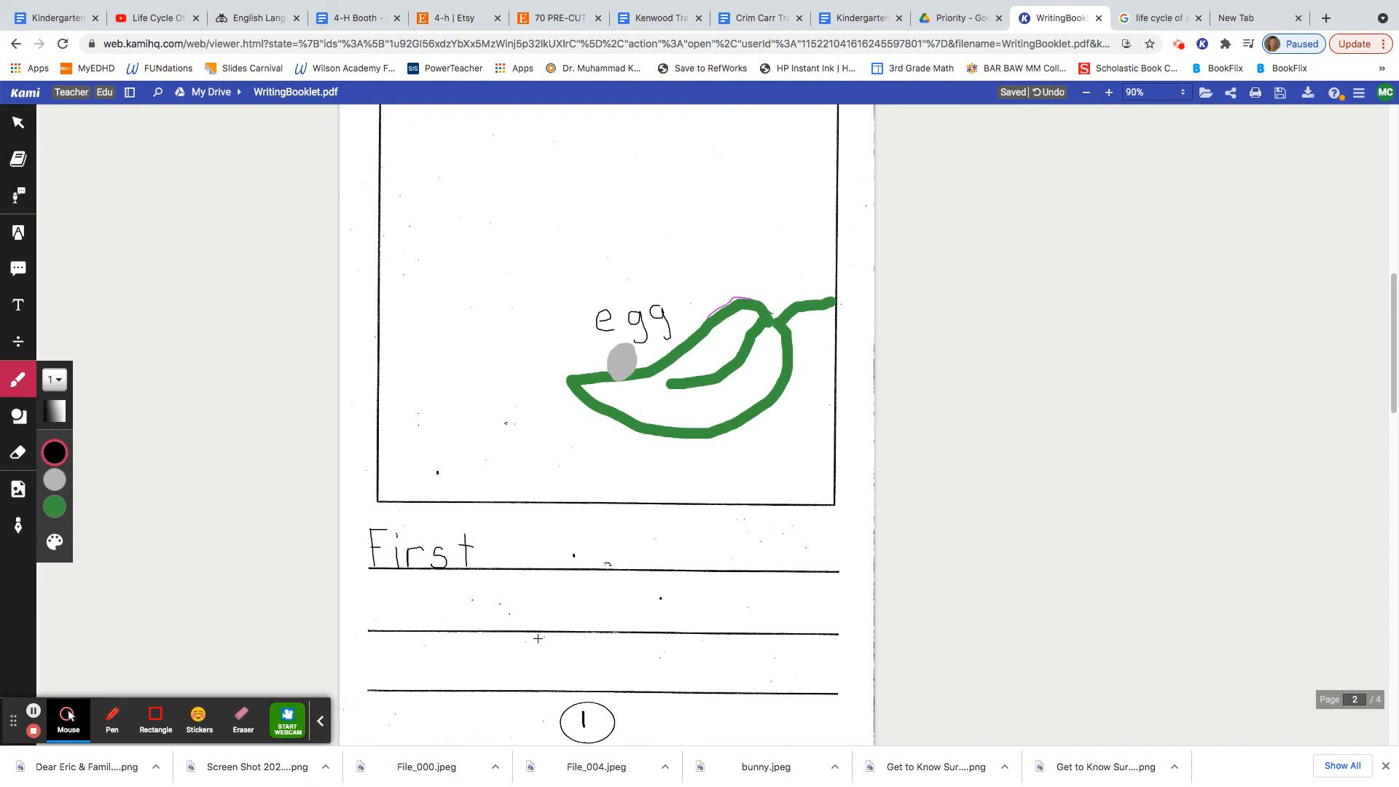
mouse_move(605, 650)
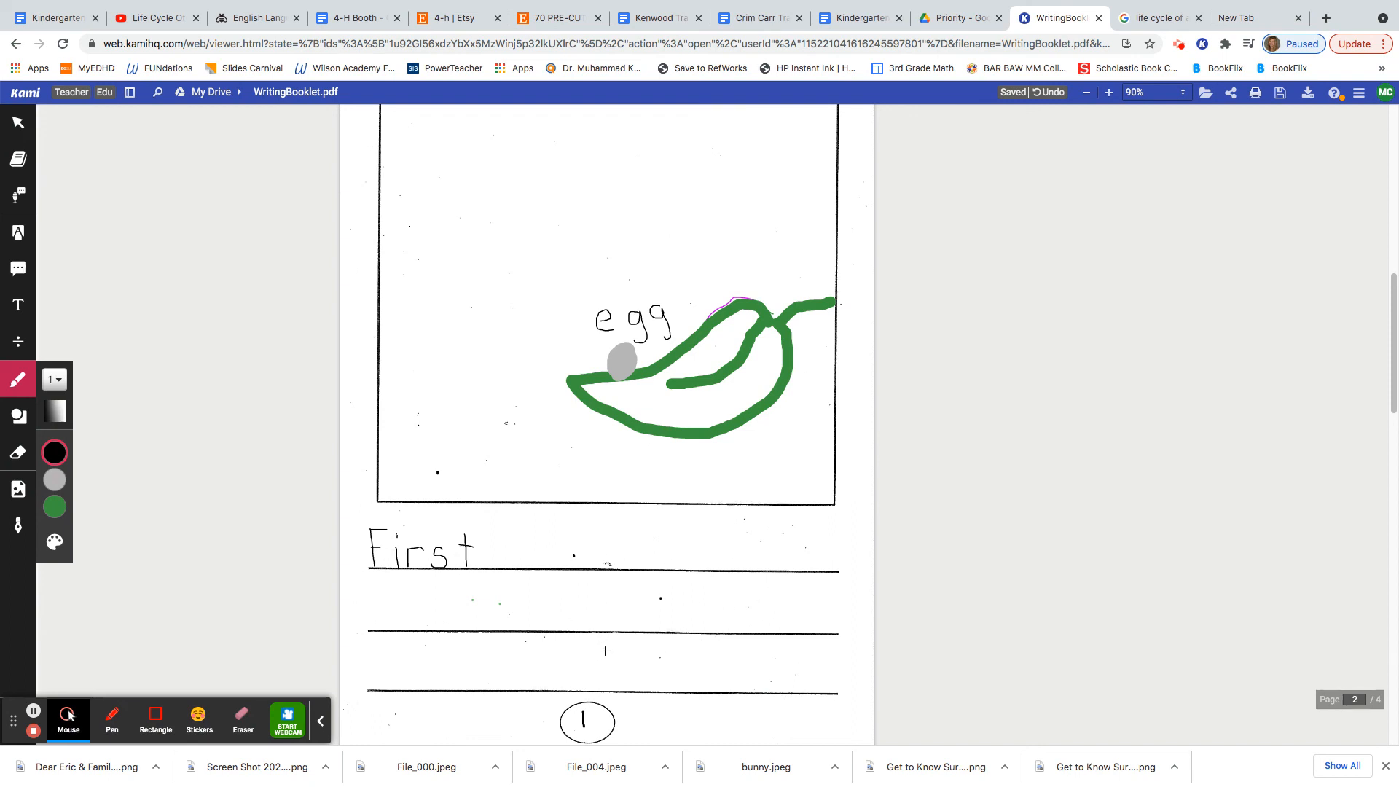
mouse_move(32, 731)
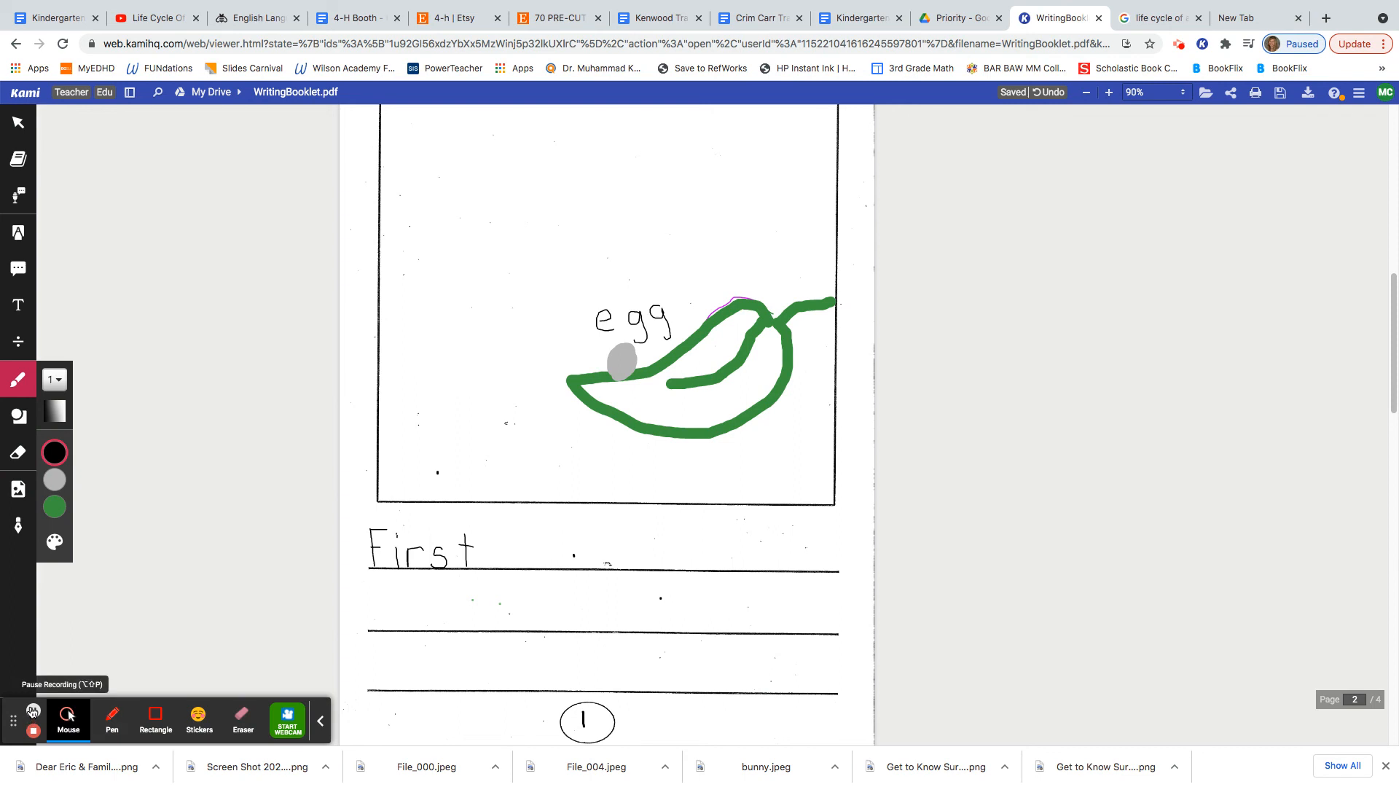